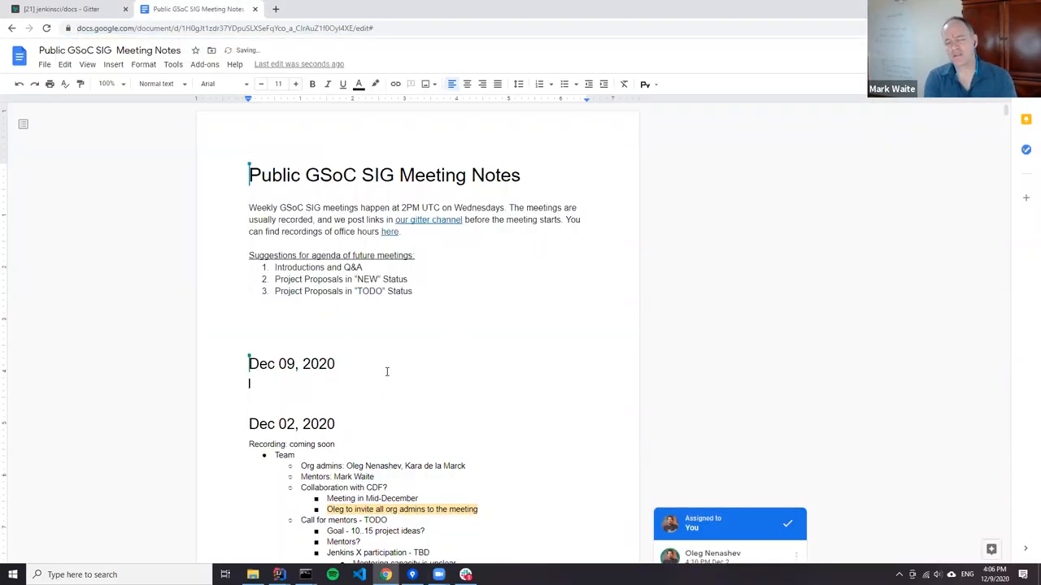
mouse_move(562, 84)
text(Q&A)
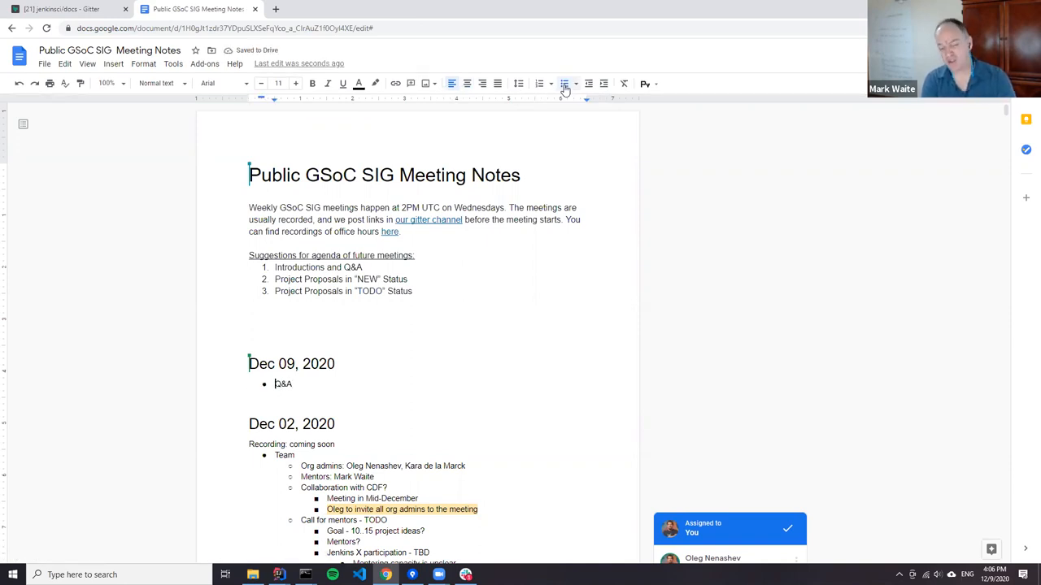
Add a 'Possible quick-start projects' bullet above 'Q&A' under the Dec 09, 2020 heading
key(enter)
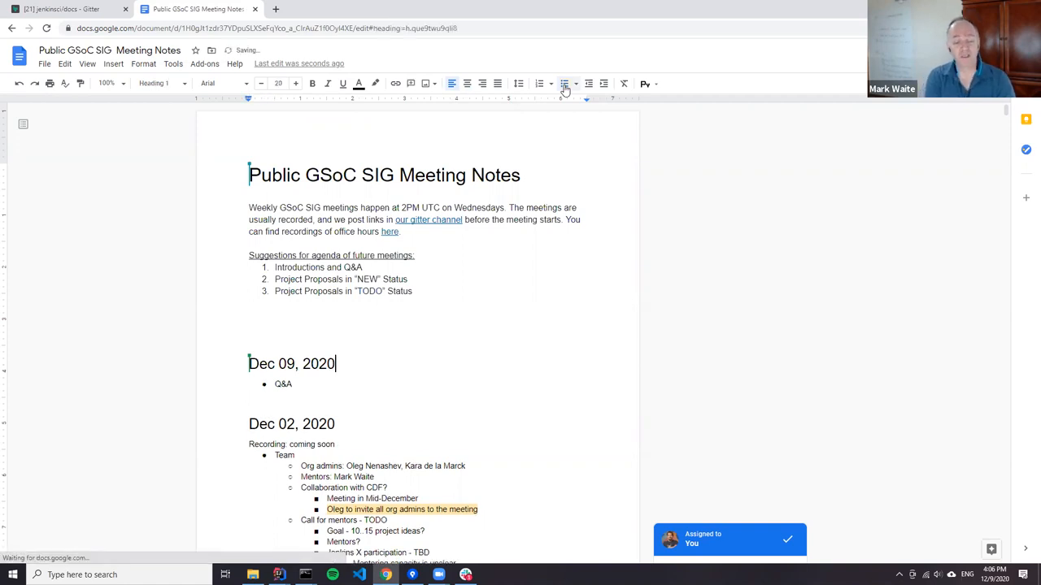
key(enter)
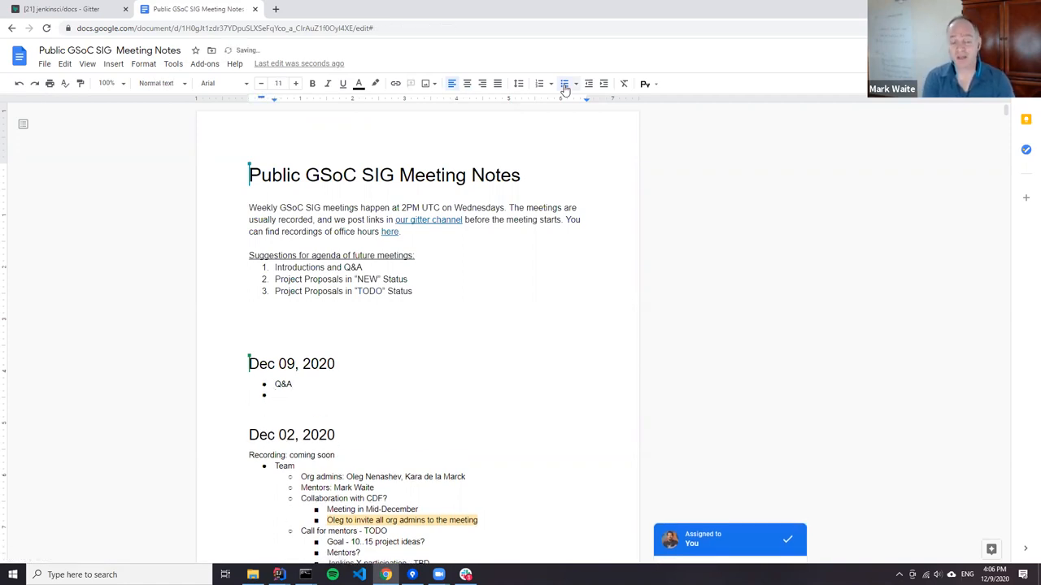
text(Possible quick-)
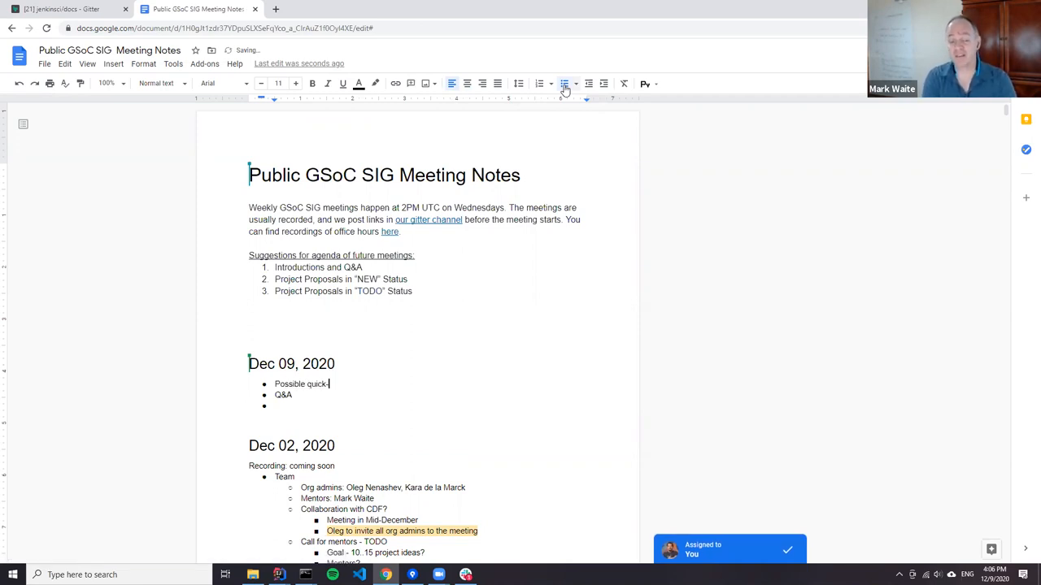
text(start)
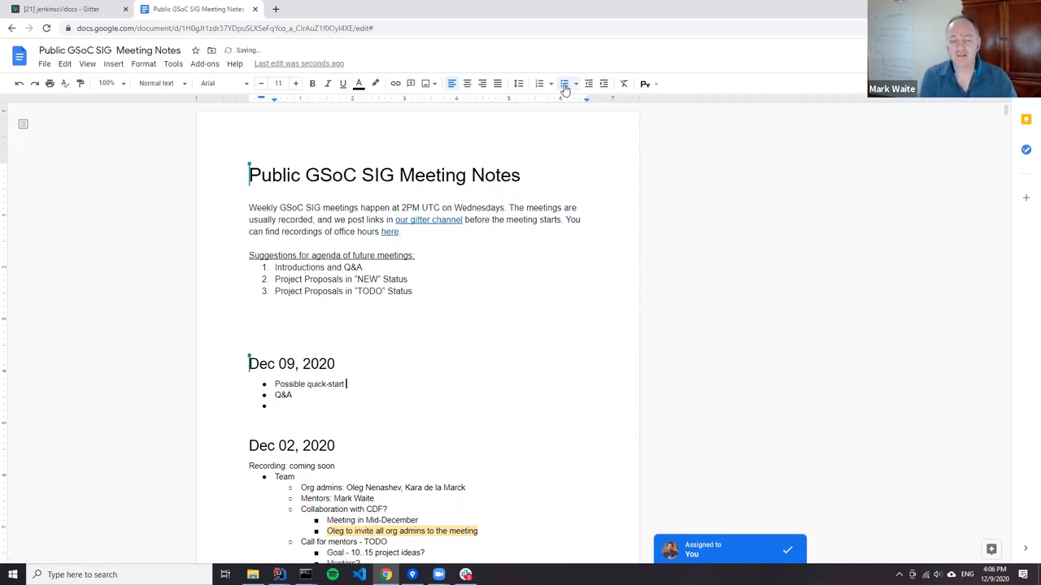
text(projects)
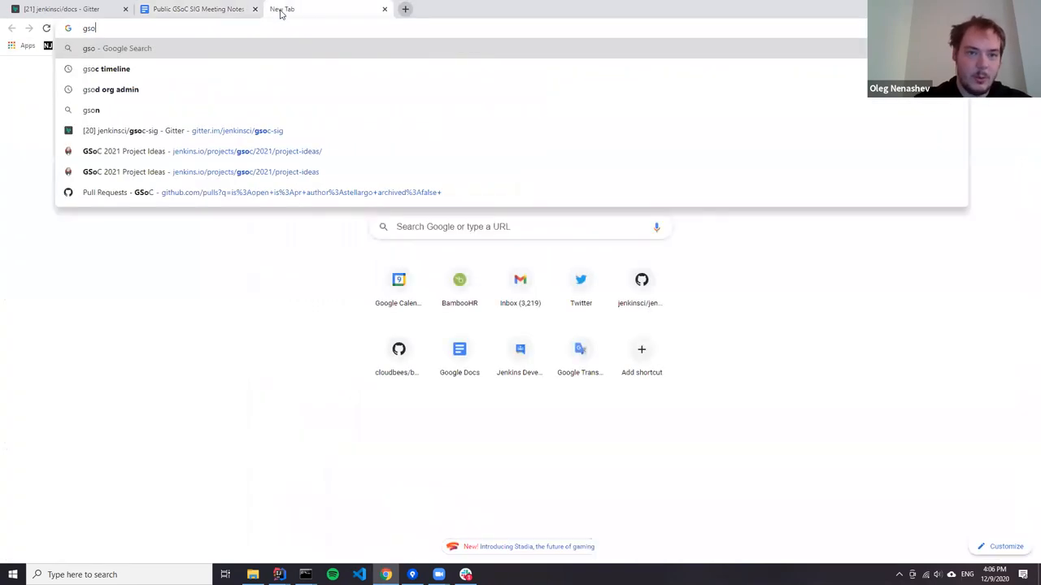
Review the Remoting Monitoring and Plugin Installation Manager Tool Improvements ideas on the GSoC 2021 Project Ideas page
click(205, 151)
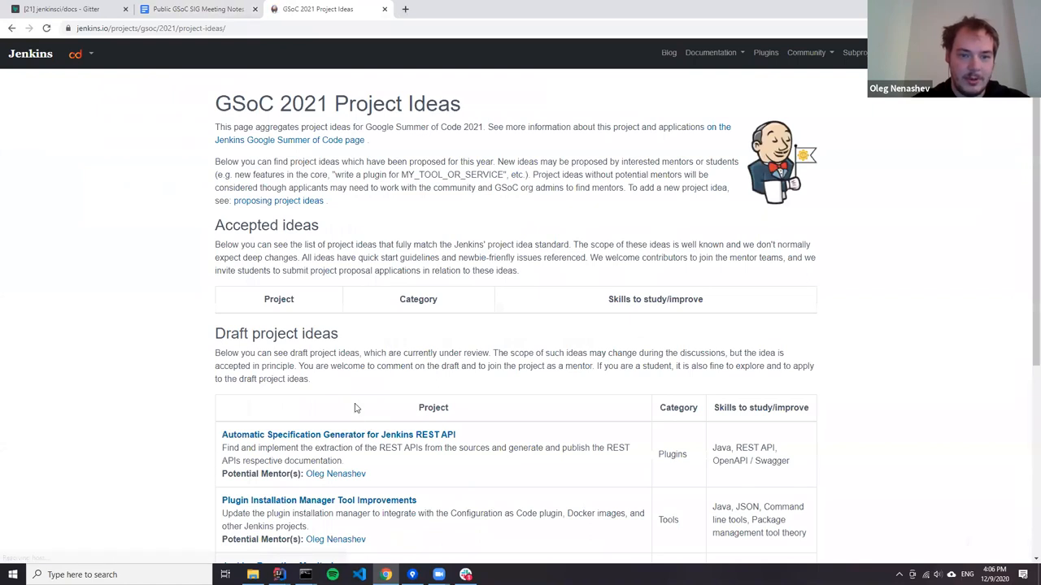
scroll(down, 3)
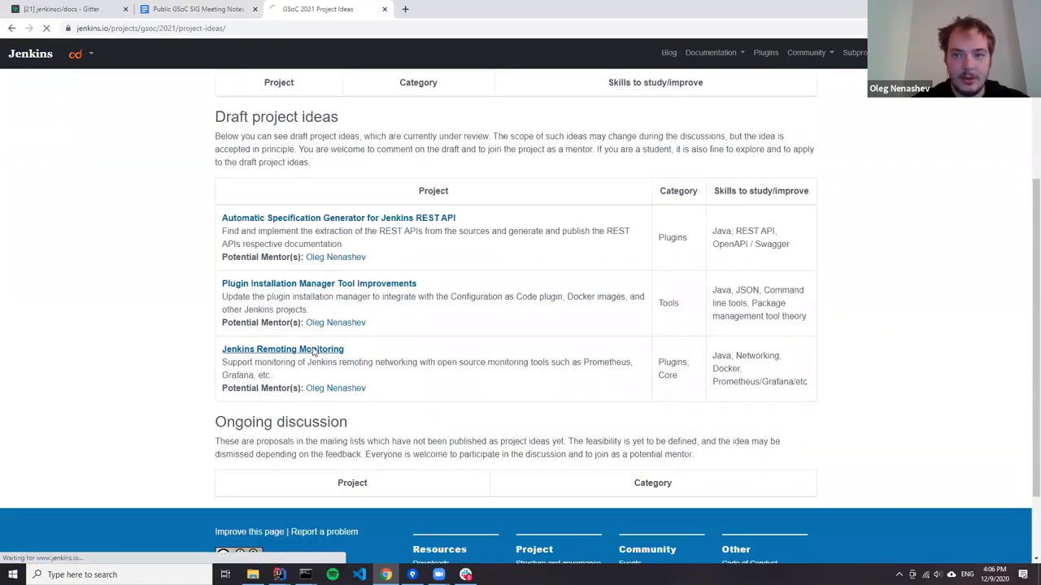
click(283, 348)
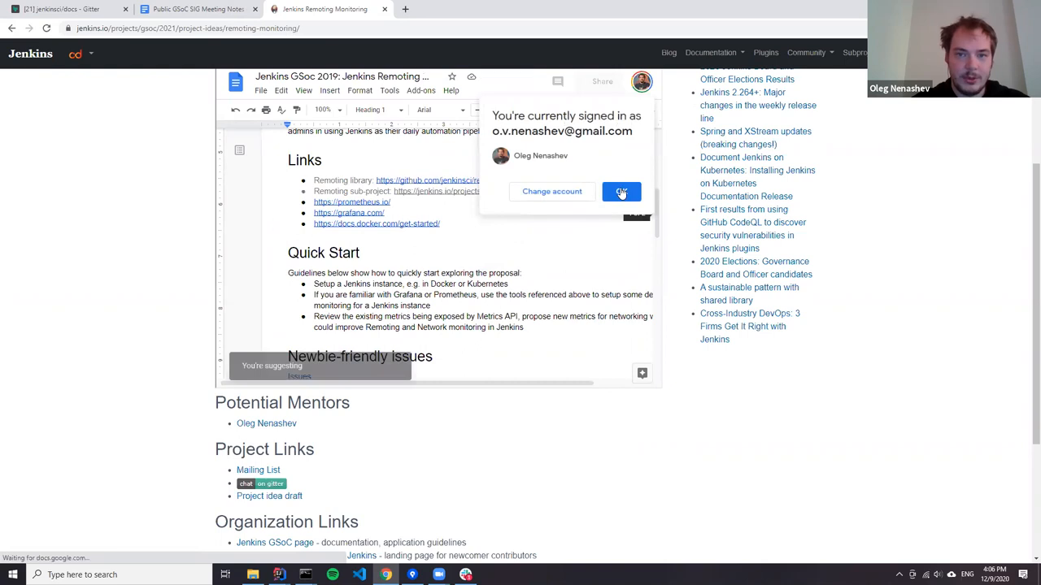
click(621, 191)
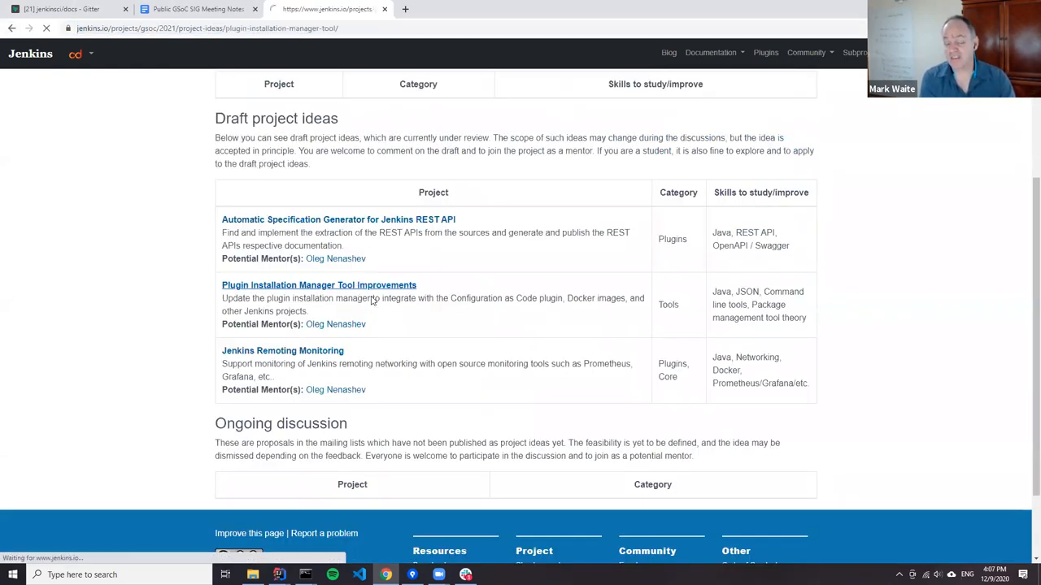
click(318, 287)
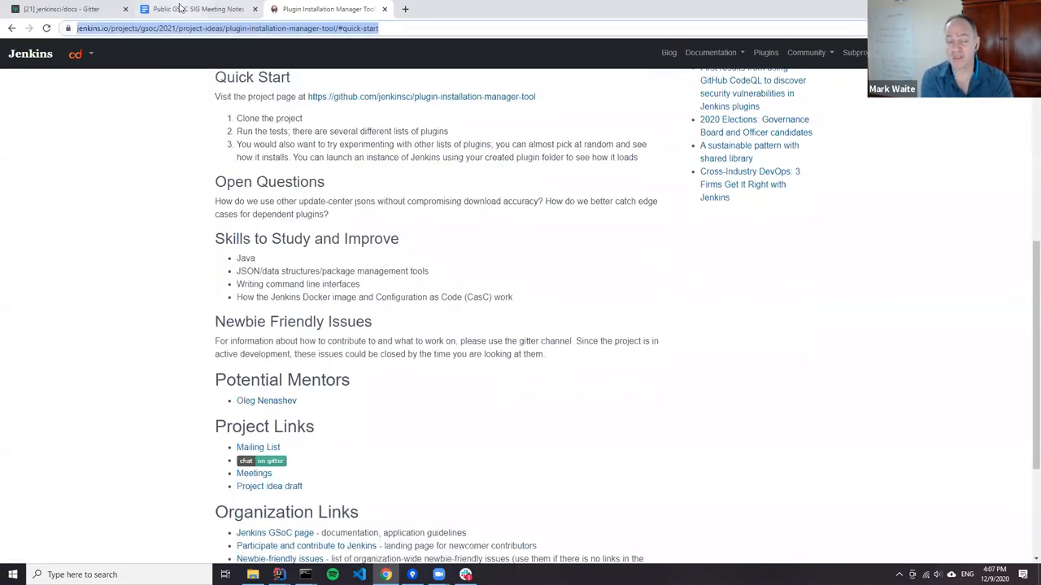
click(195, 10)
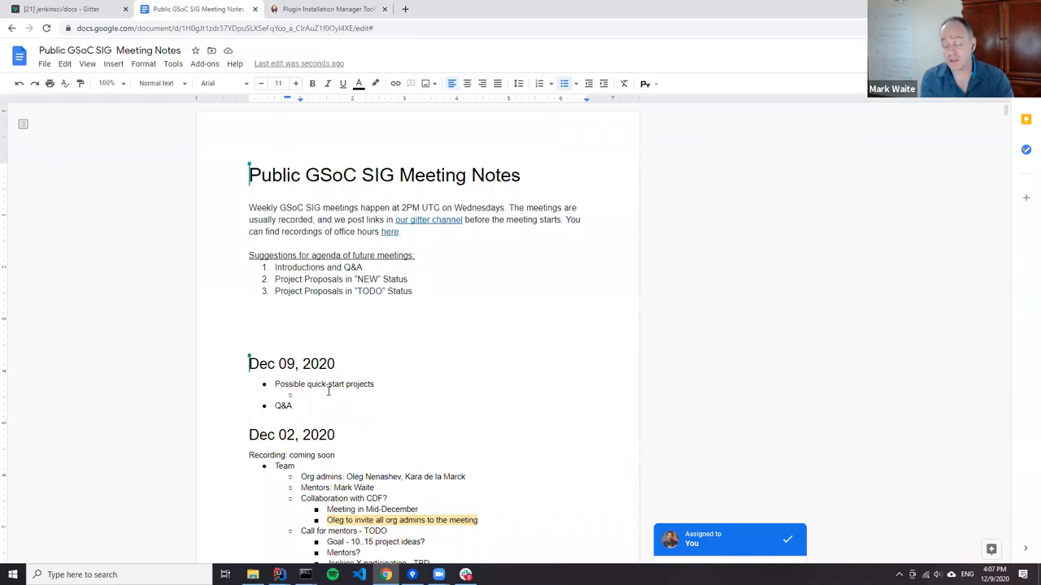
Add a 'Put them into the project idea:' sub-bullet with the Quick Start link
text(Put them)
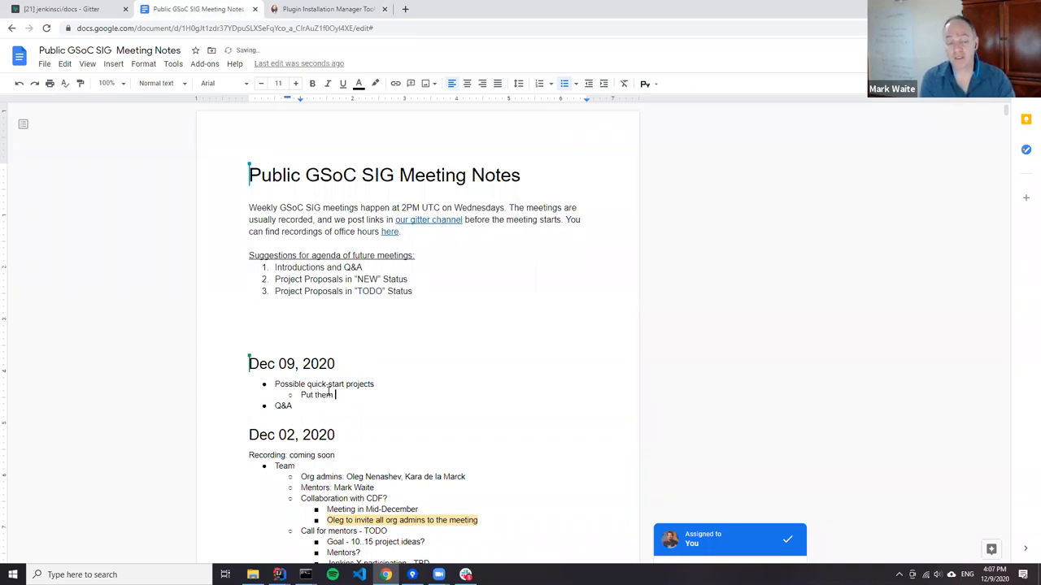
text(into the)
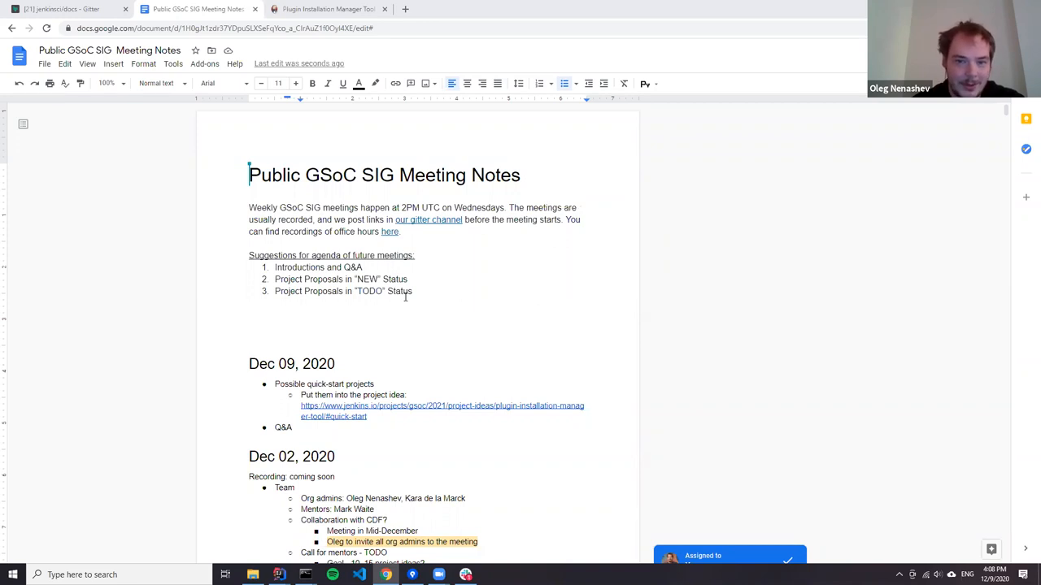
mouse_move(179, 413)
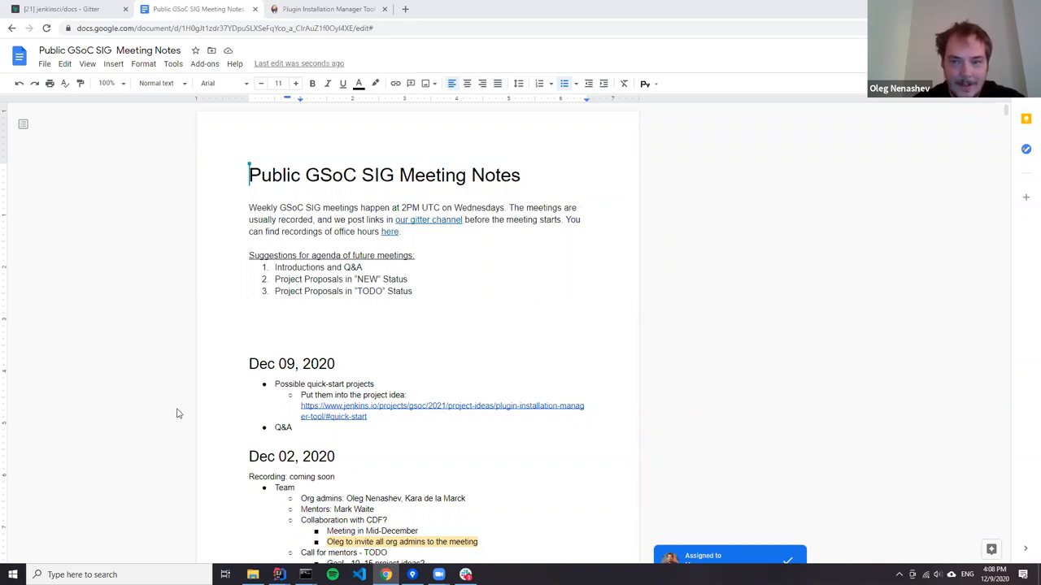
Start an empty sub-bullet under the Q&A item
click(296, 426)
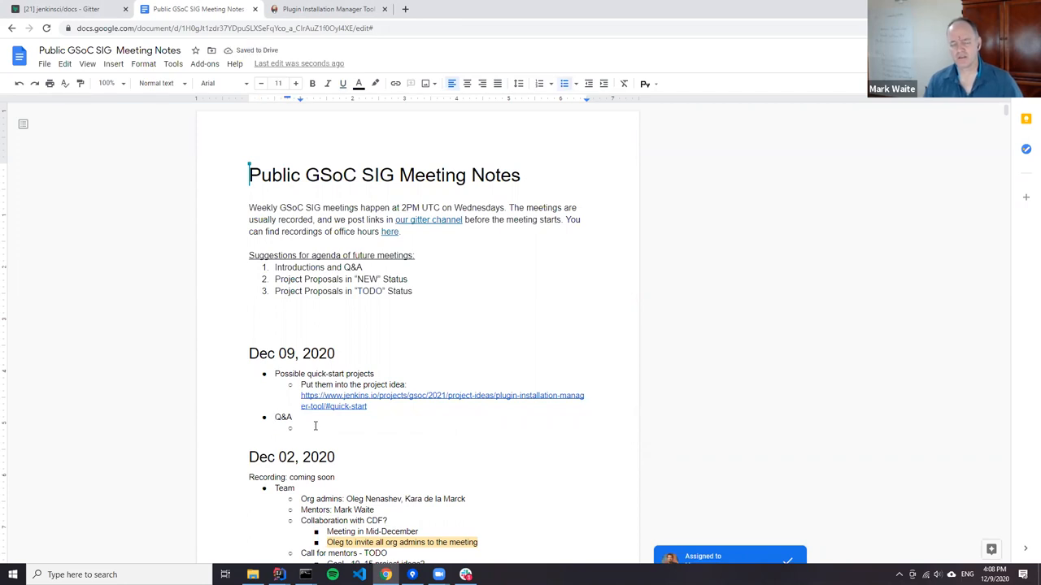
mouse_move(456, 485)
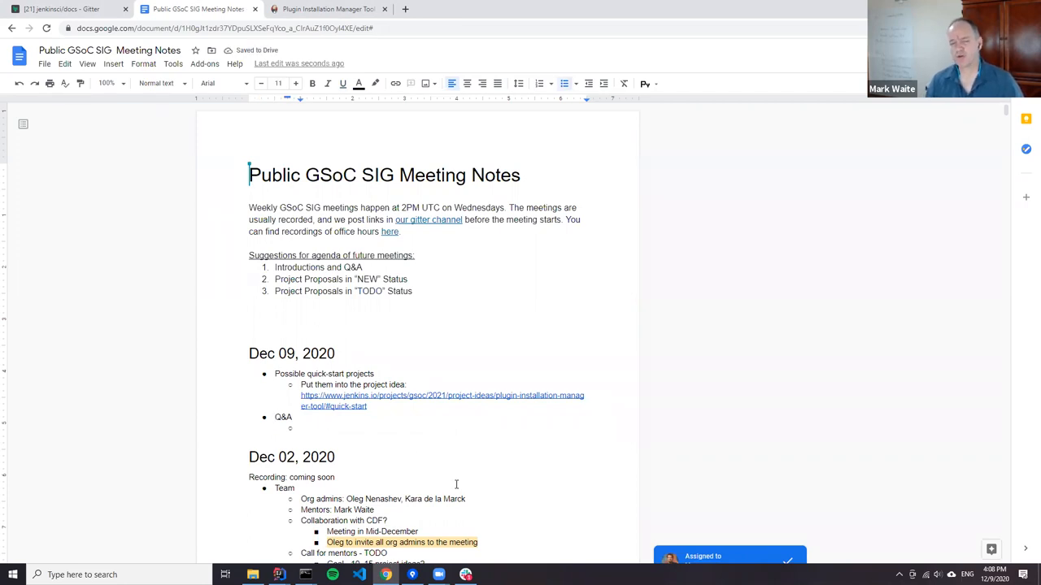
mouse_move(431, 364)
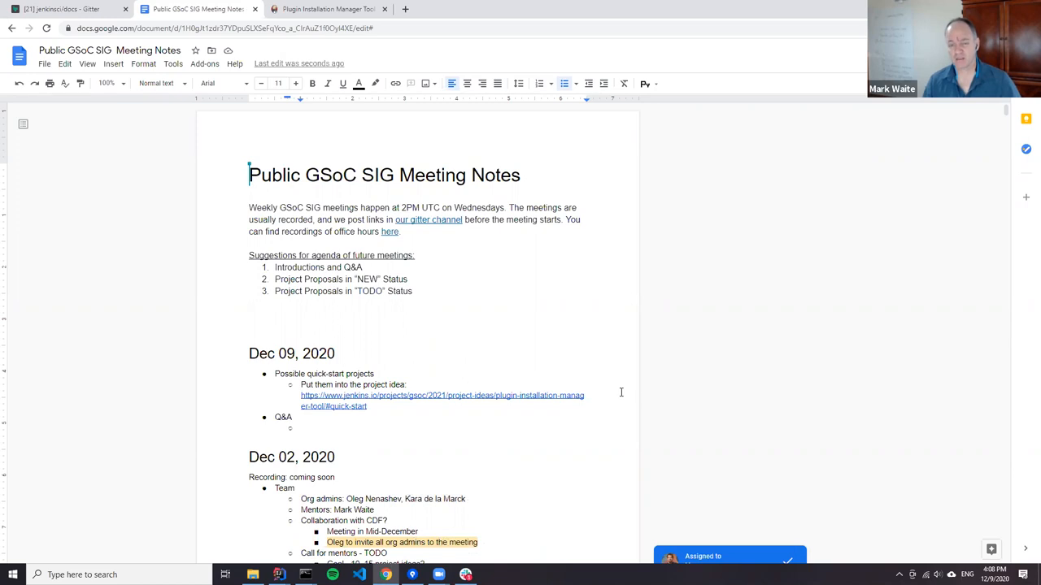
mouse_move(289, 280)
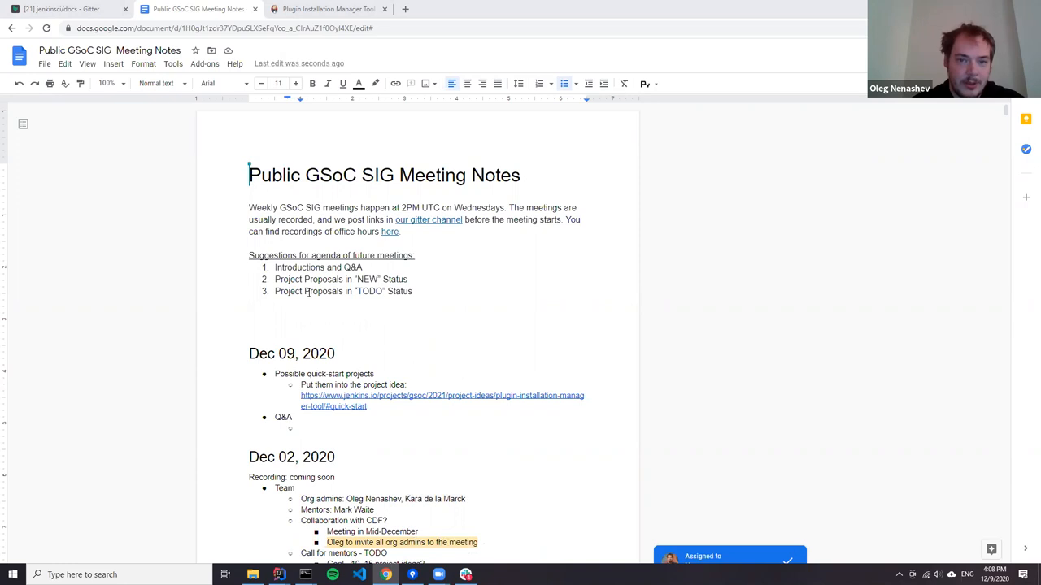
mouse_move(586, 171)
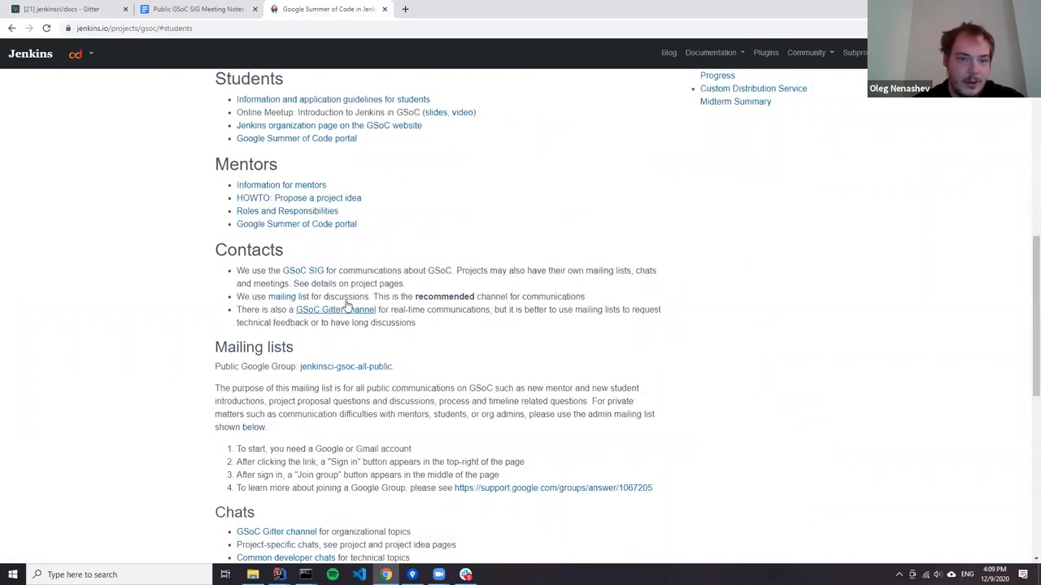
Review the Jenkins GSoC information page for students and return to the main GSoC page
scroll(up, 3)
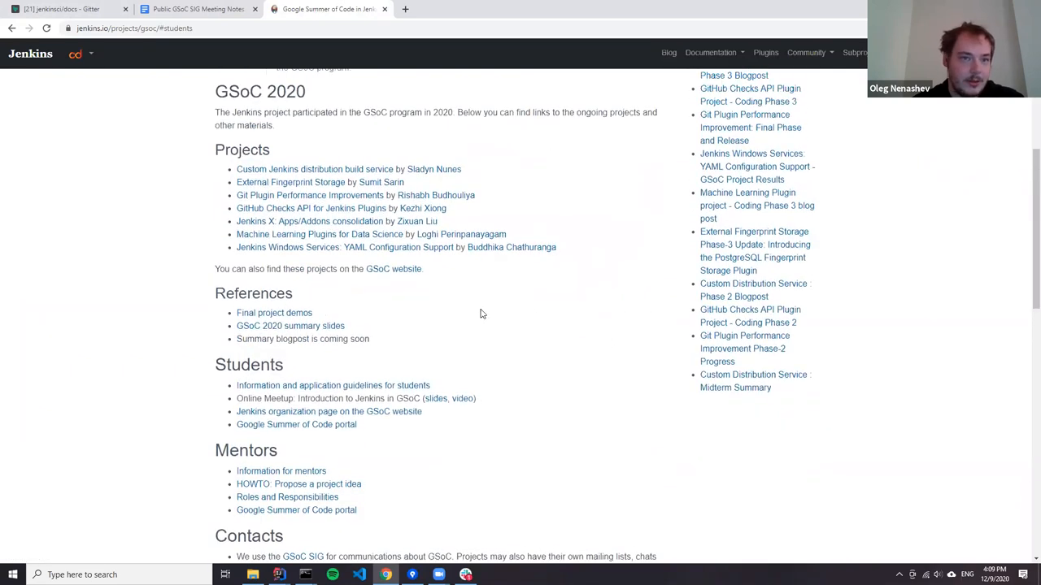
scroll(down, 3)
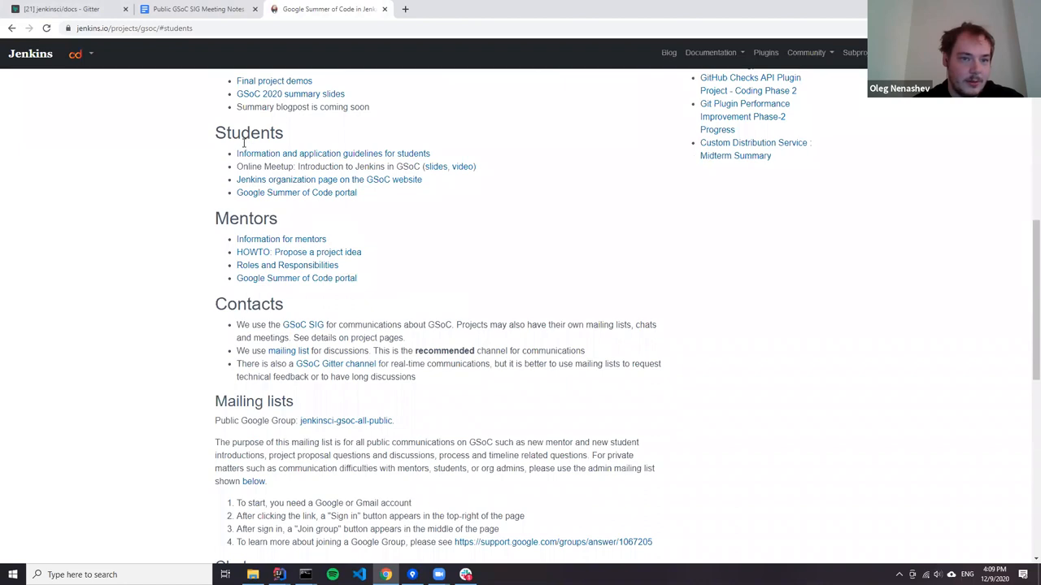
mouse_move(266, 147)
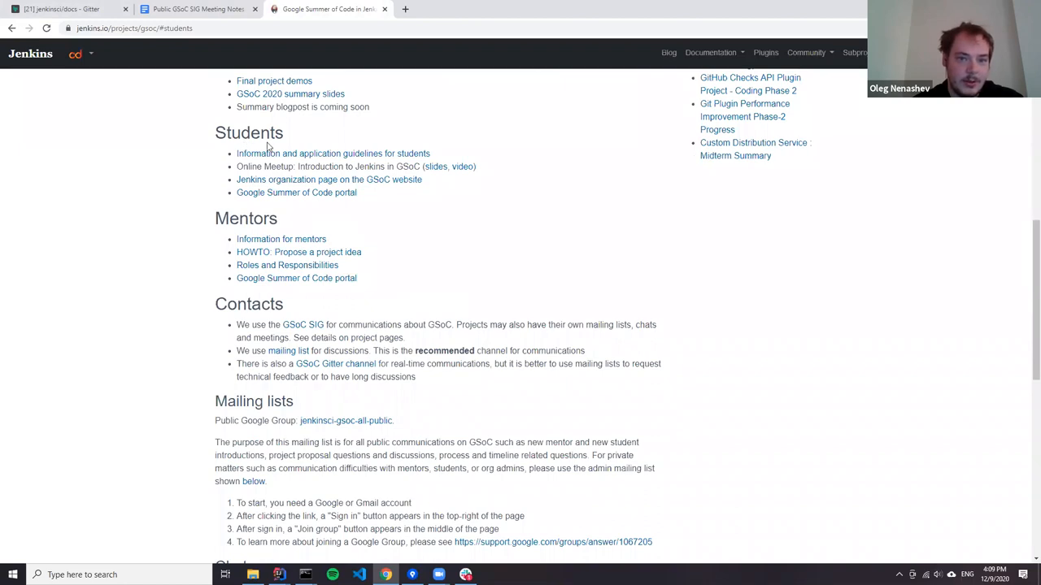
mouse_move(345, 159)
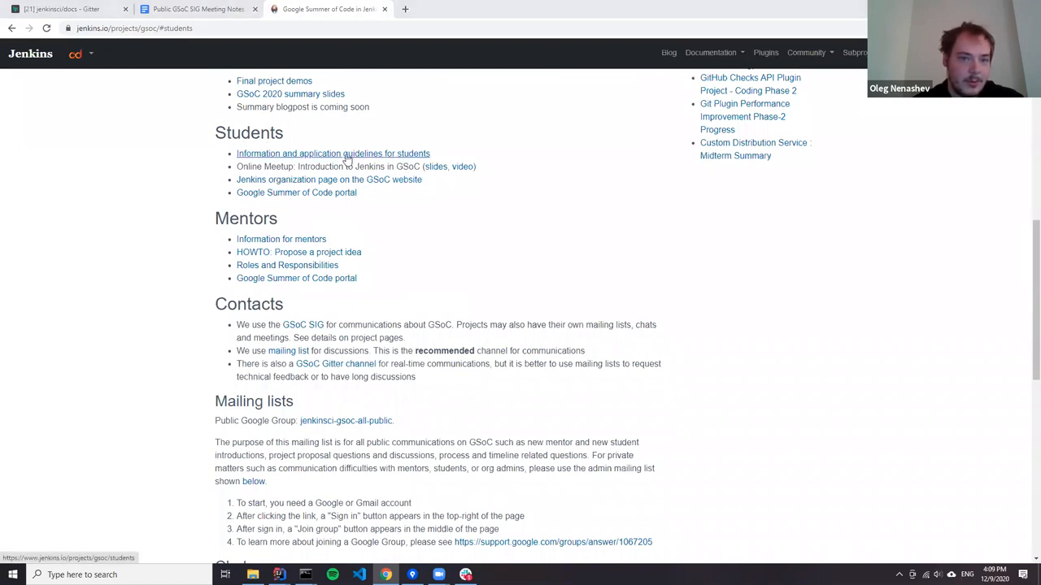
click(332, 153)
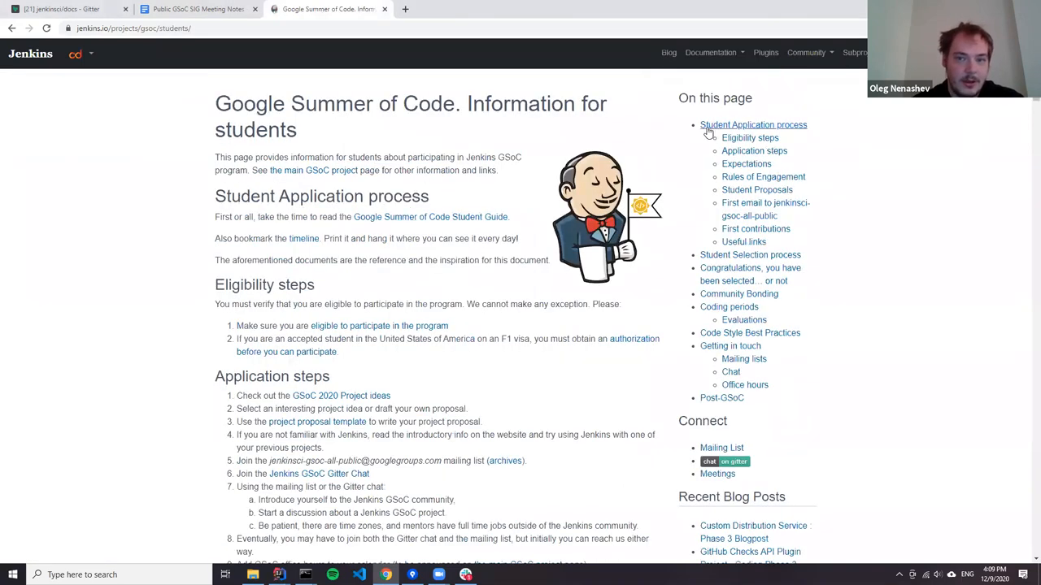
mouse_move(454, 220)
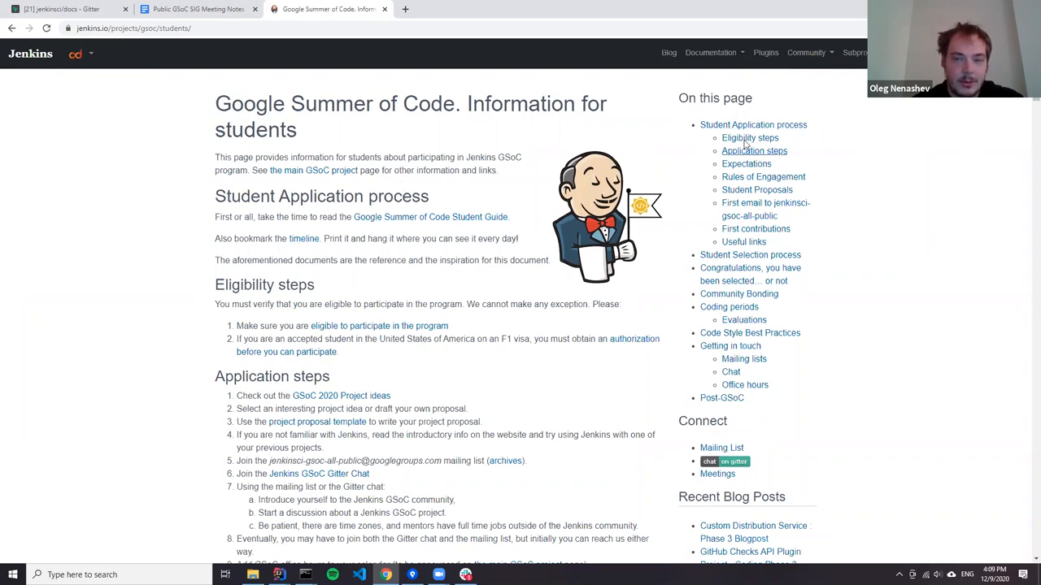
mouse_move(439, 302)
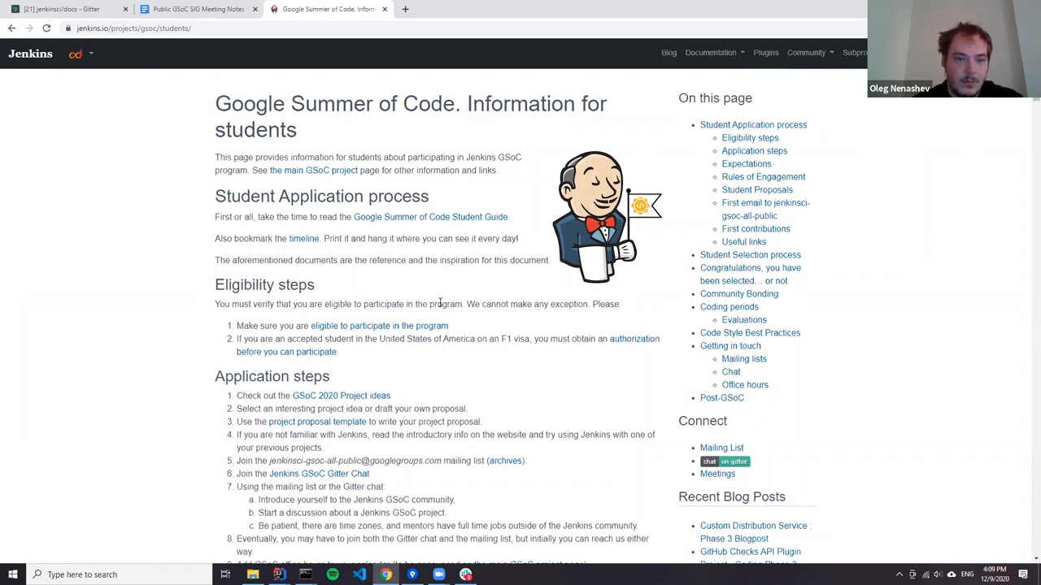
scroll(down, 3)
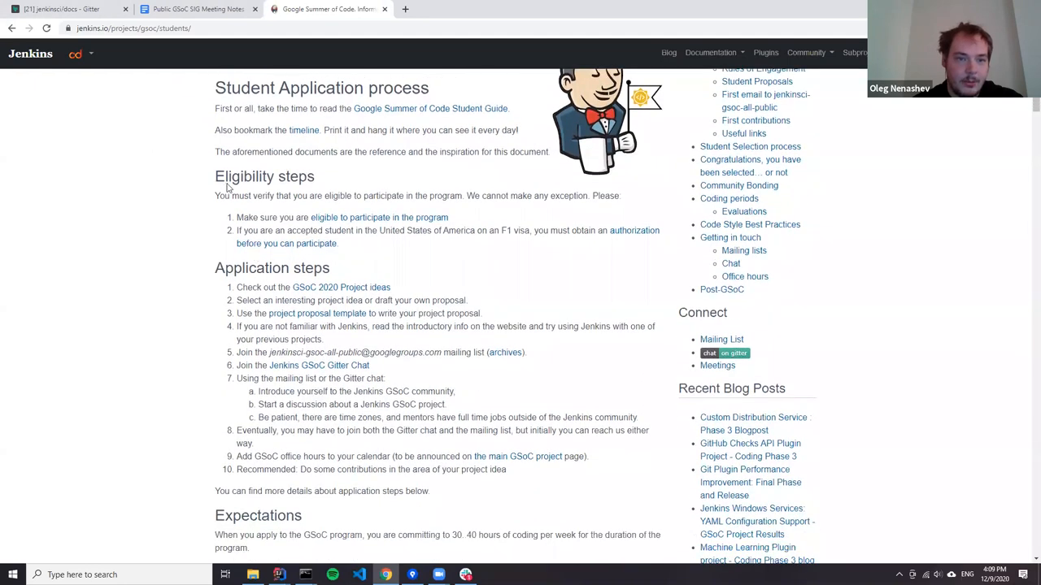
scroll(down, 3)
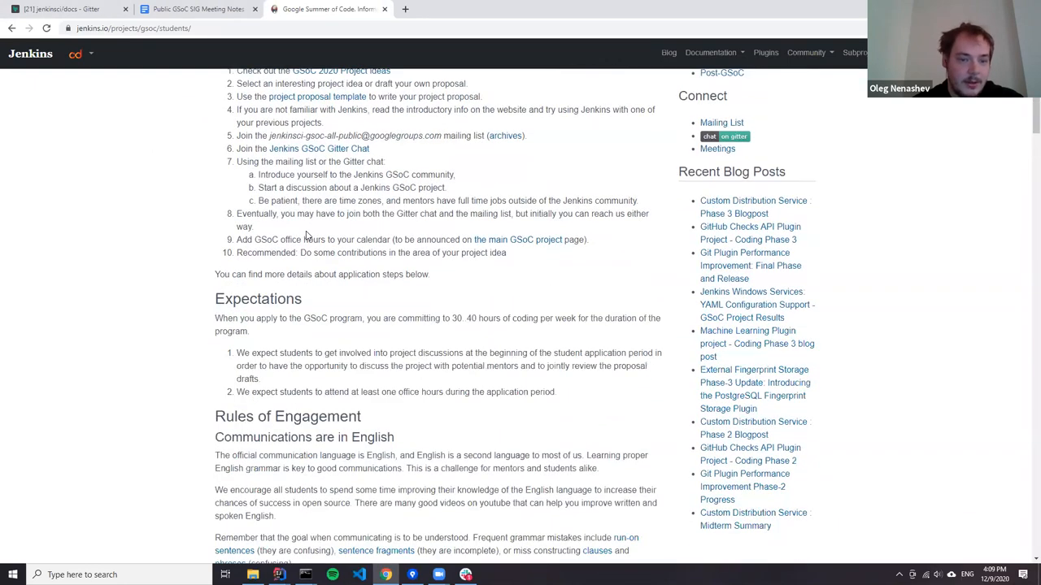
scroll(down, 3)
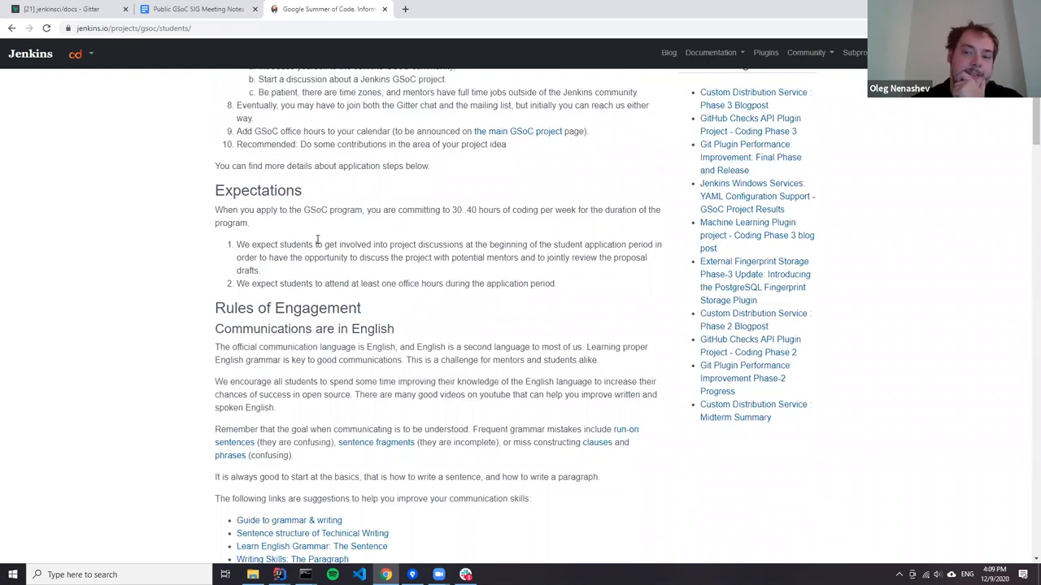
scroll(up, 3)
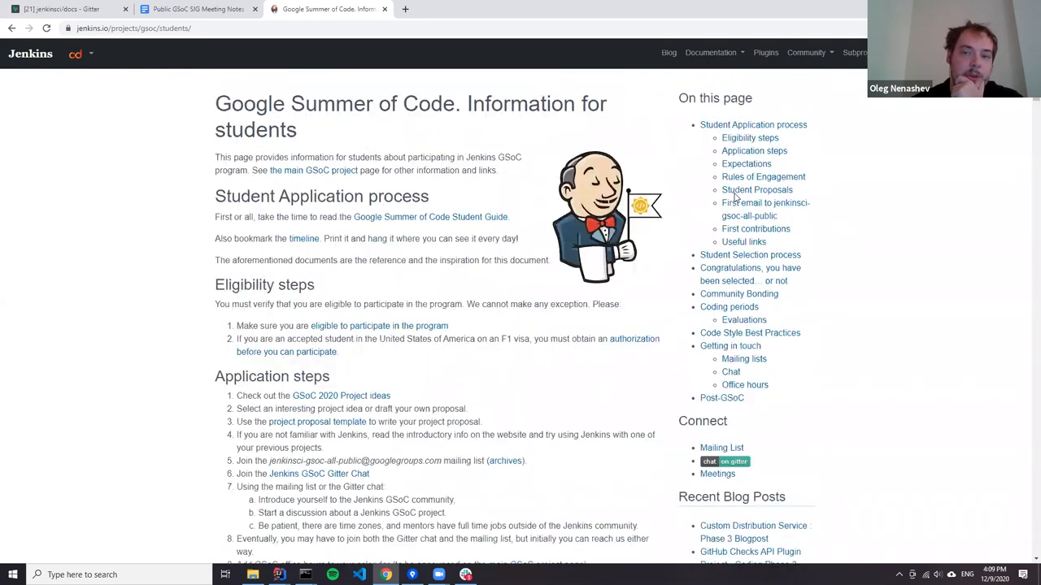
click(753, 124)
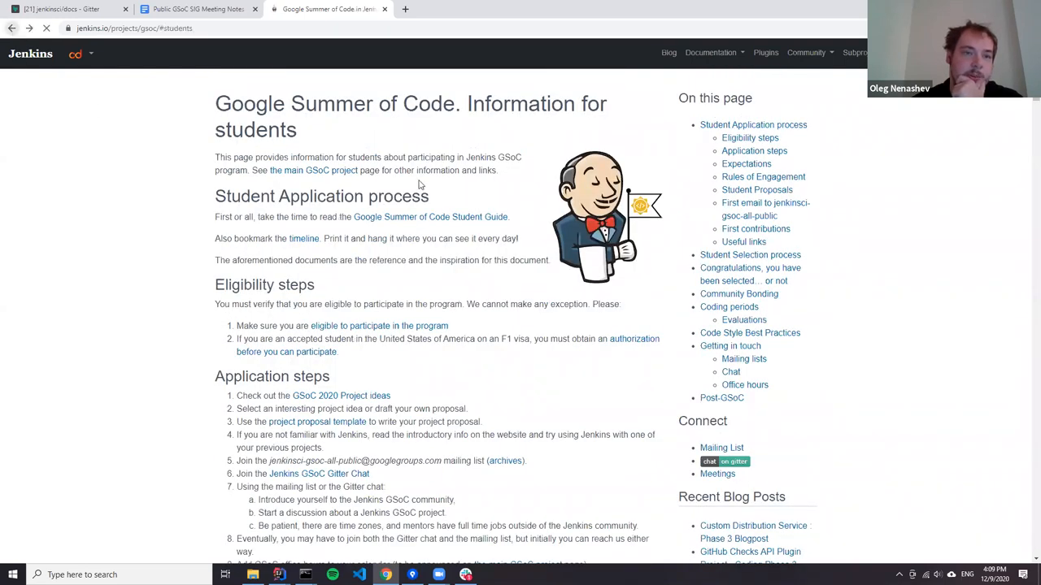
scroll(down, 3)
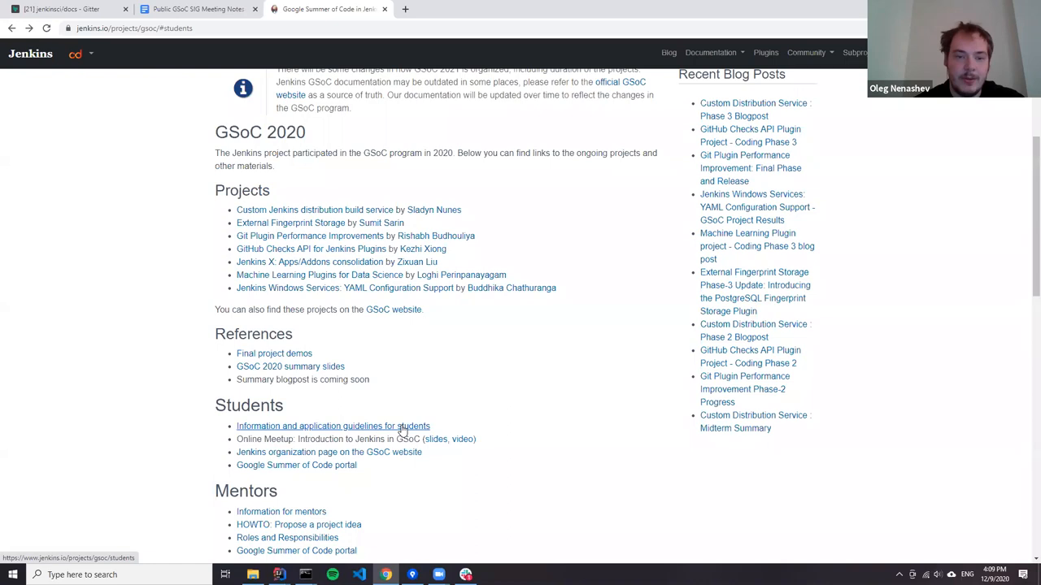
mouse_move(498, 420)
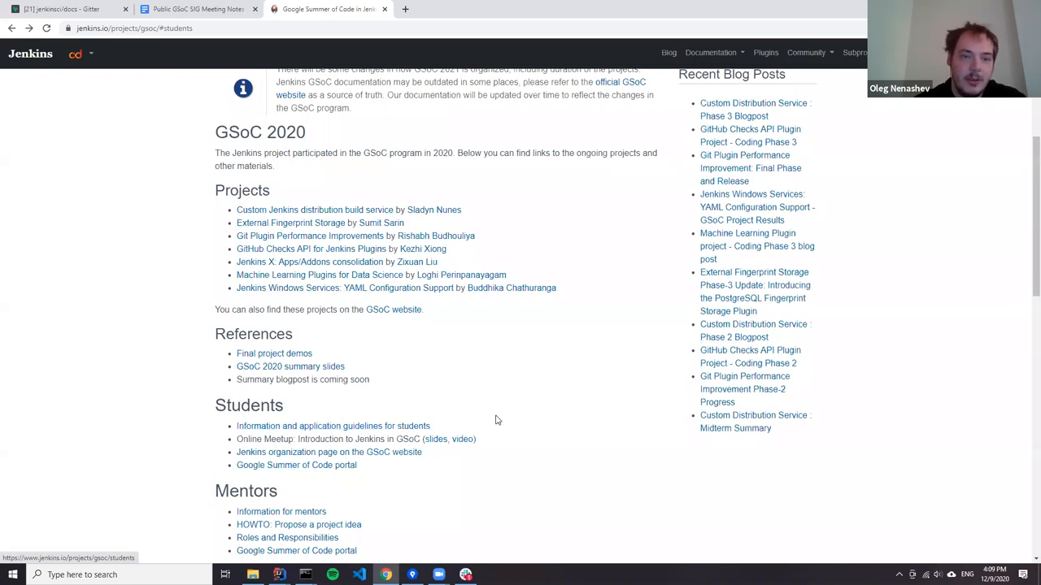
mouse_move(358, 429)
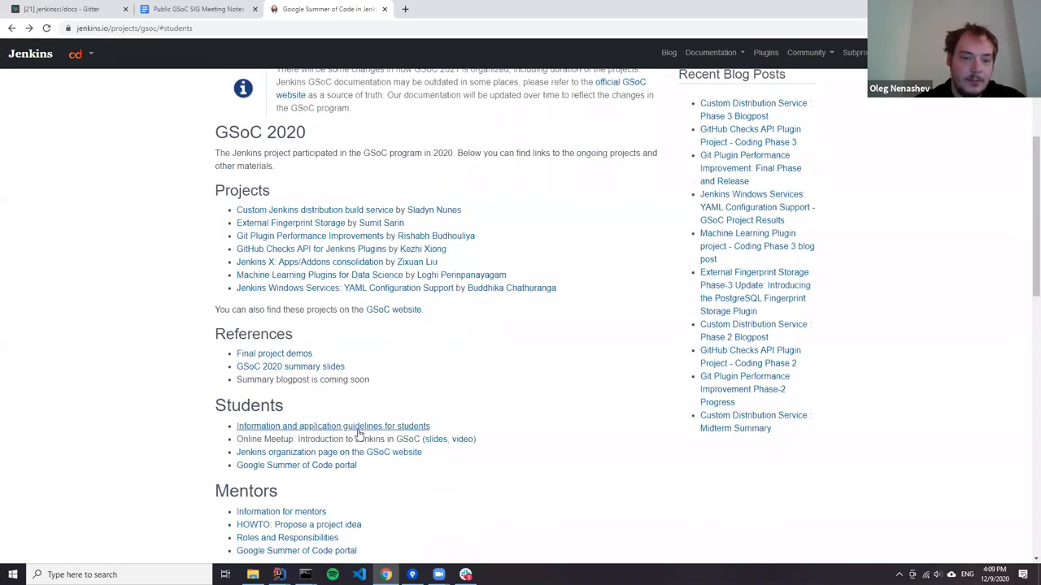
mouse_move(213, 436)
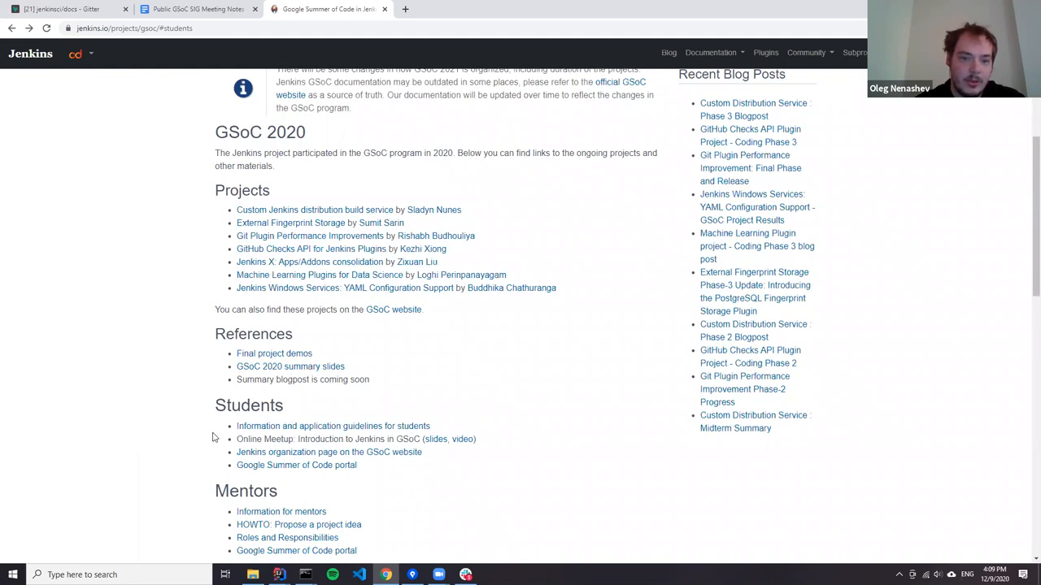
Check the meeting notes, then reopen the Plugin Installation Manager Tool Improvements idea from GSoC 2021 Project Ideas
click(195, 10)
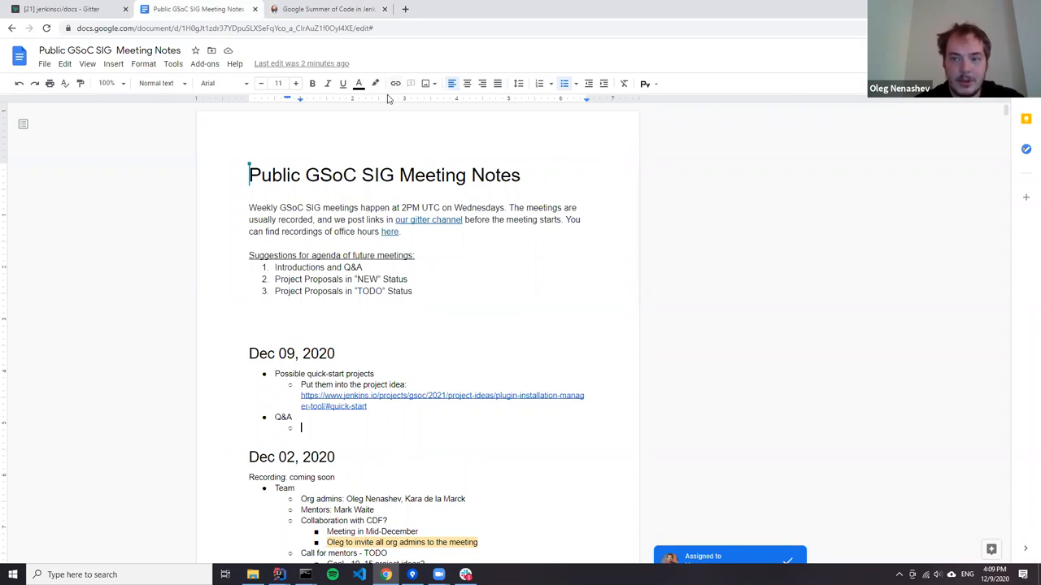
click(329, 10)
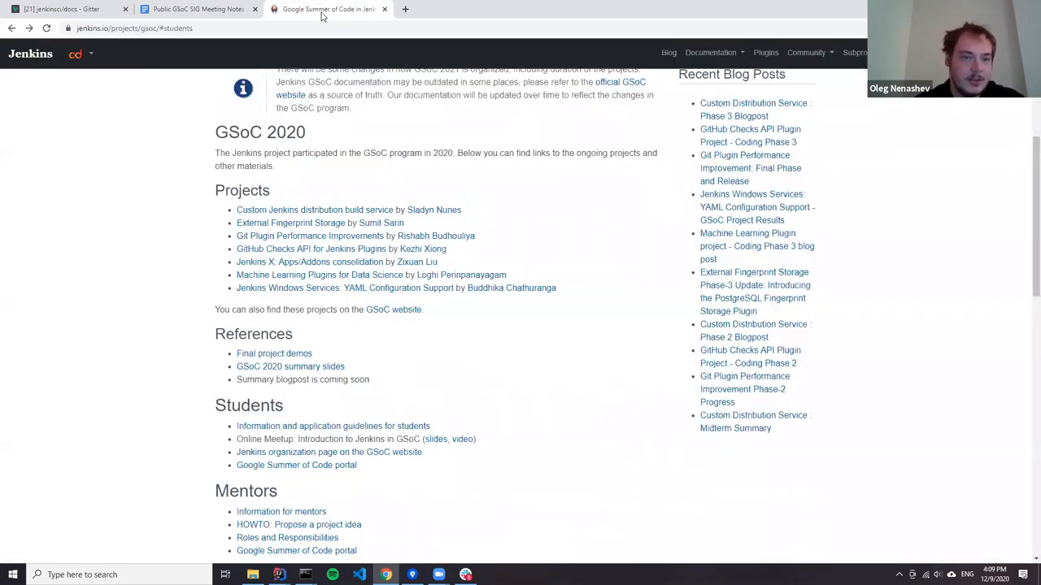
scroll(up, 3)
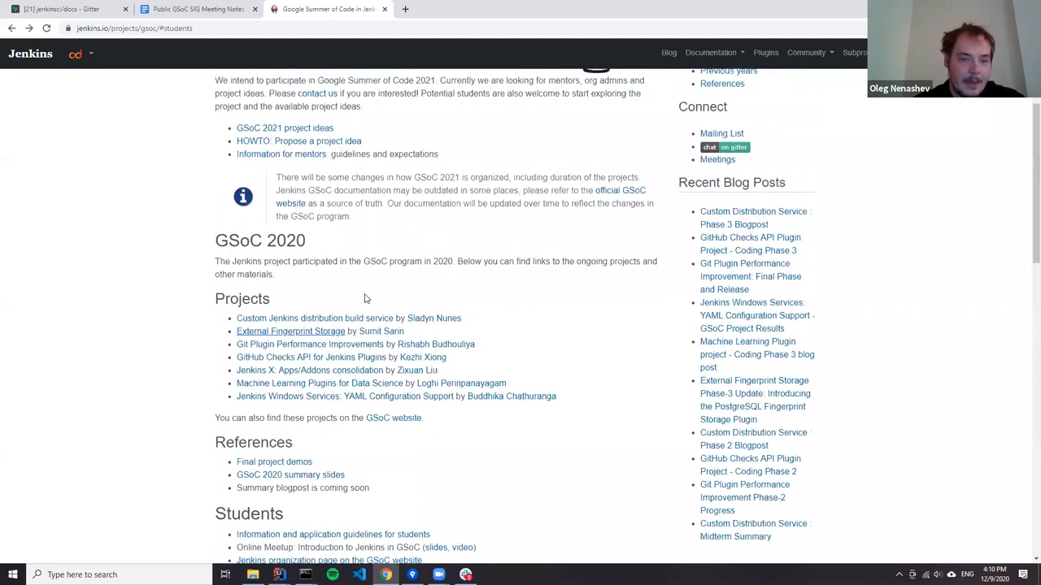
mouse_move(293, 179)
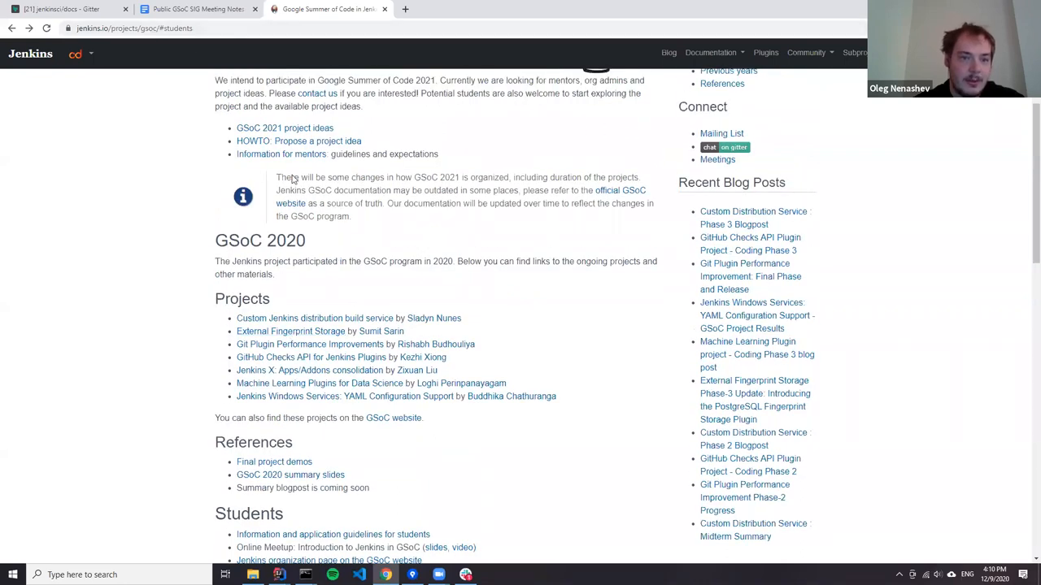
scroll(up, 3)
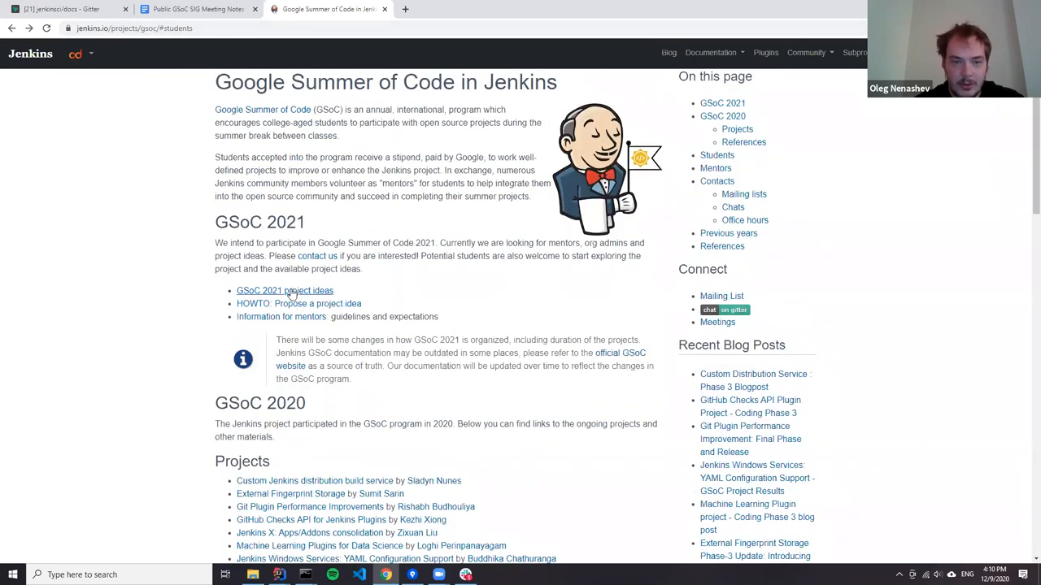
mouse_move(284, 289)
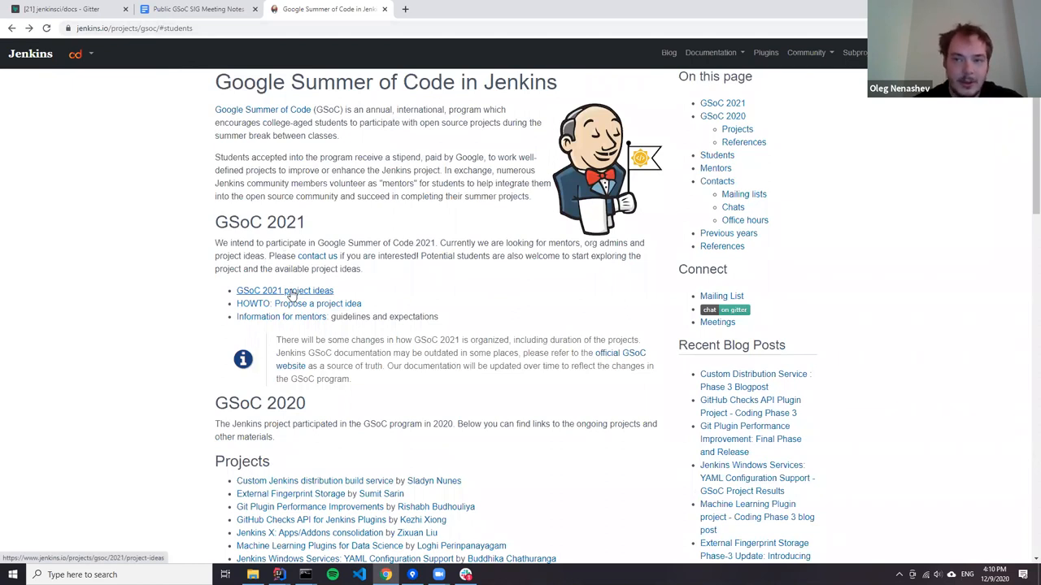
click(284, 289)
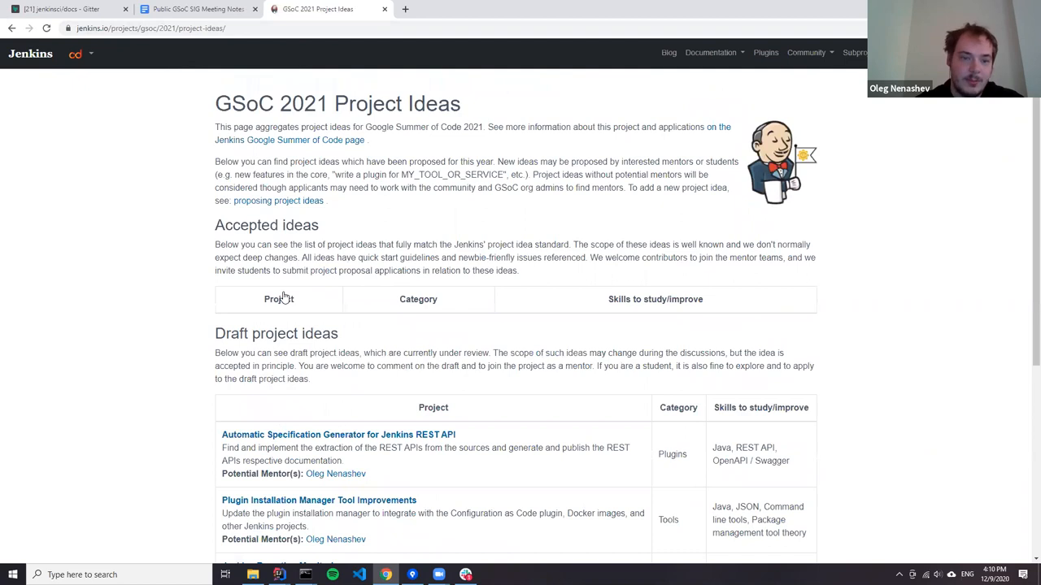
scroll(down, 3)
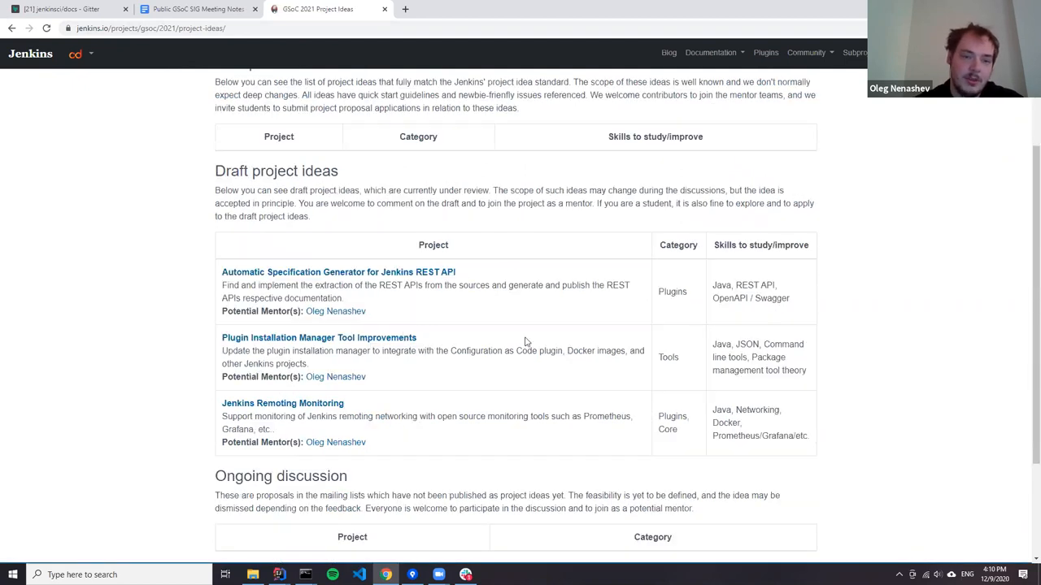
mouse_move(534, 341)
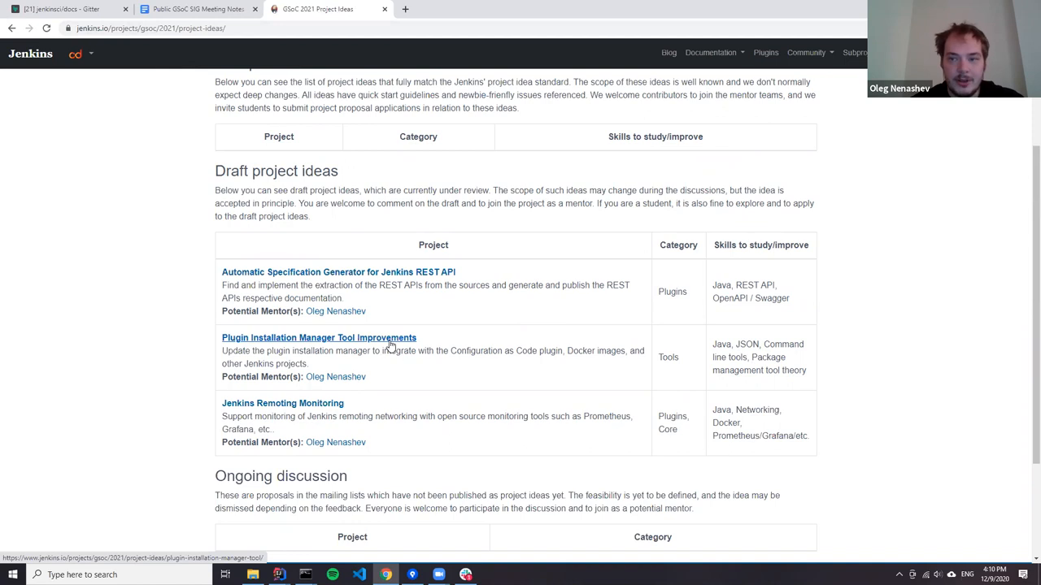
click(319, 336)
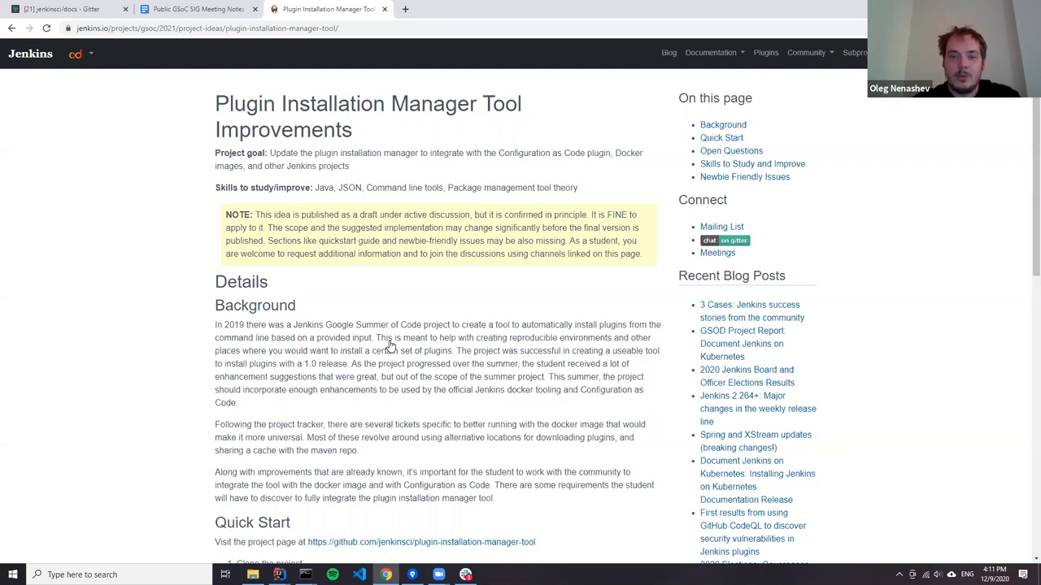
mouse_move(551, 325)
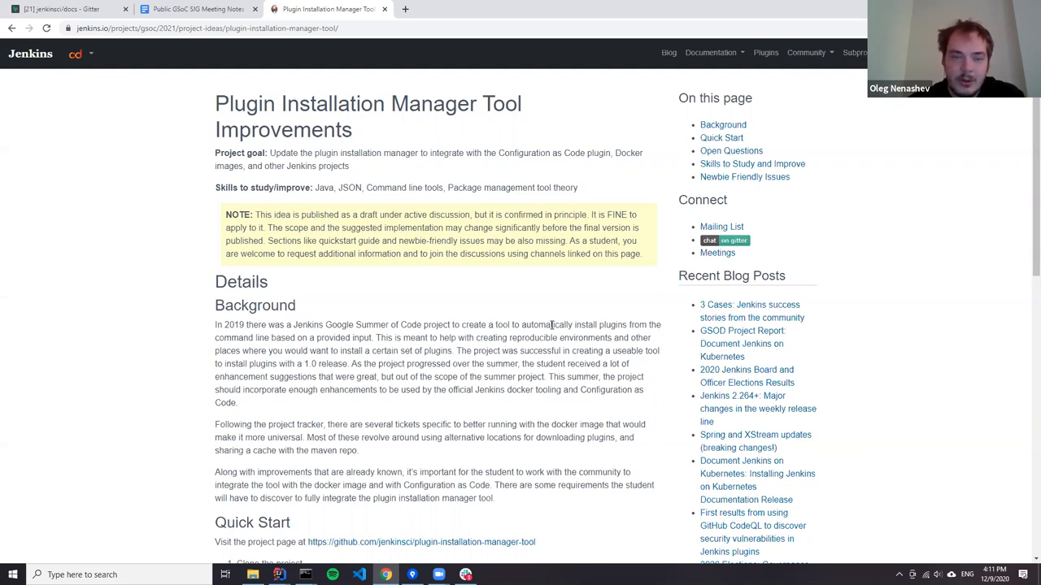
mouse_move(299, 156)
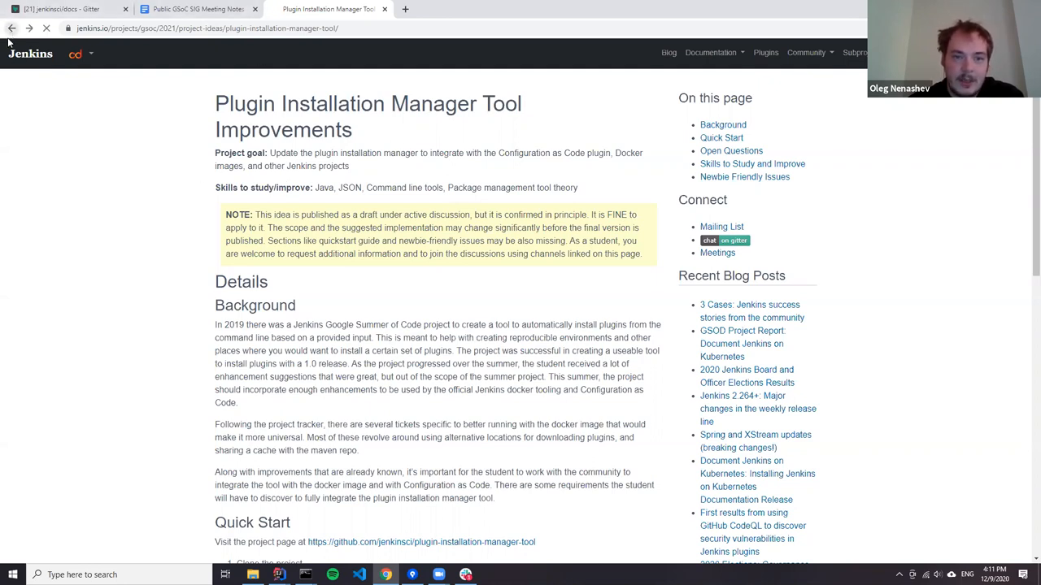
Go back from the Plugin Installation Manager idea to the project ideas list
click(11, 27)
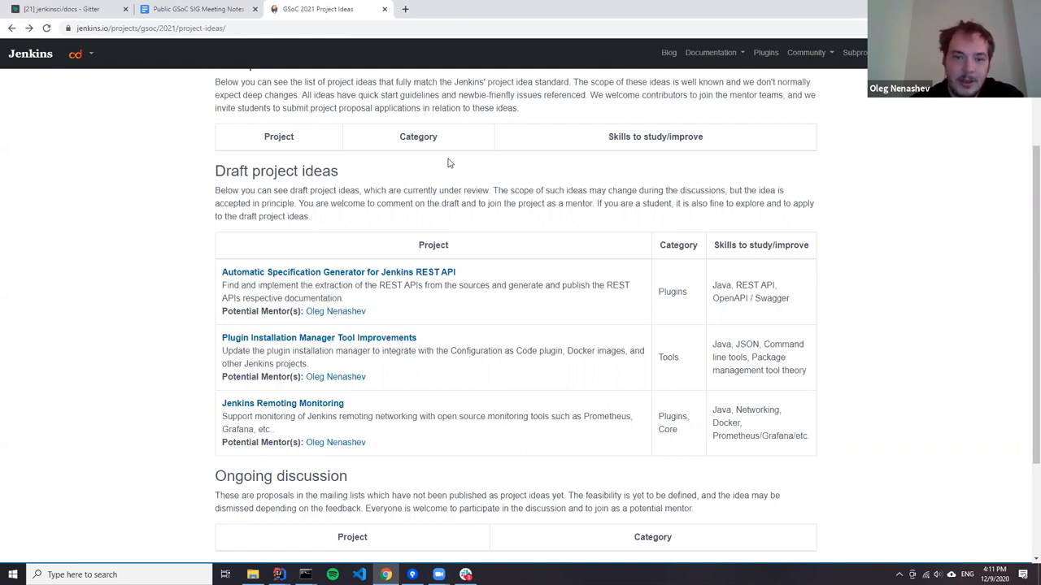
mouse_move(361, 276)
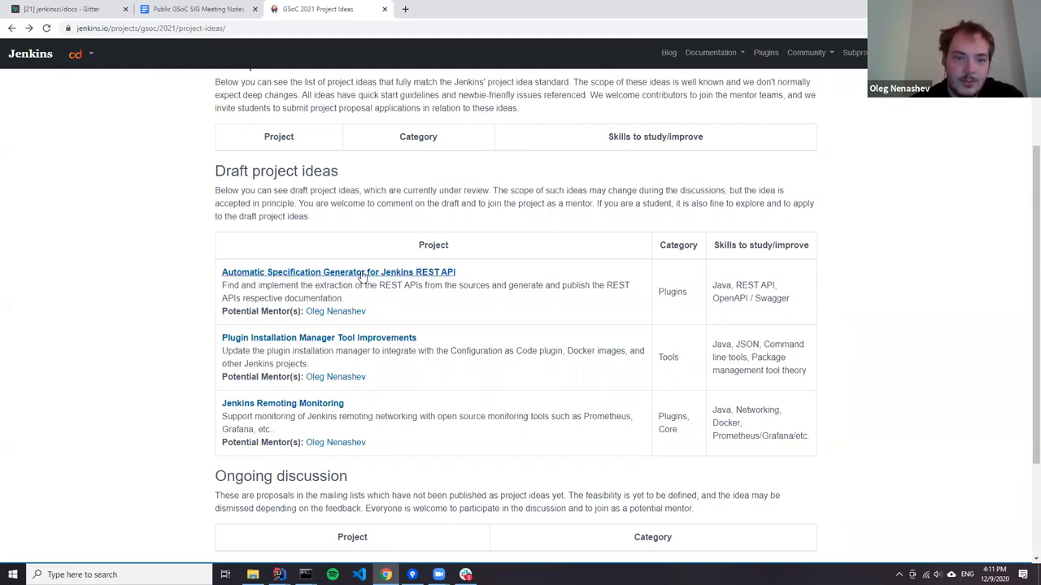
mouse_move(651, 309)
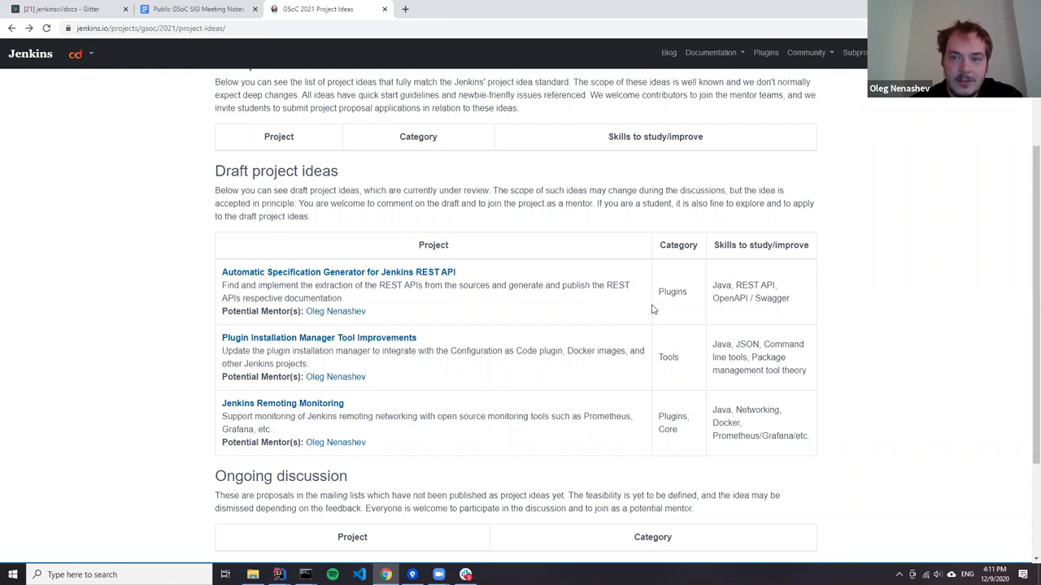
mouse_move(312, 426)
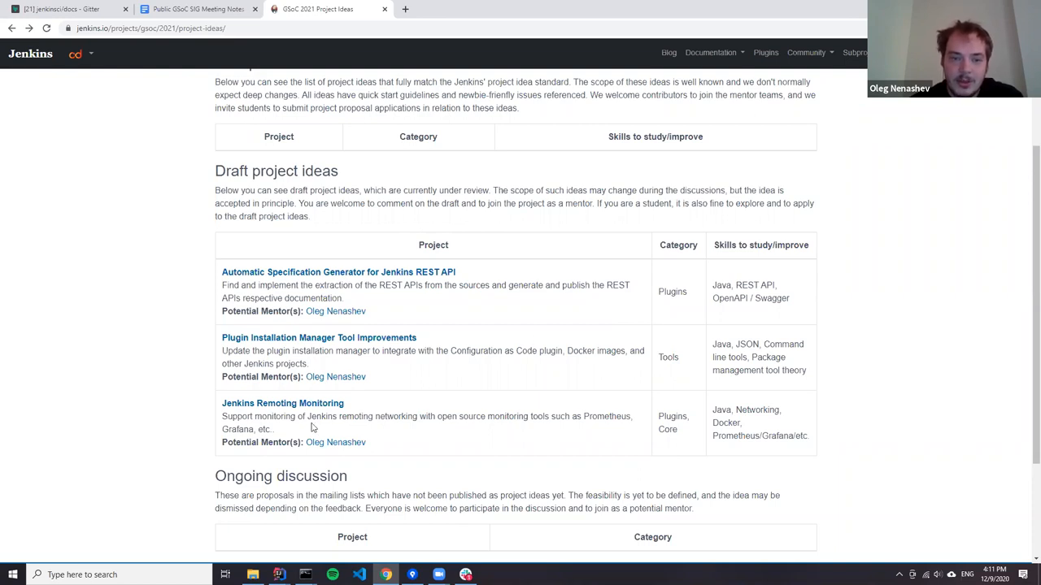
mouse_move(238, 419)
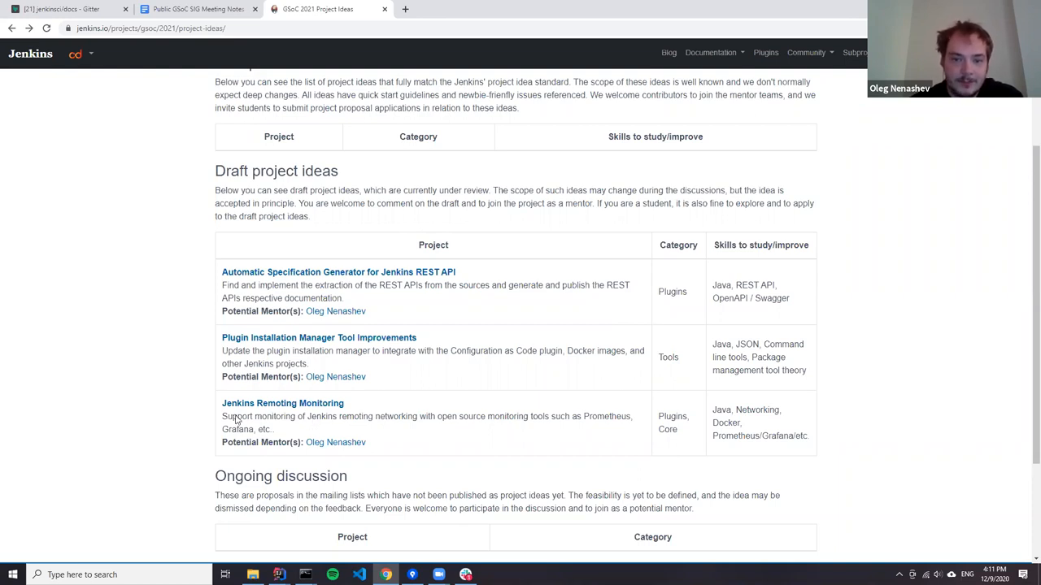
mouse_move(507, 390)
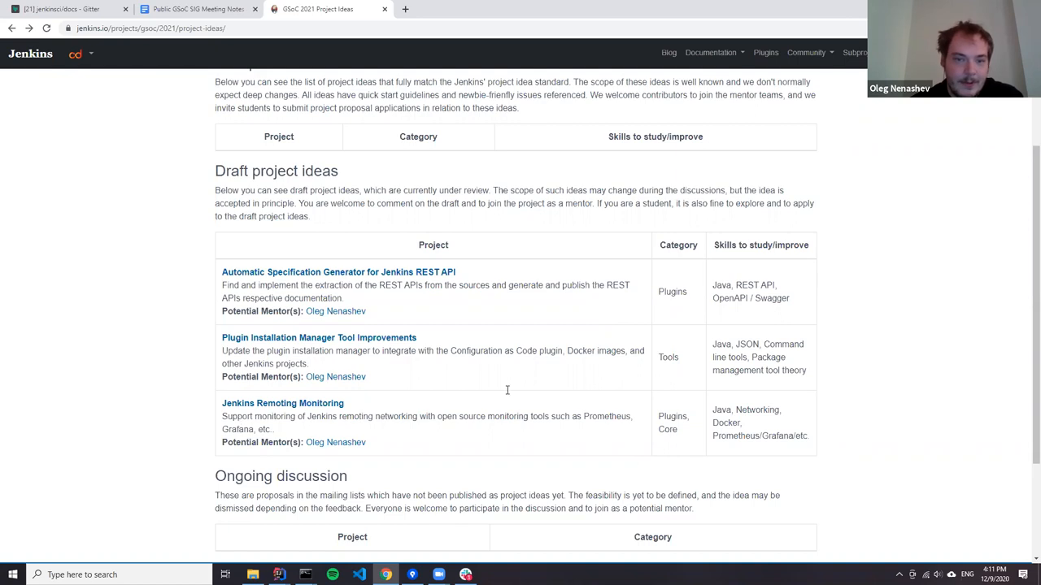
mouse_move(568, 178)
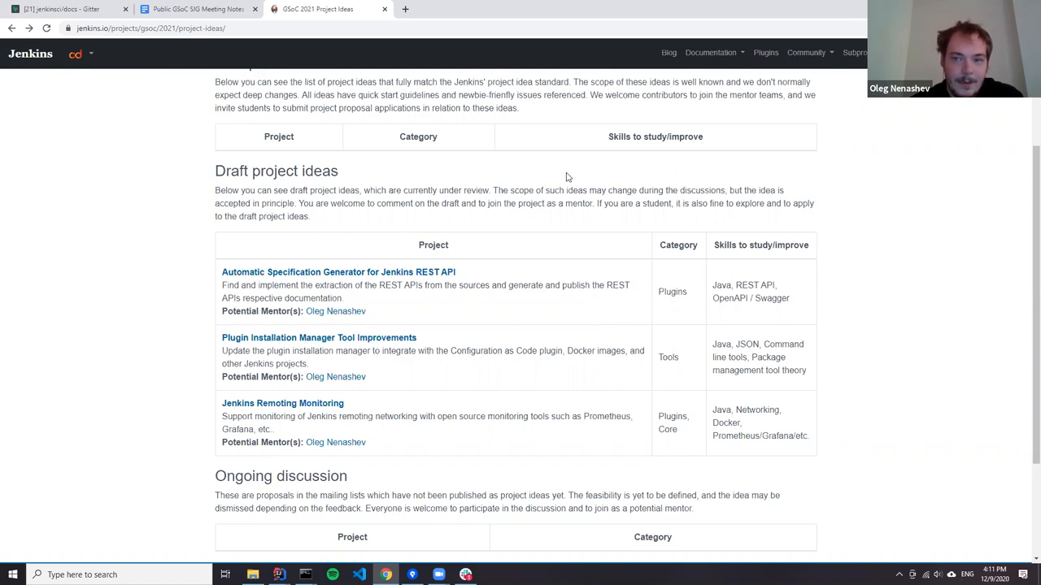
mouse_move(207, 340)
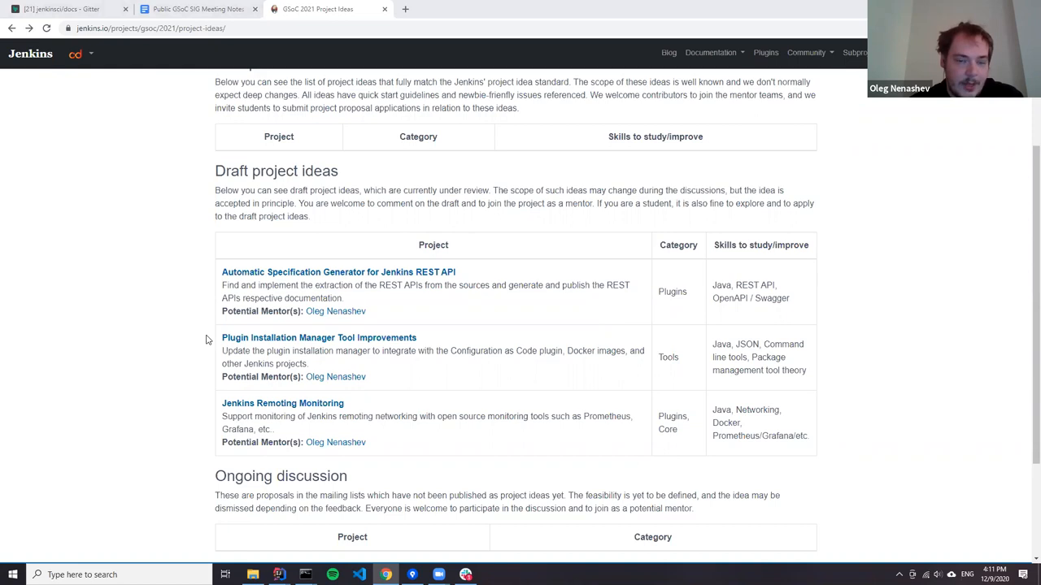
Return to the Public GSoC SIG Meeting Notes document
click(195, 10)
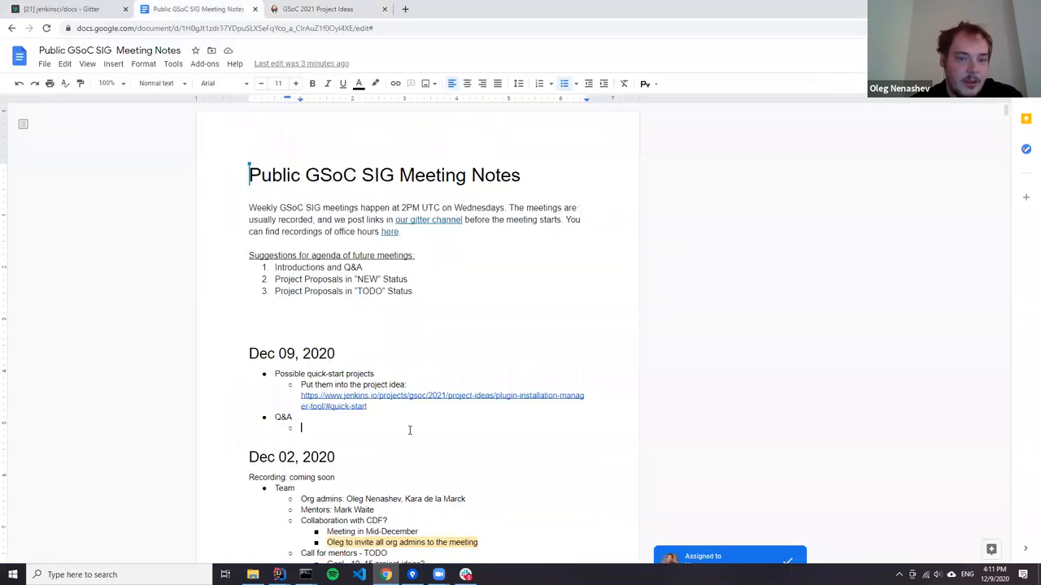
Note 'How to get started?' under Q&A with 'AI: Add a Getting started page to the docs'
scroll(down, 3)
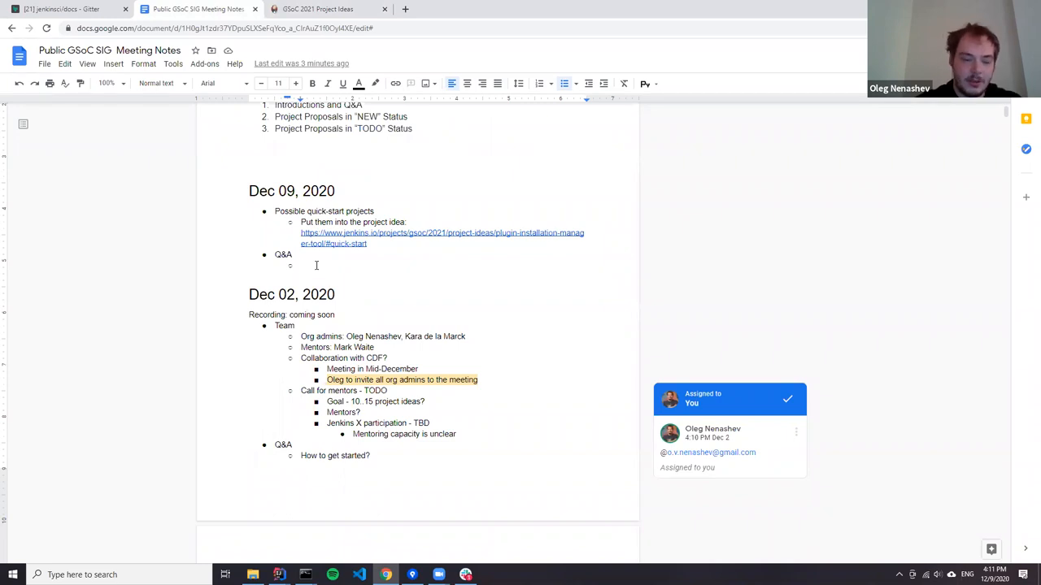
text(Add)
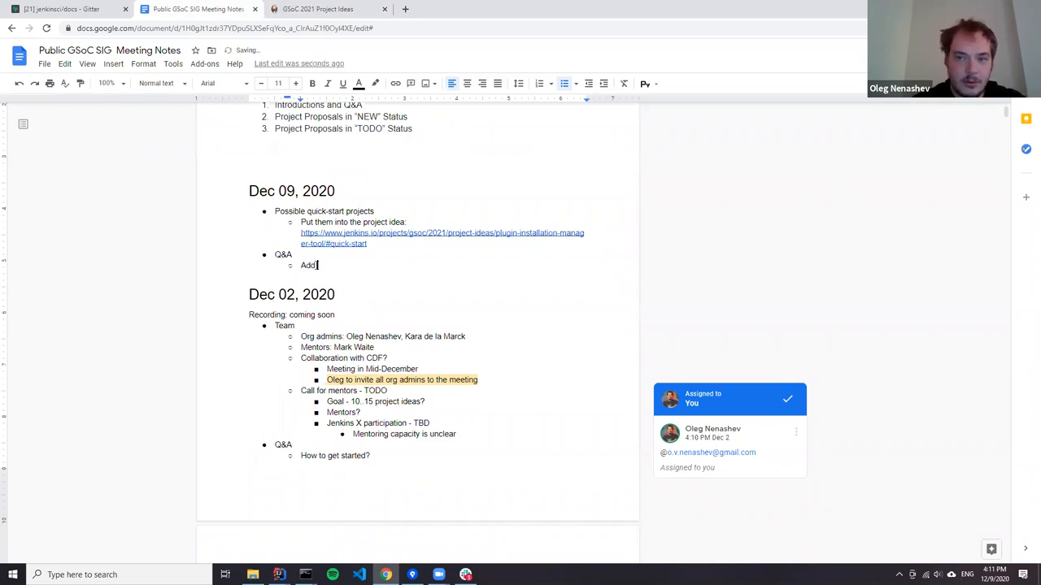
key(Backspace)
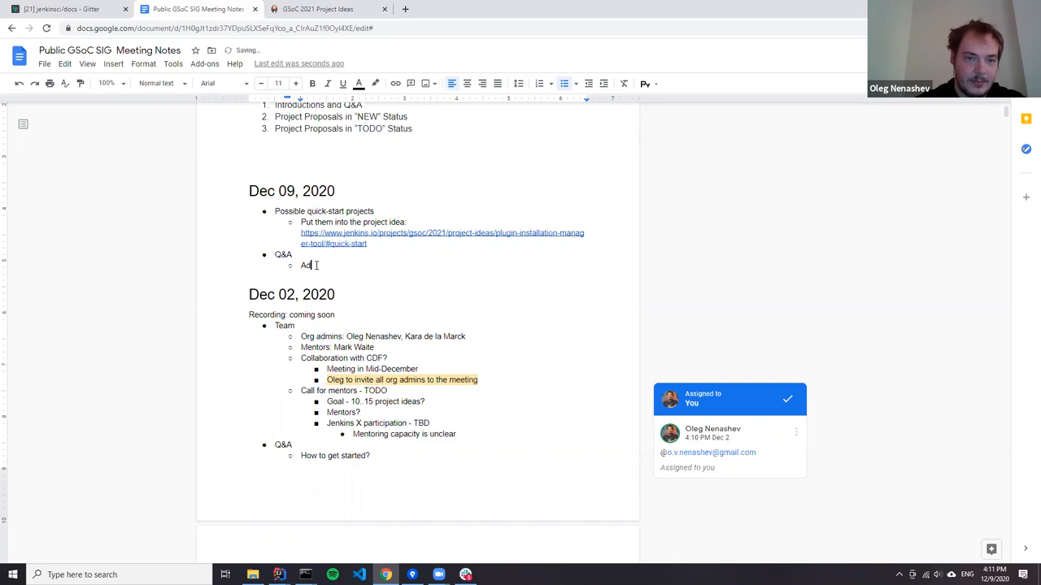
text(How to get started?)
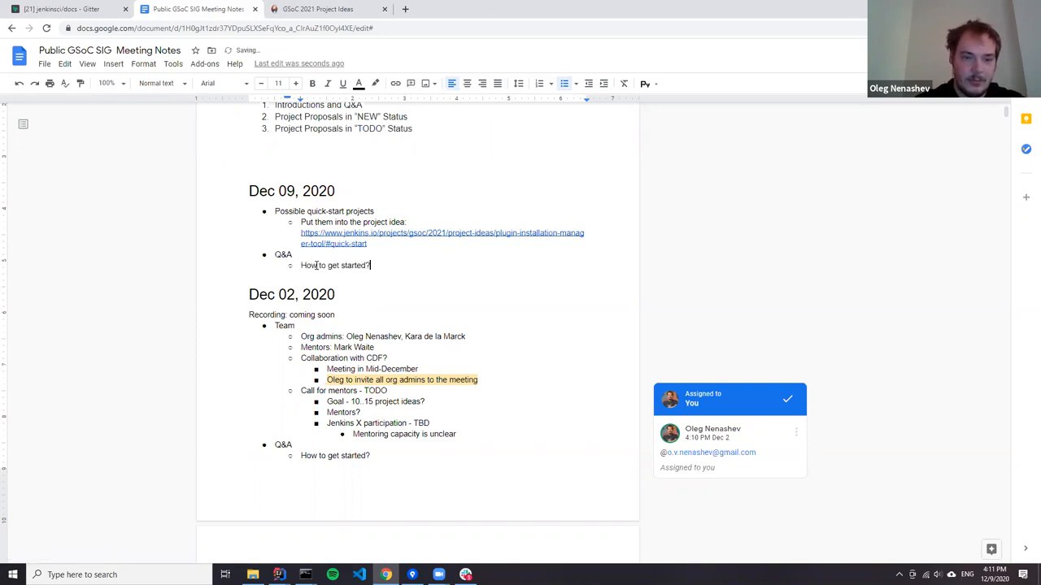
text(AI: Add a)
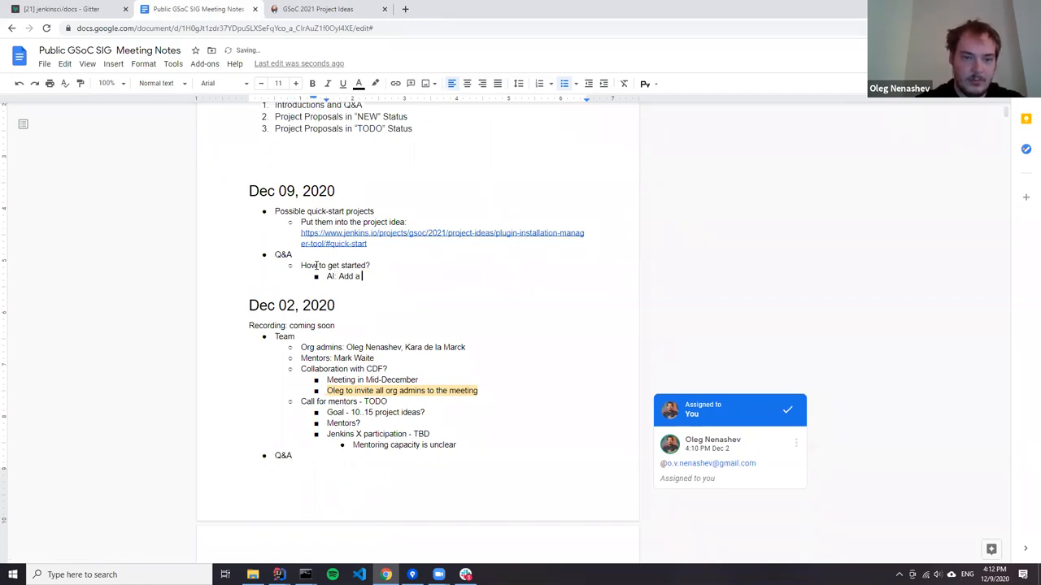
text(Getti)
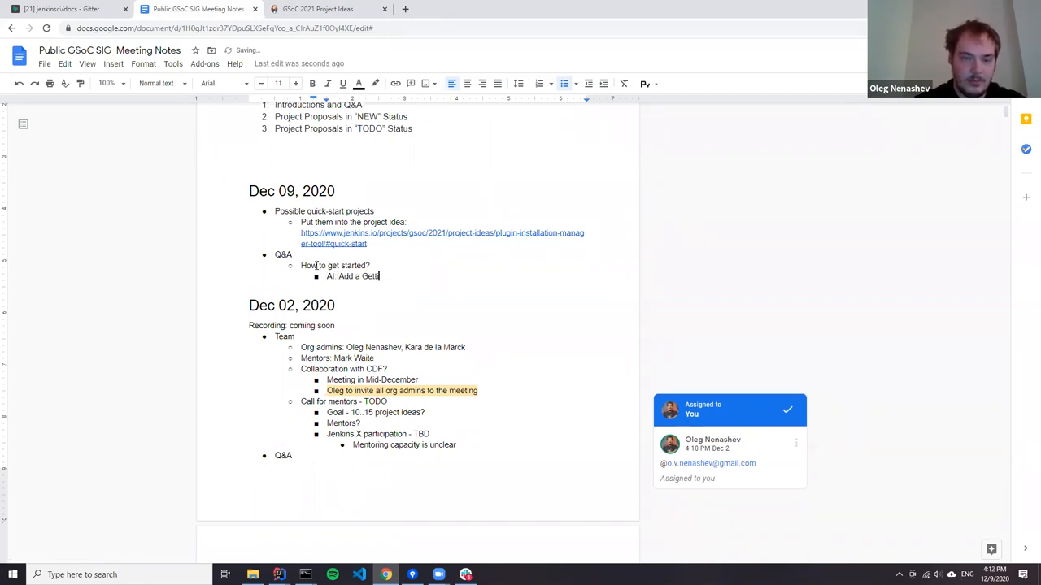
text(ing started)
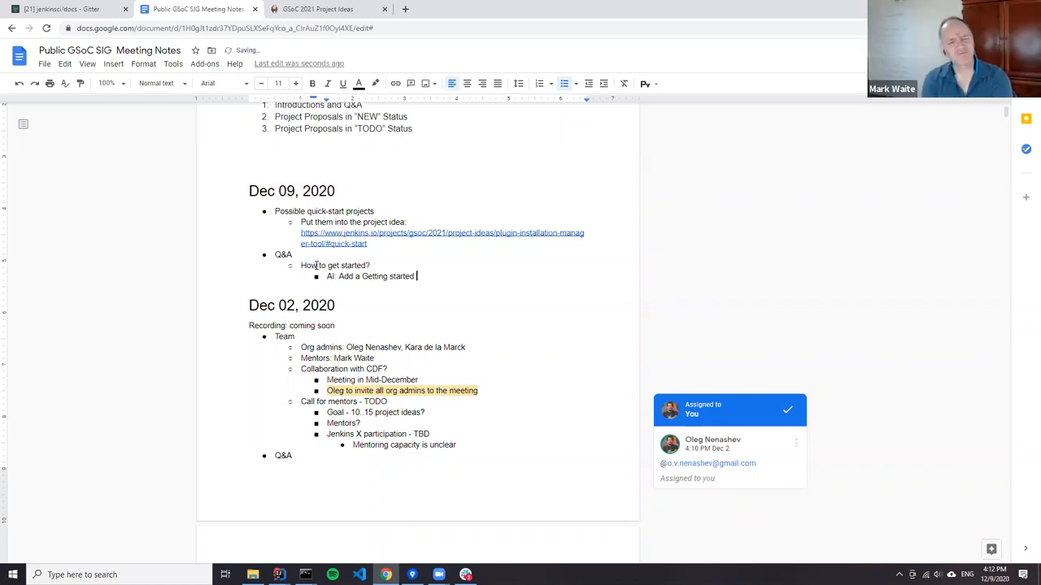
text(page to the)
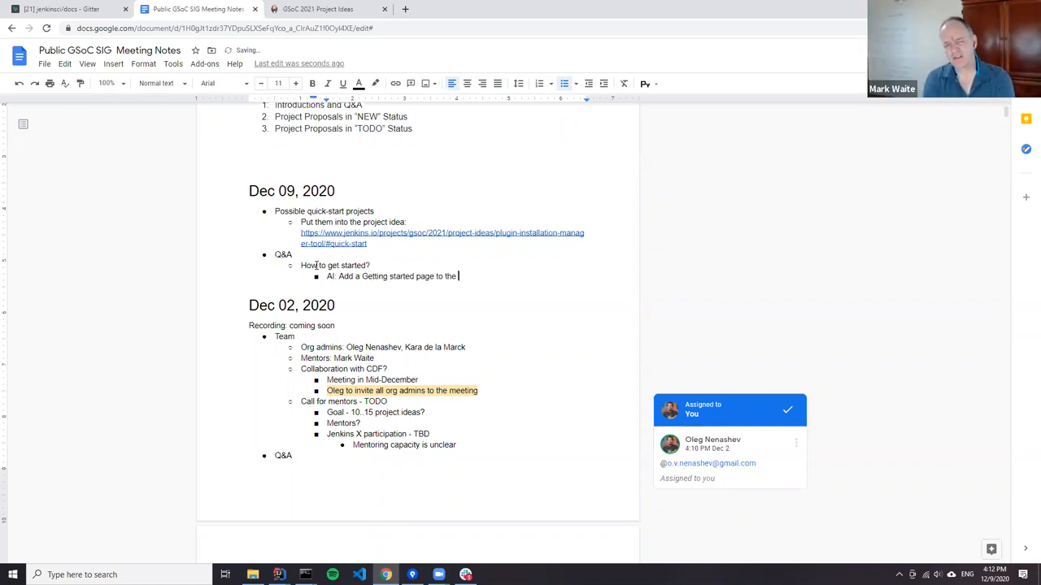
text(docs)
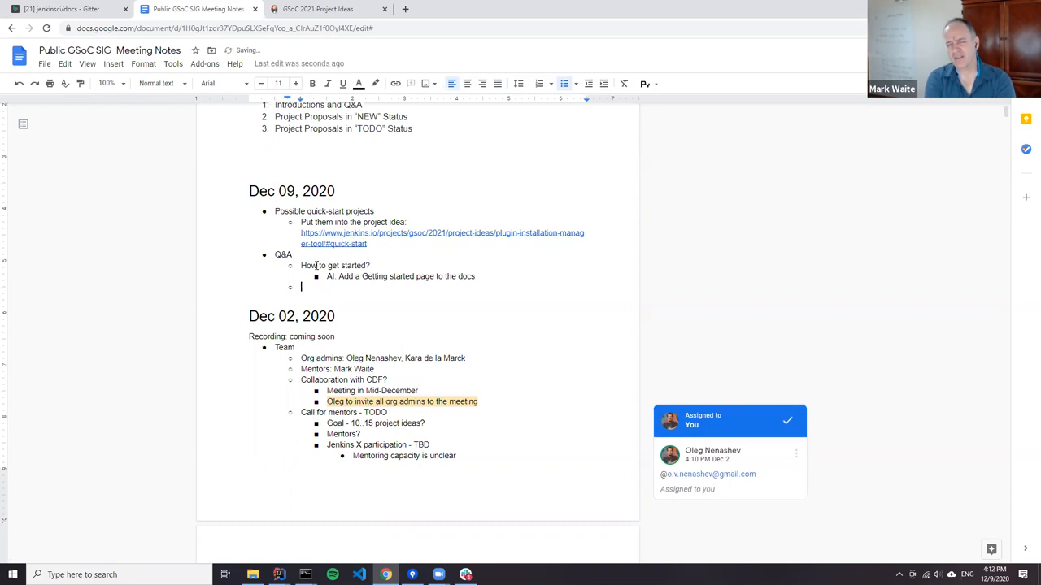
mouse_move(511, 361)
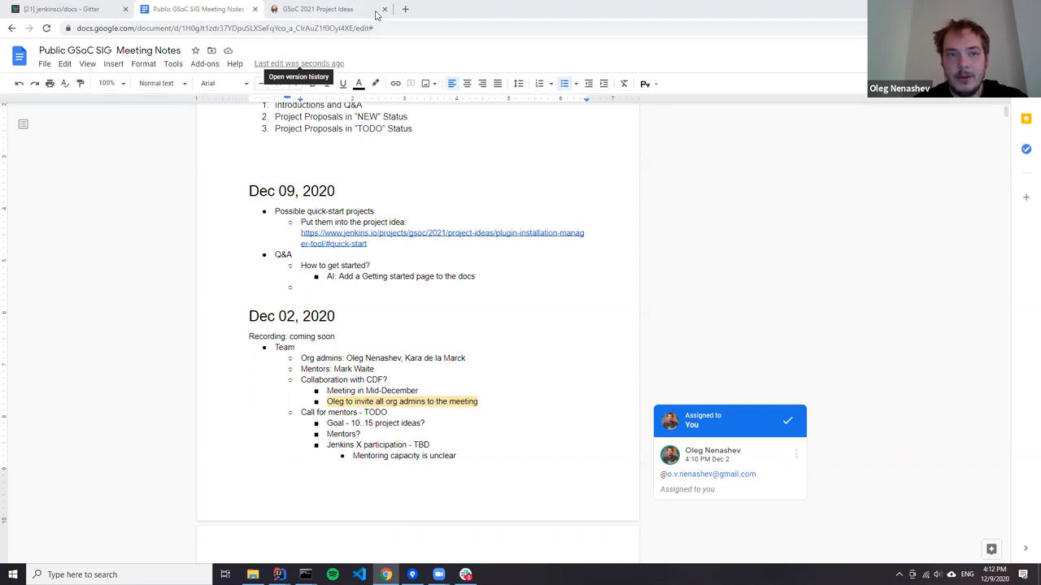
click(316, 10)
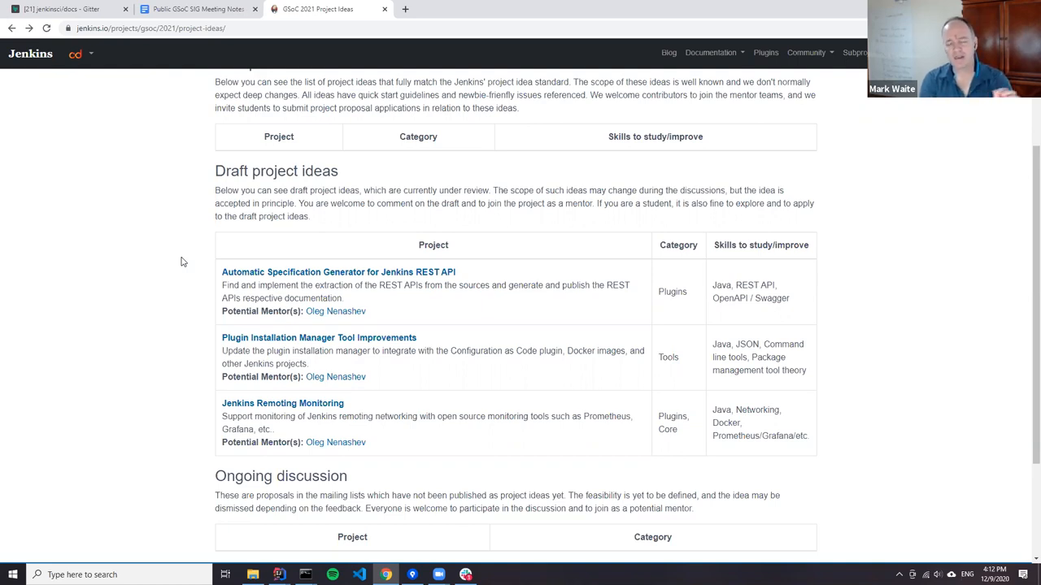
mouse_move(192, 248)
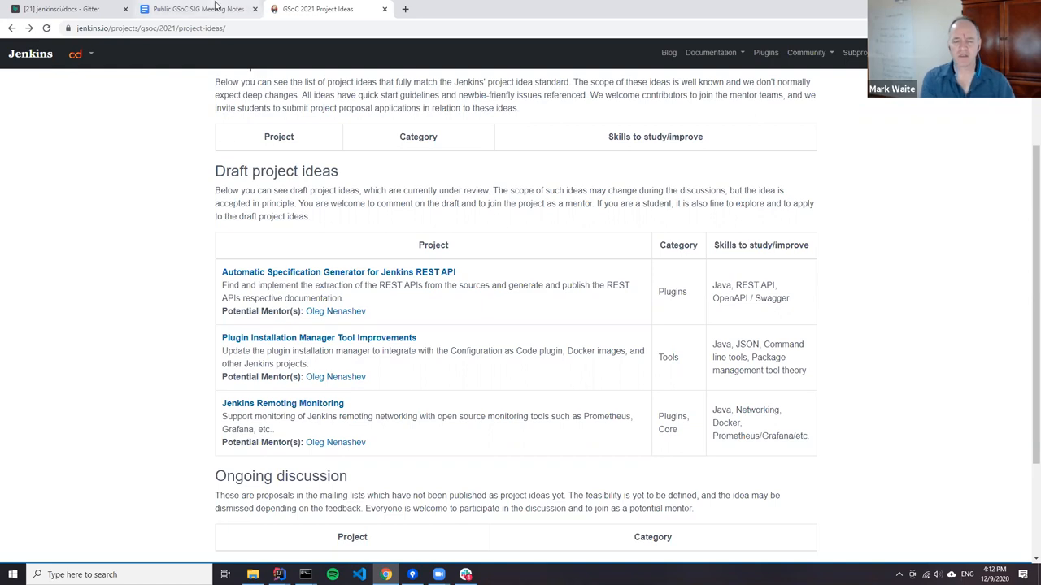
Return to the meeting notes document after checking the draft project ideas
click(195, 10)
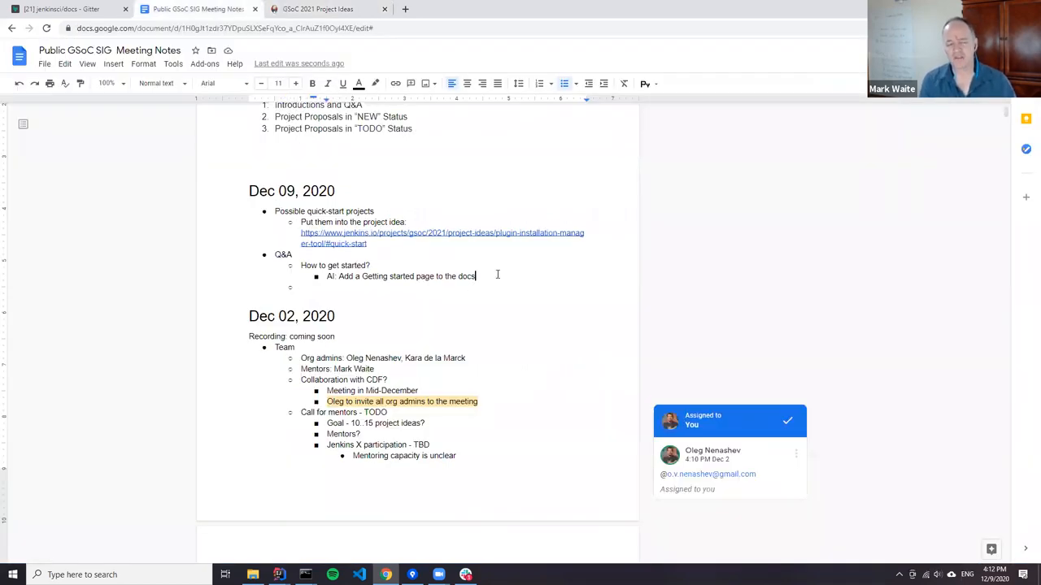
Add 'Not just jenkins.io/participate' under the question and begin a comment on the AI line
text(N)
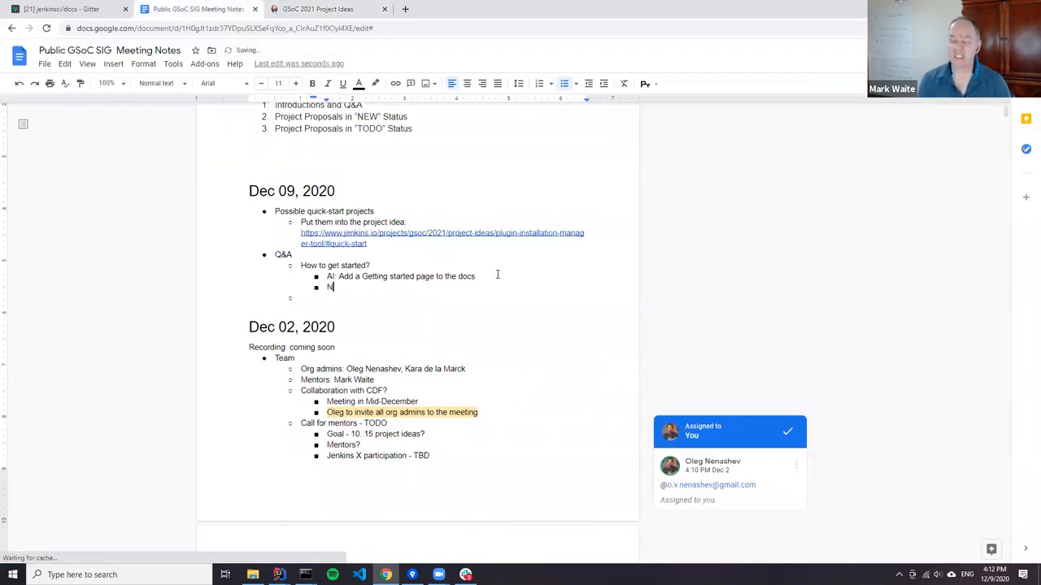
text(Not just jenk)
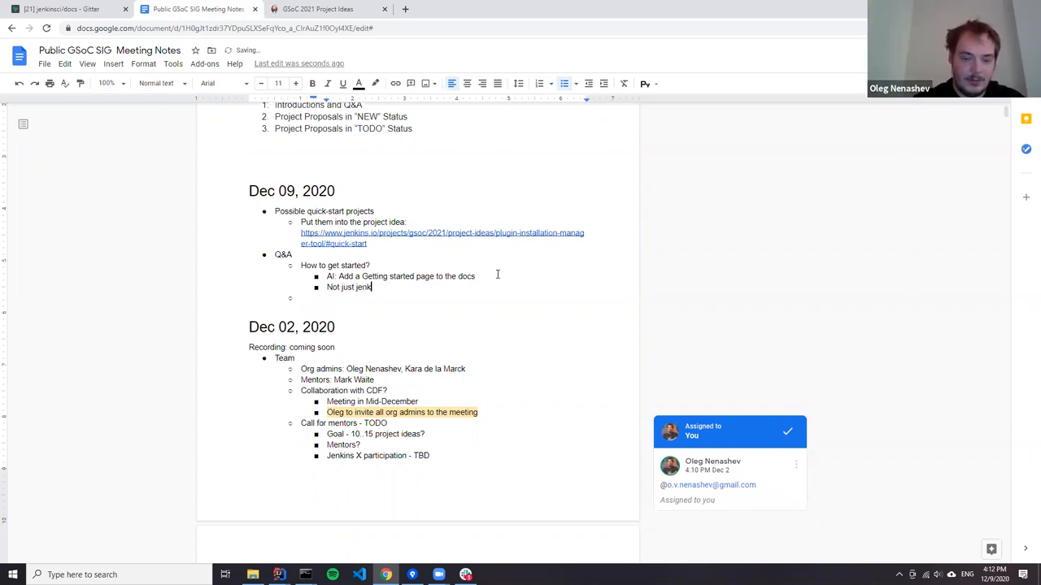
text(ins.io)
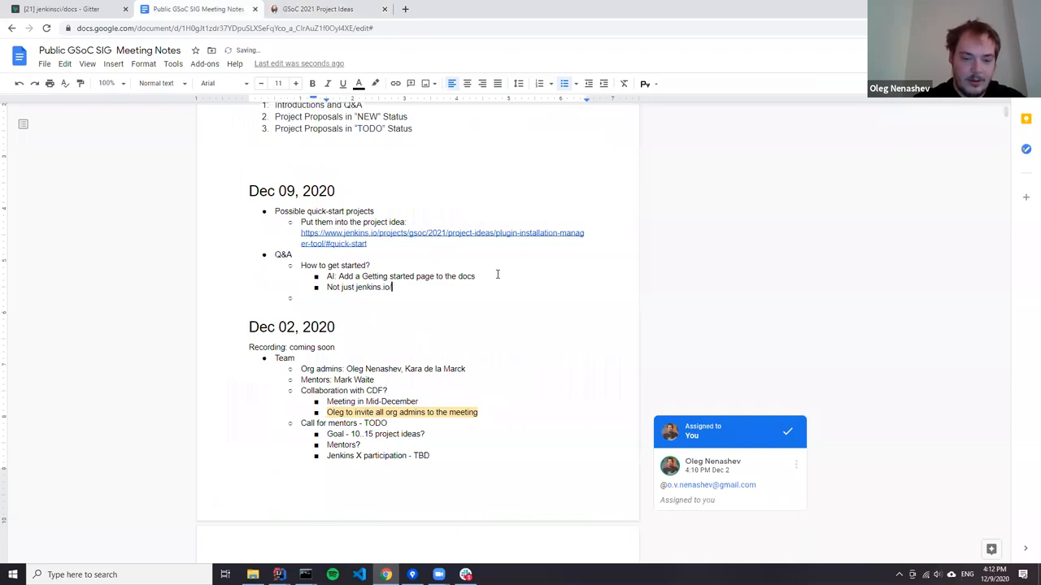
text(/partipate)
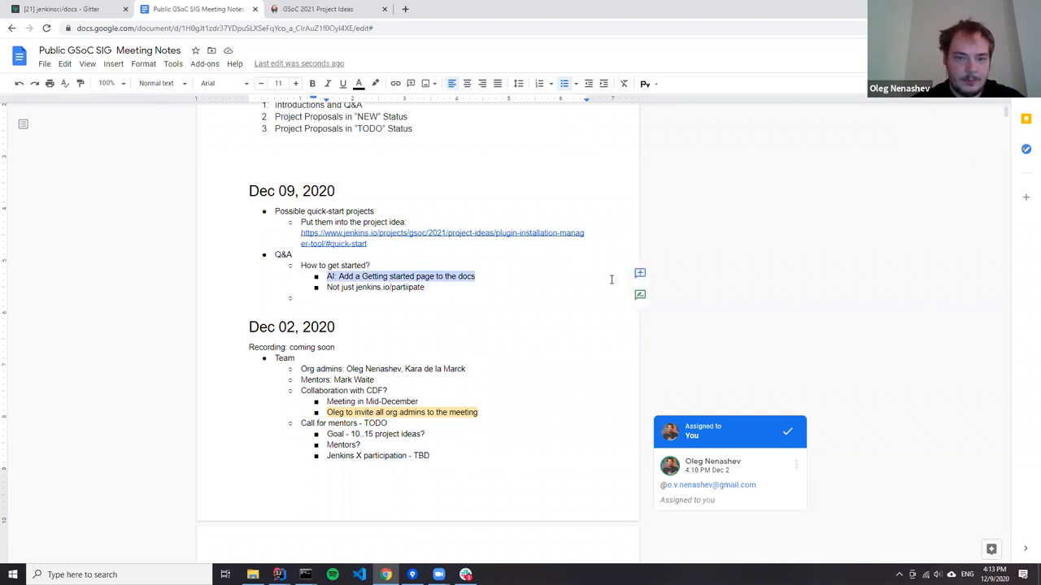
click(641, 273)
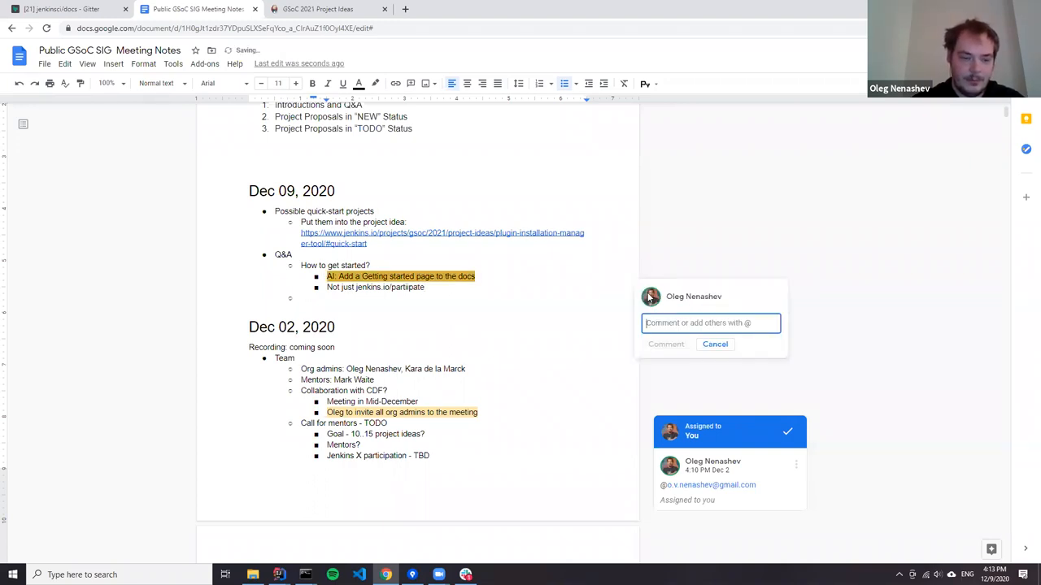
Assign the Getting started page action-item comment to yourself and post it
click(650, 296)
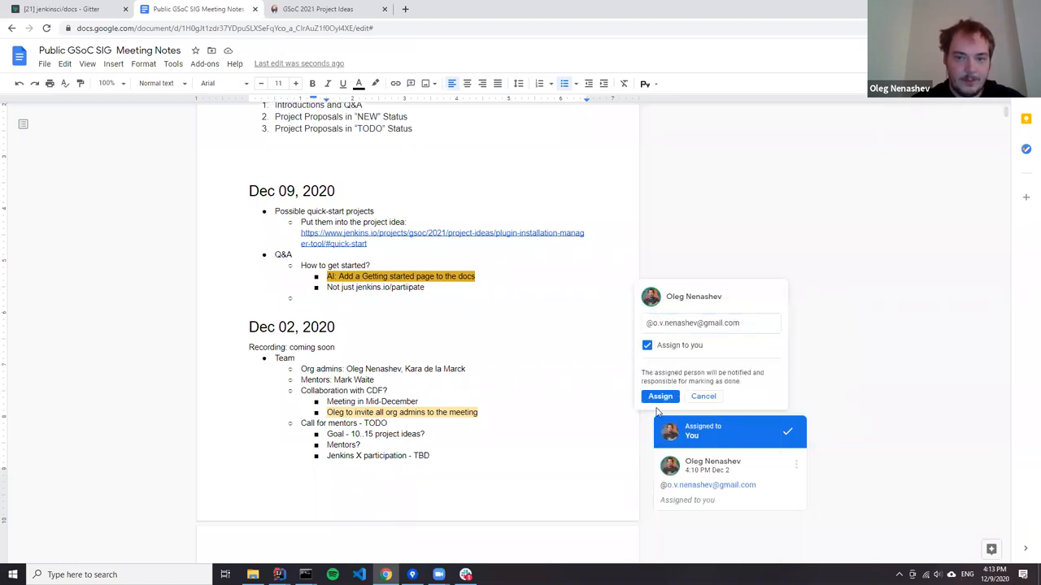
click(660, 397)
text(Action)
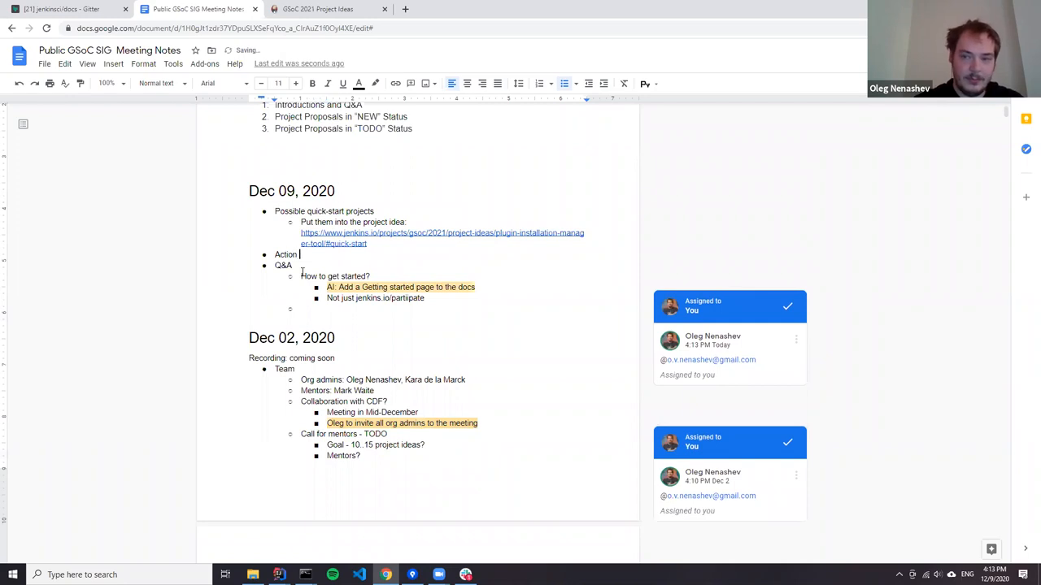
Finish the 'Action item recap' bullet and add the Q&A question 'Who will evaluate the proposals, Google or Jenkins'
text(item recap)
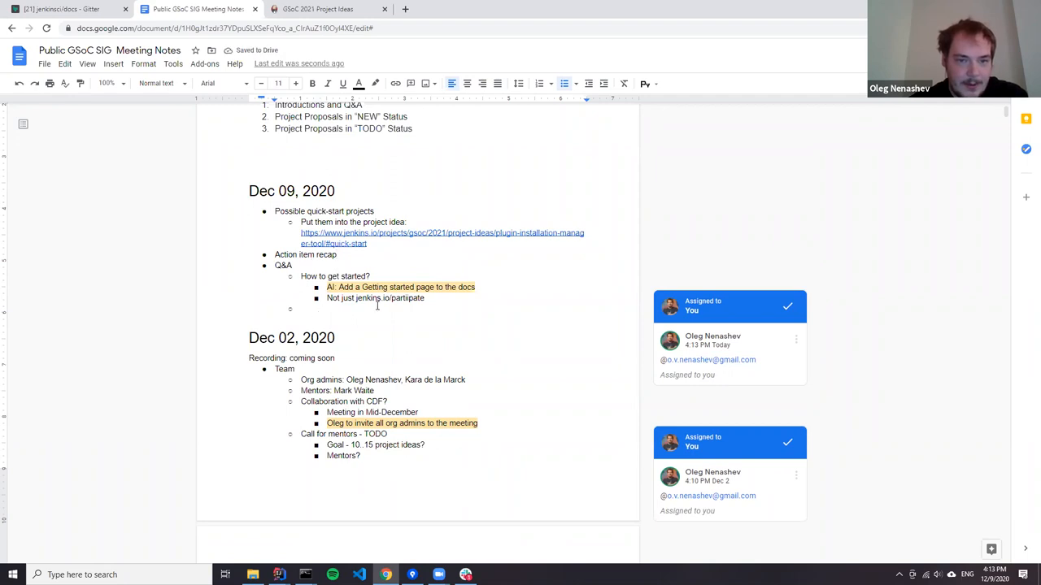
click(303, 307)
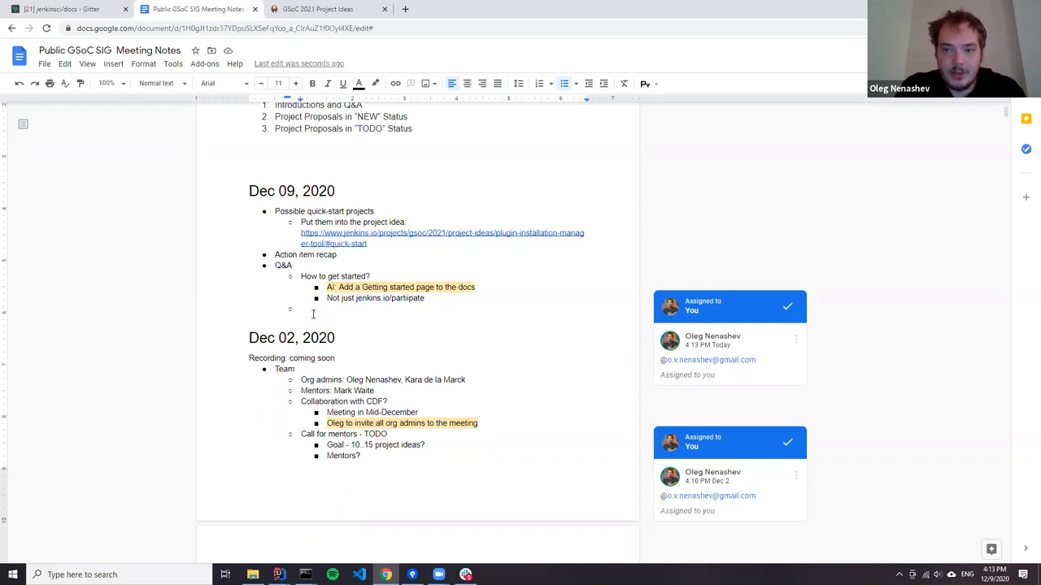
click(301, 312)
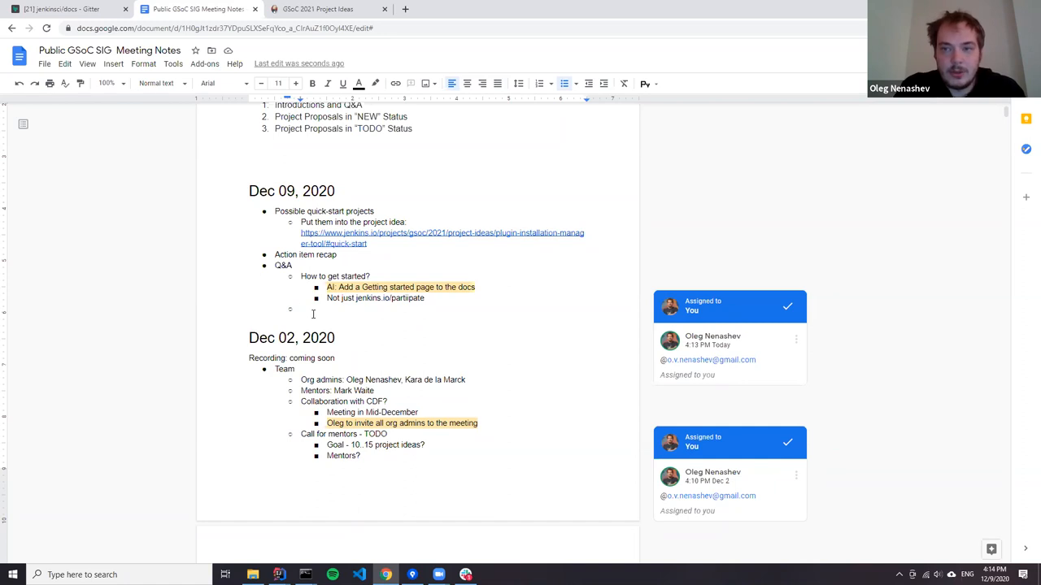
click(302, 309)
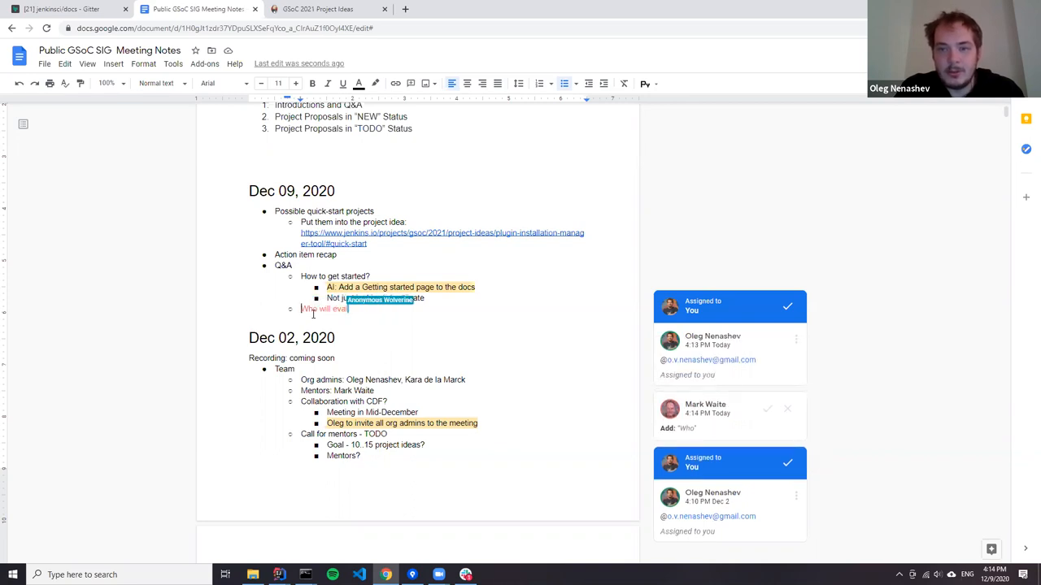
text(Who will evaluate the propos)
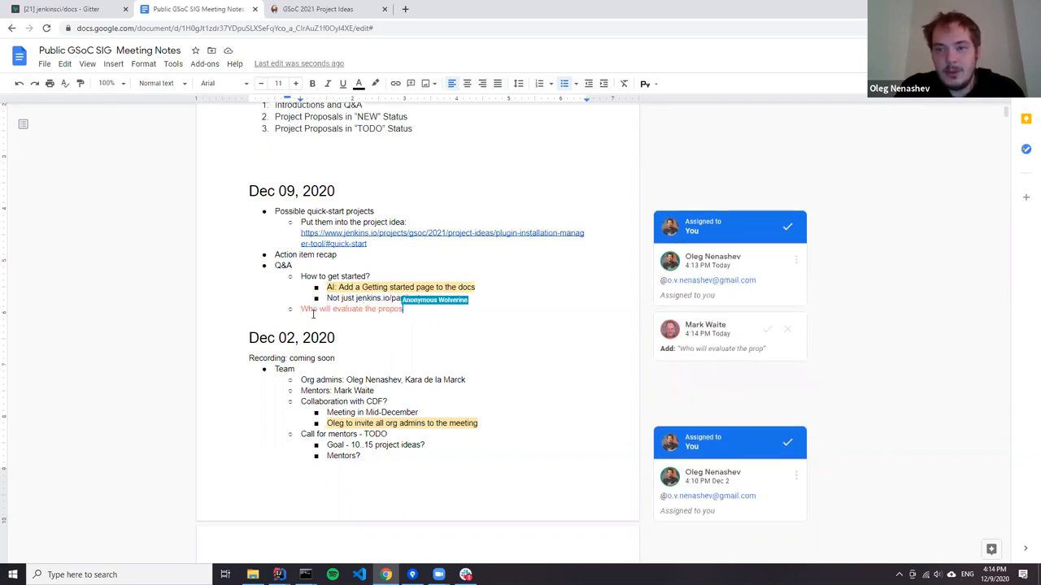
text(s, Google or)
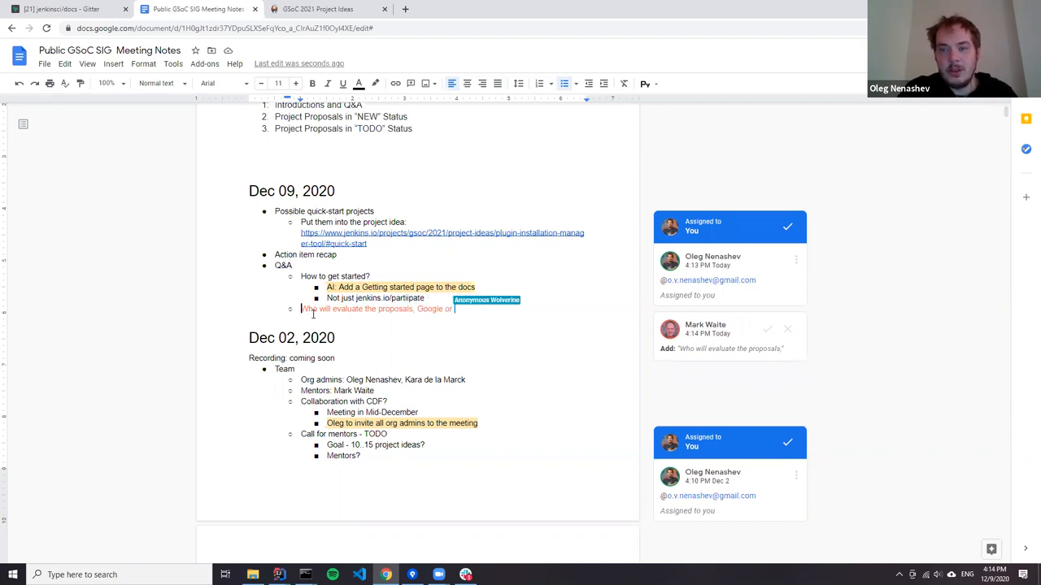
text(Jenkins project?)
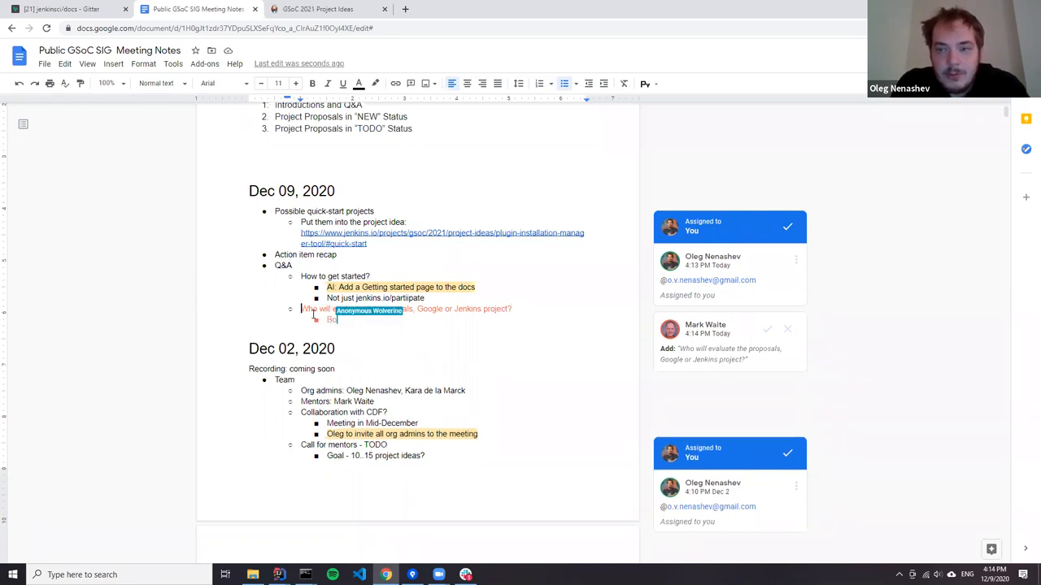
Answer 'Both,' with nested points on Jenkins project detailed technical review, eligibility and potential mentor reviews
text(Both,)
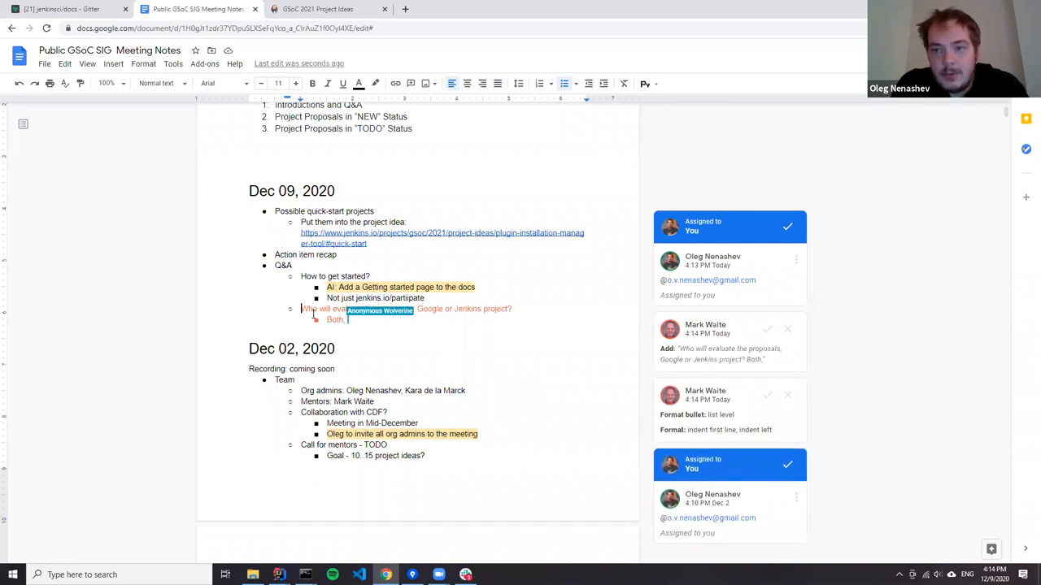
text(detailed technical review by)
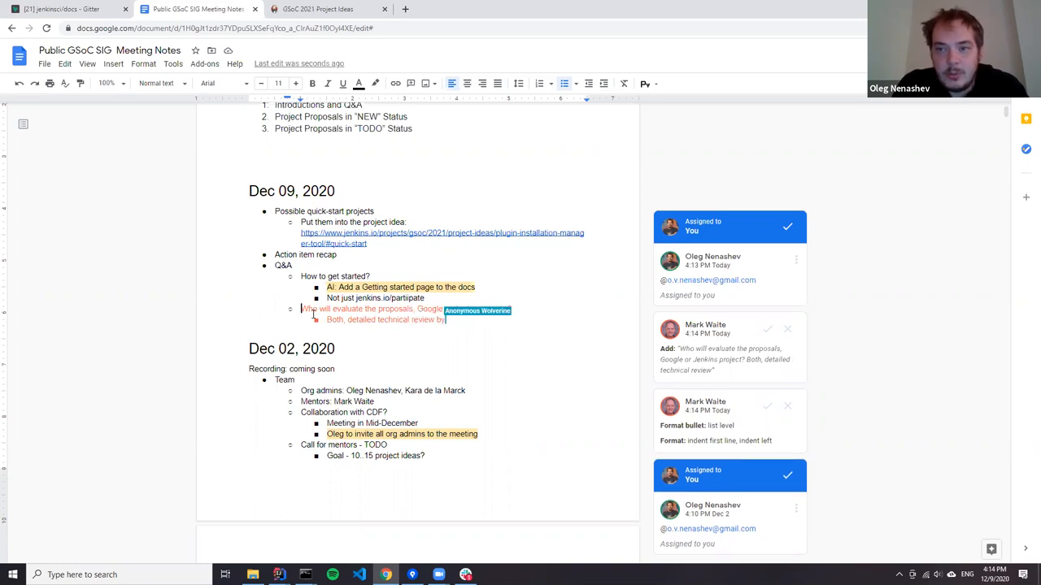
text(Jenkins project)
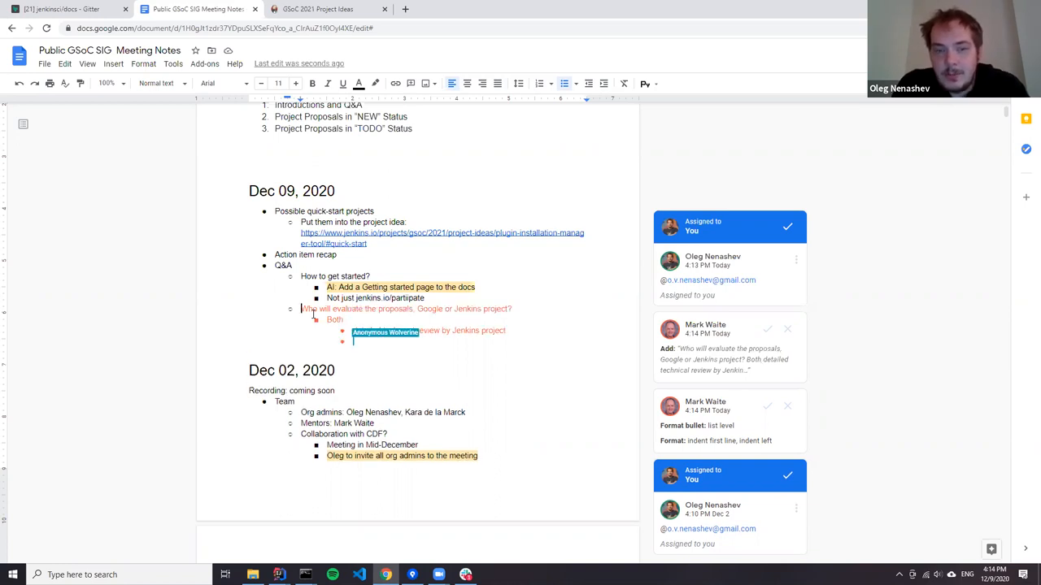
text(detailed)
text(Eligibility and light)
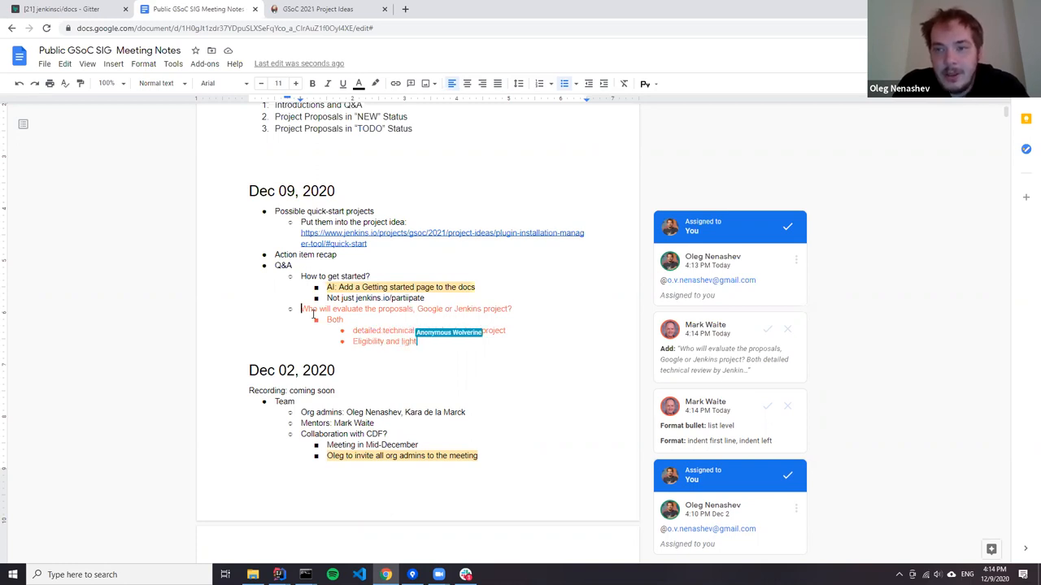
text((op)
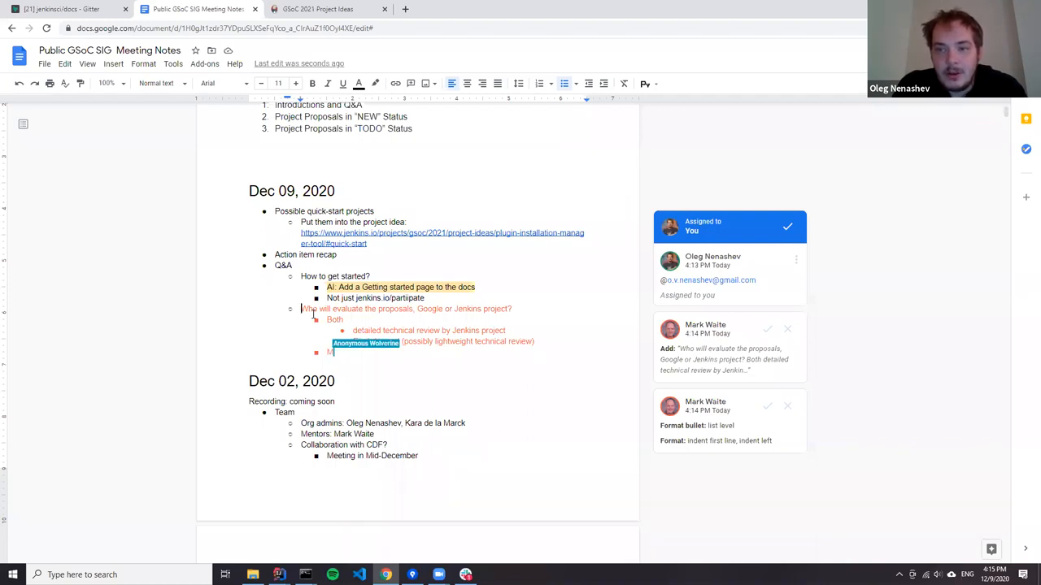
text(Potential mentors review proposals during the early phases)
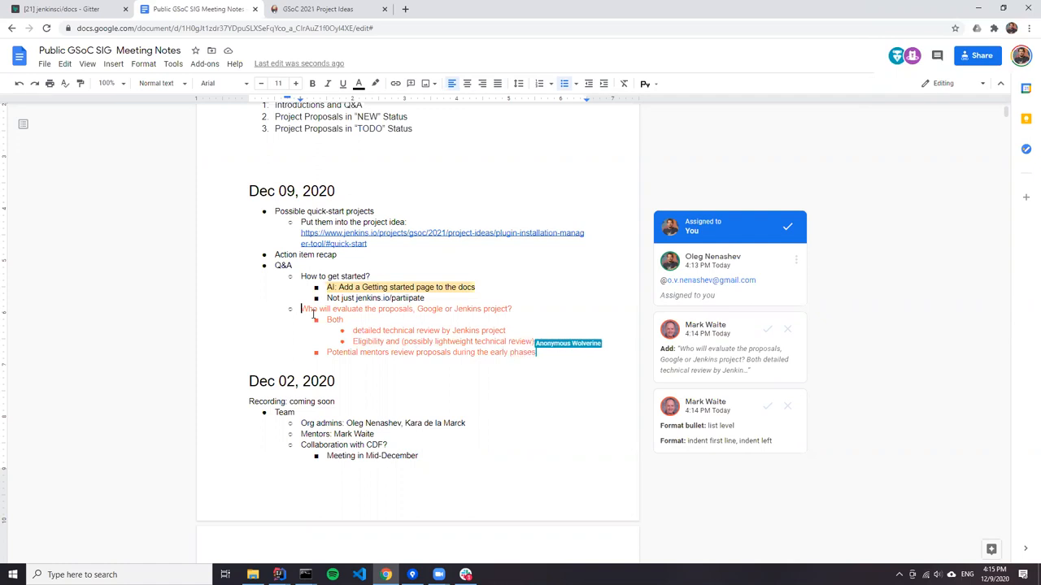
Add a nested point advising to send a draft proposal early, then start a timeline lookup
key(enter)
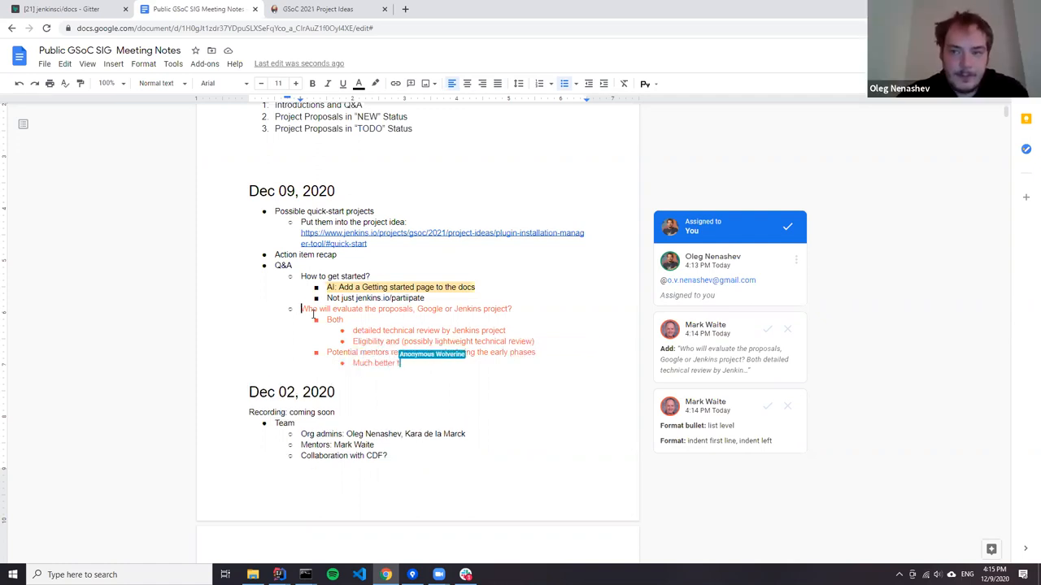
text(o send a draft)
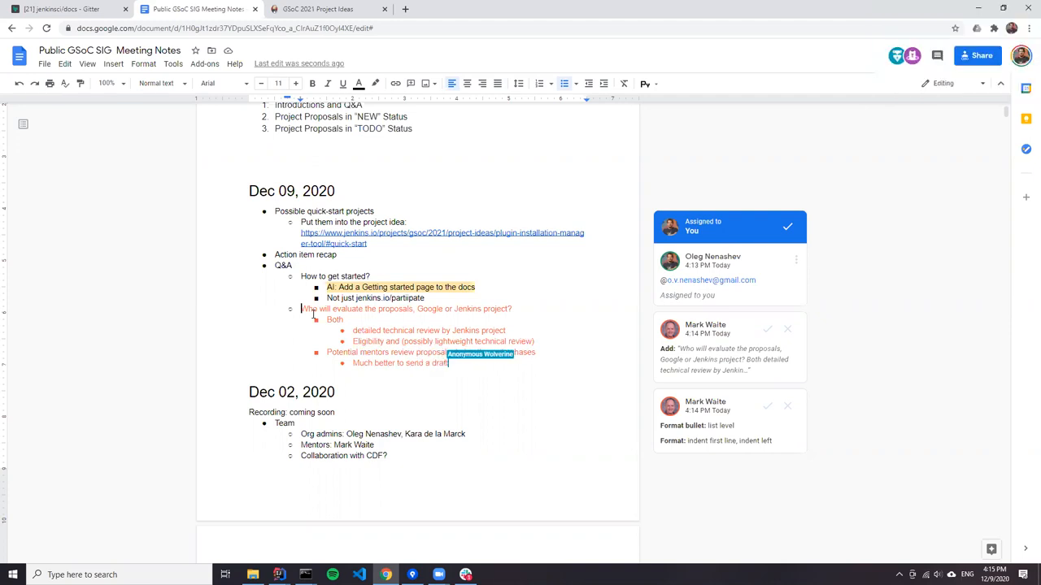
text(proposal earlier)
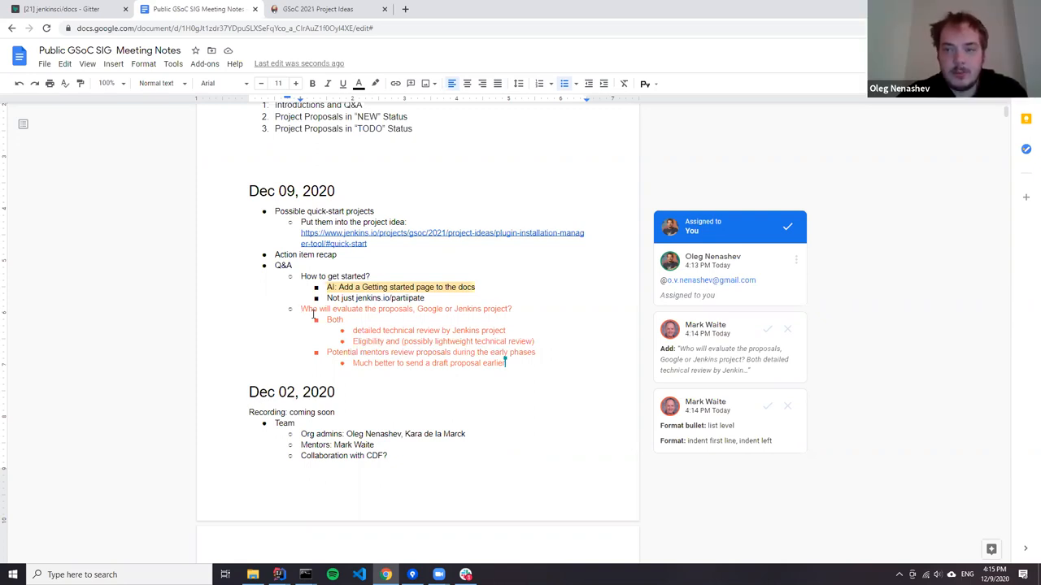
key(enter)
text(time)
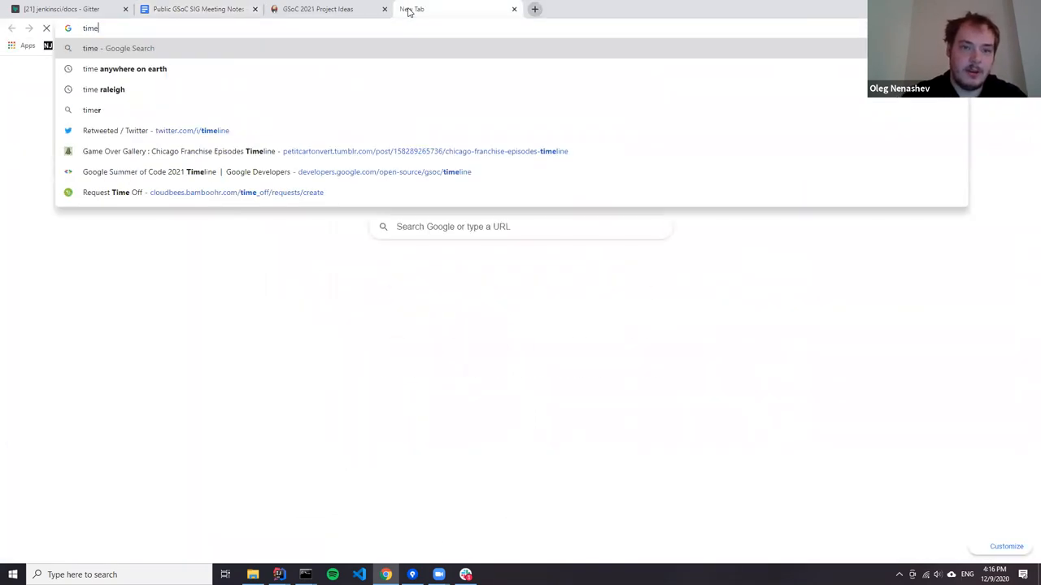
Check the GSoC 2021 Timeline page for the April 13 18:00 UTC student application deadline and return to the notes
click(276, 173)
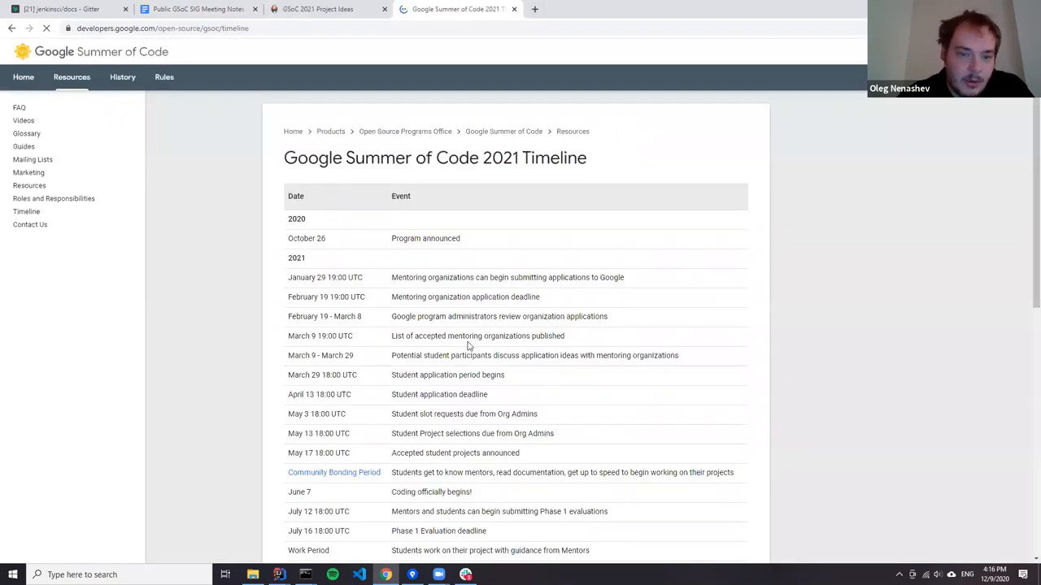
scroll(down, 3)
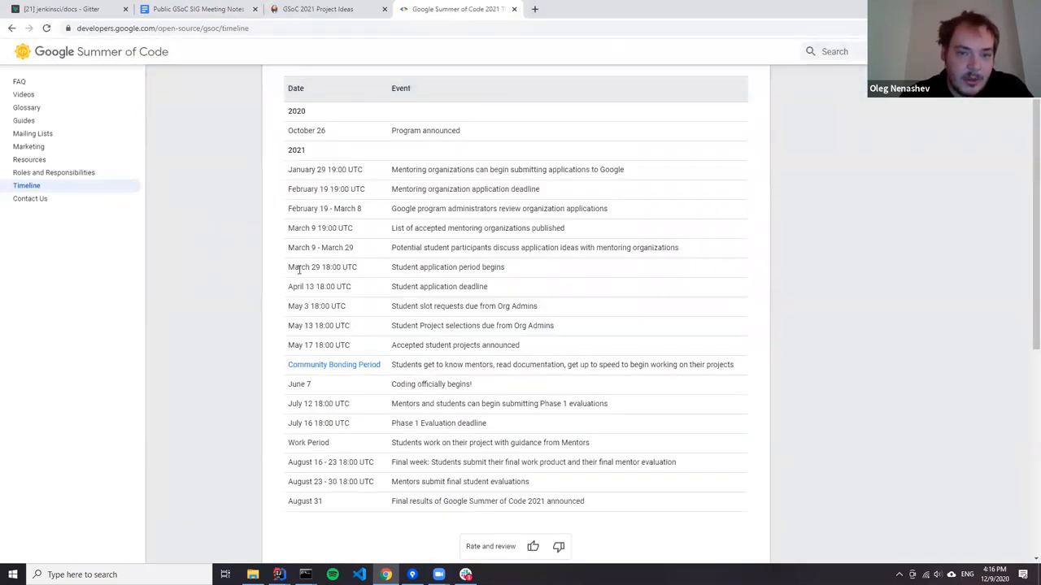
double_click(302, 267)
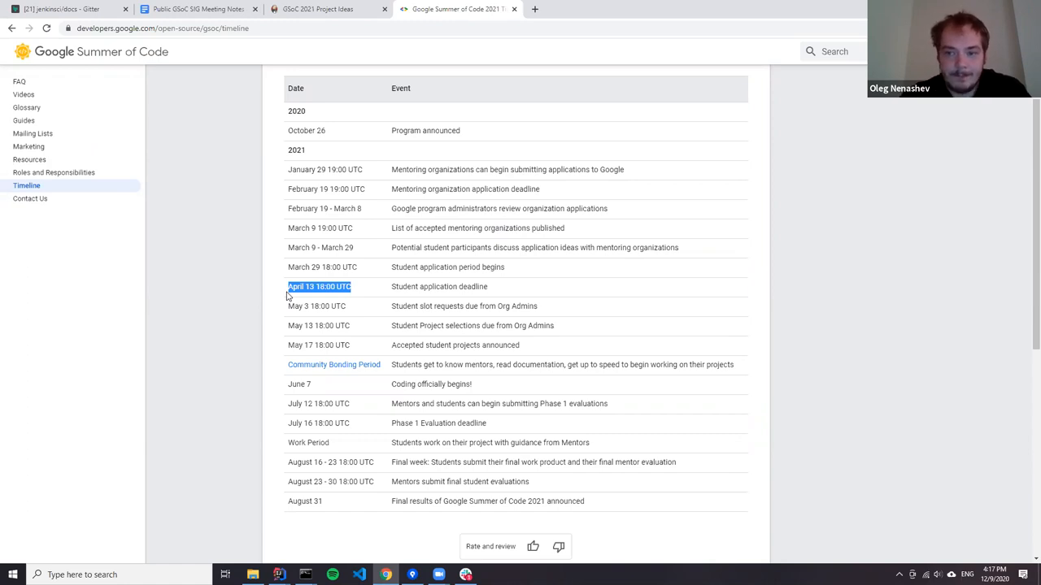
mouse_move(284, 247)
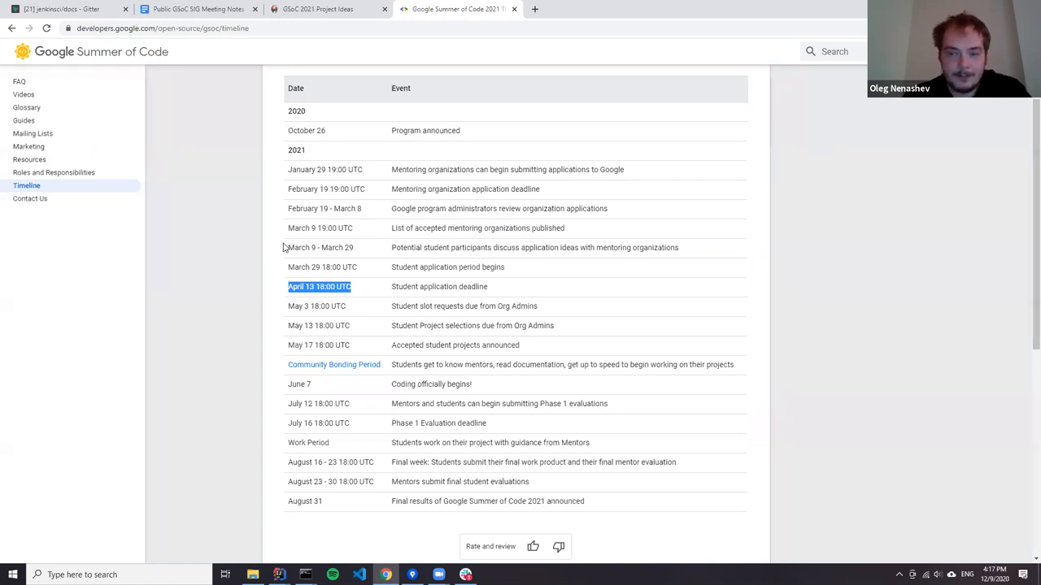
mouse_move(280, 247)
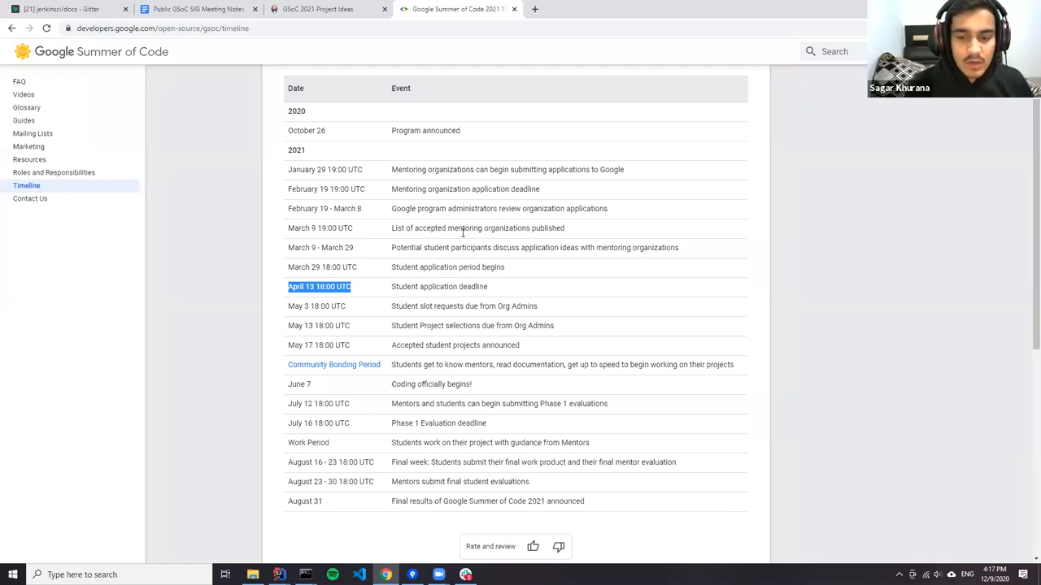
mouse_move(447, 238)
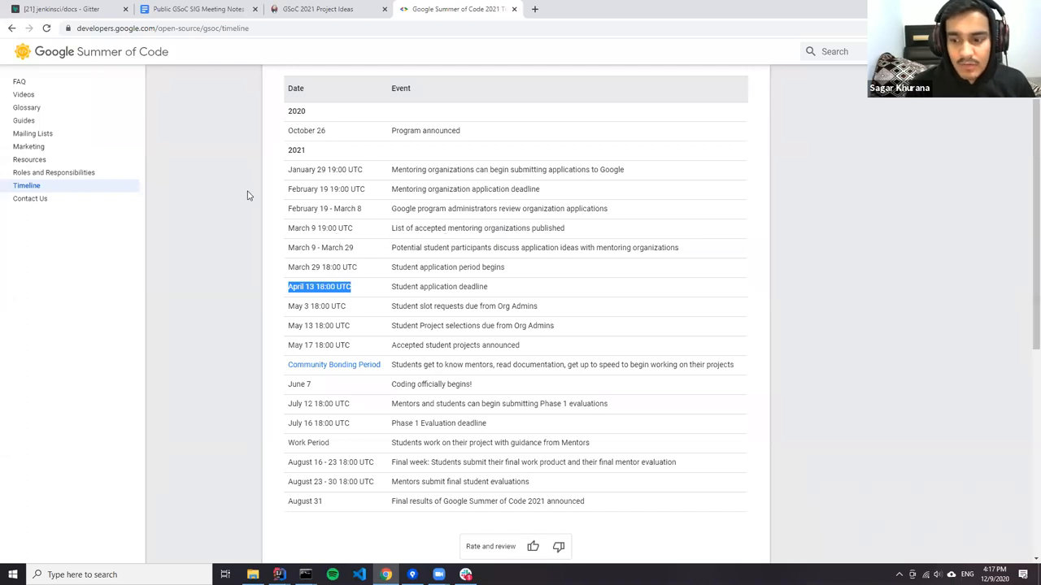
click(195, 10)
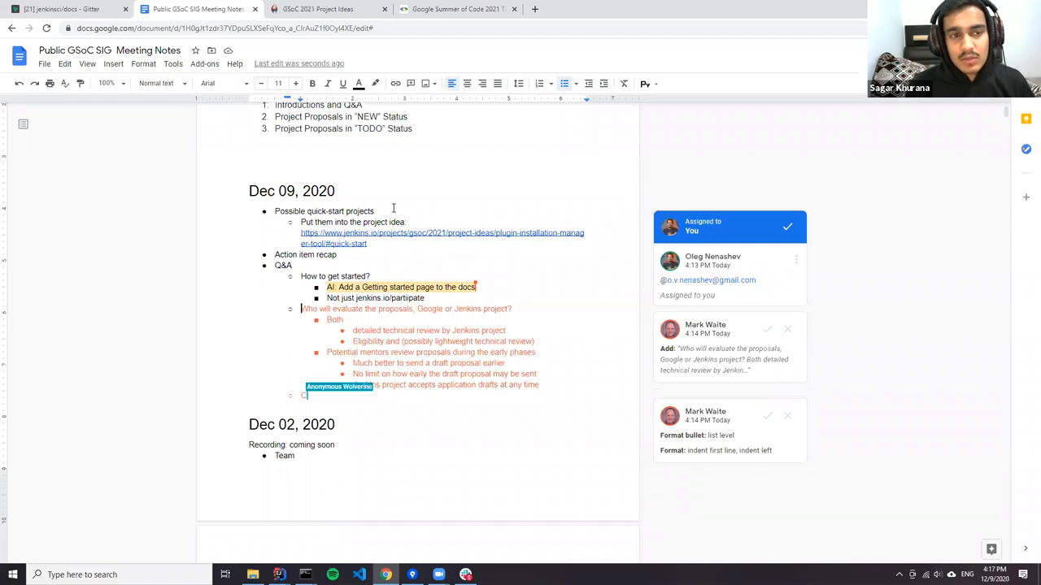
Add the Q&A bullet 'Can students contribute before GSoC?' and open a new browser tab
text(Can students contribut)
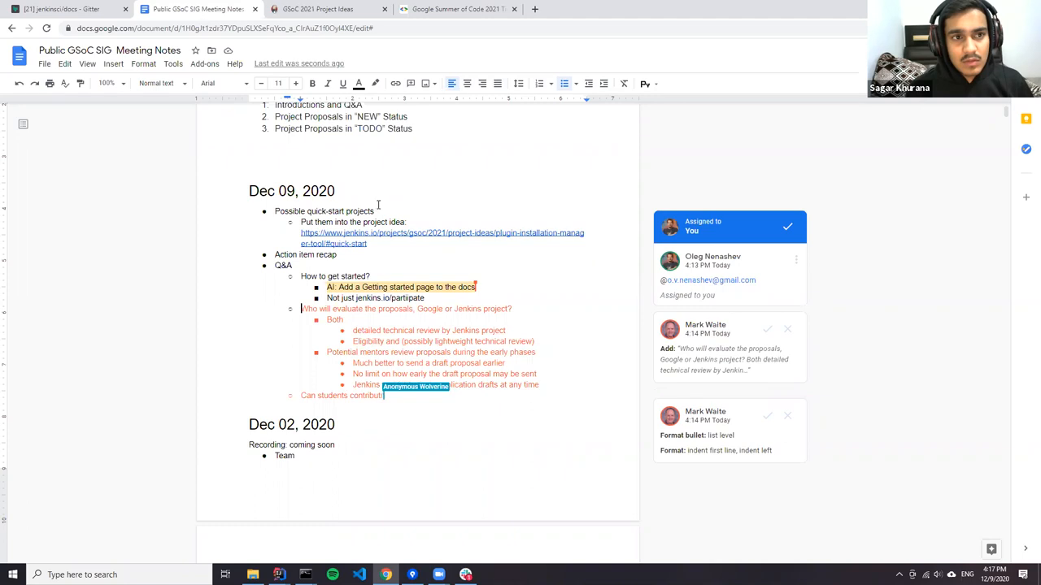
text(before GSoC?)
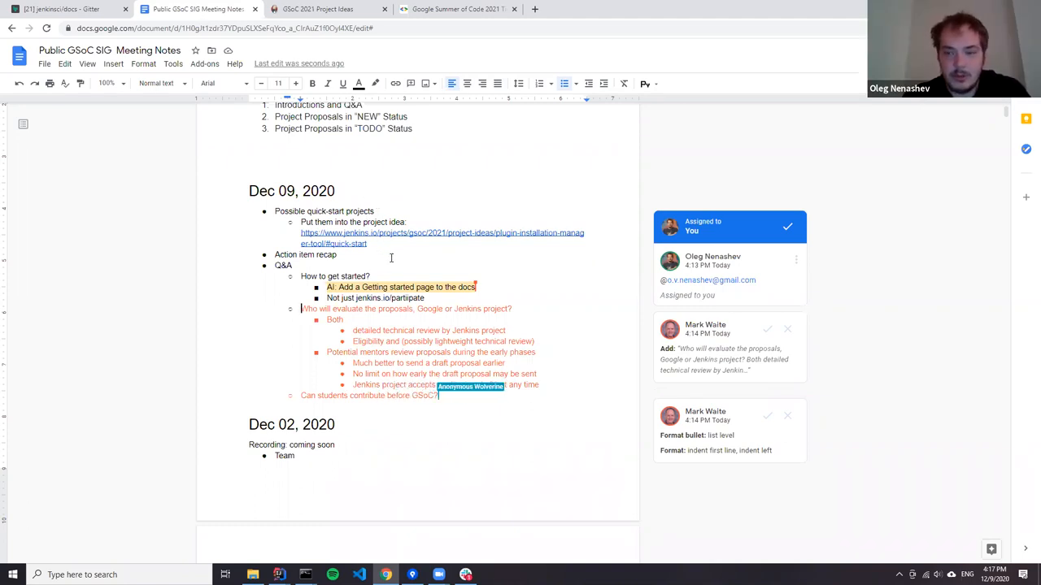
key(enter)
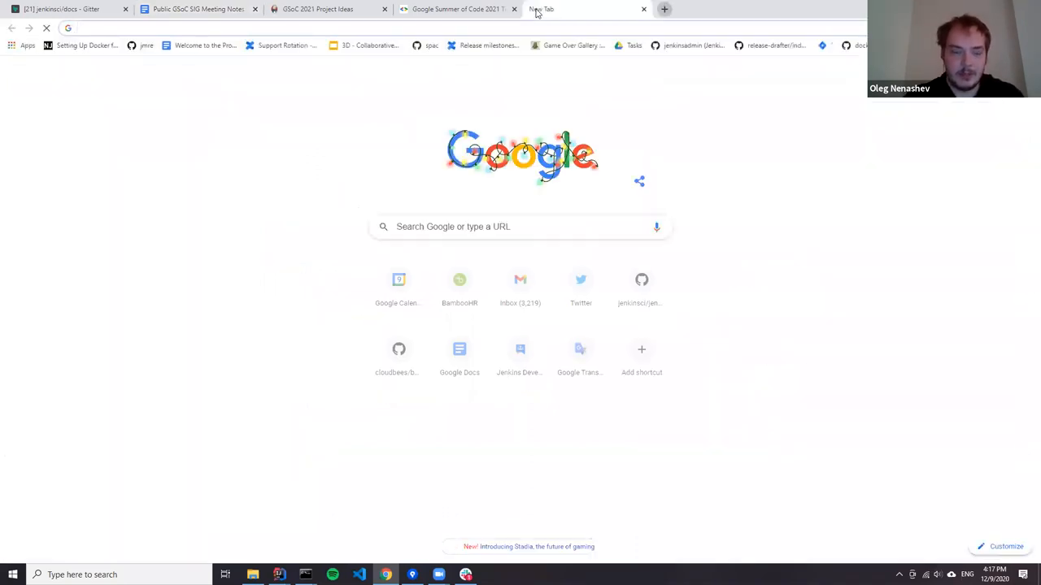
Visit jenkins.io/participate, read the Contribute code guide, and go to the Plugins Index search
text(https://github.com/jenkinsci/custom-war-packager)
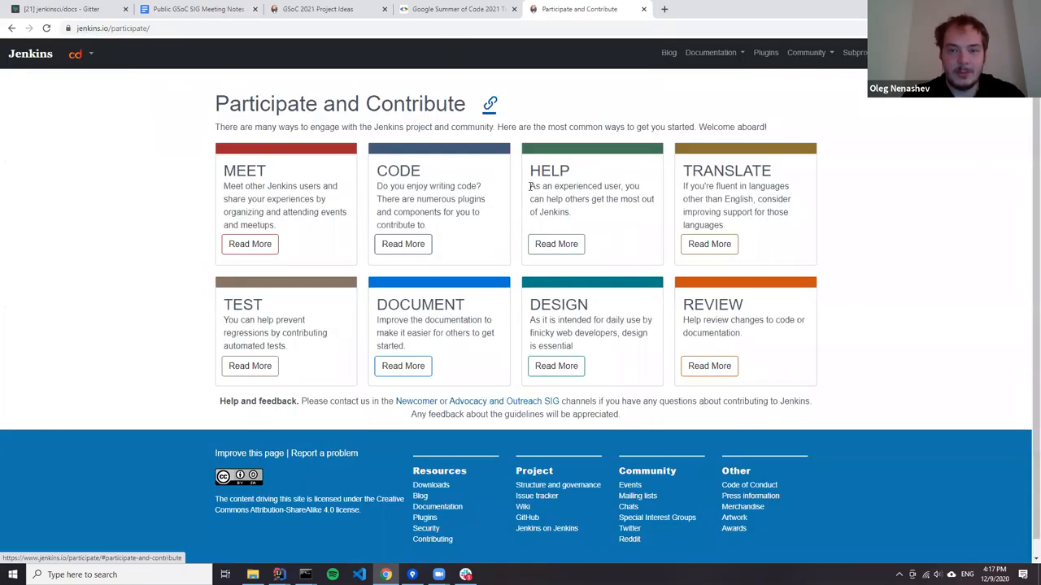
mouse_move(387, 164)
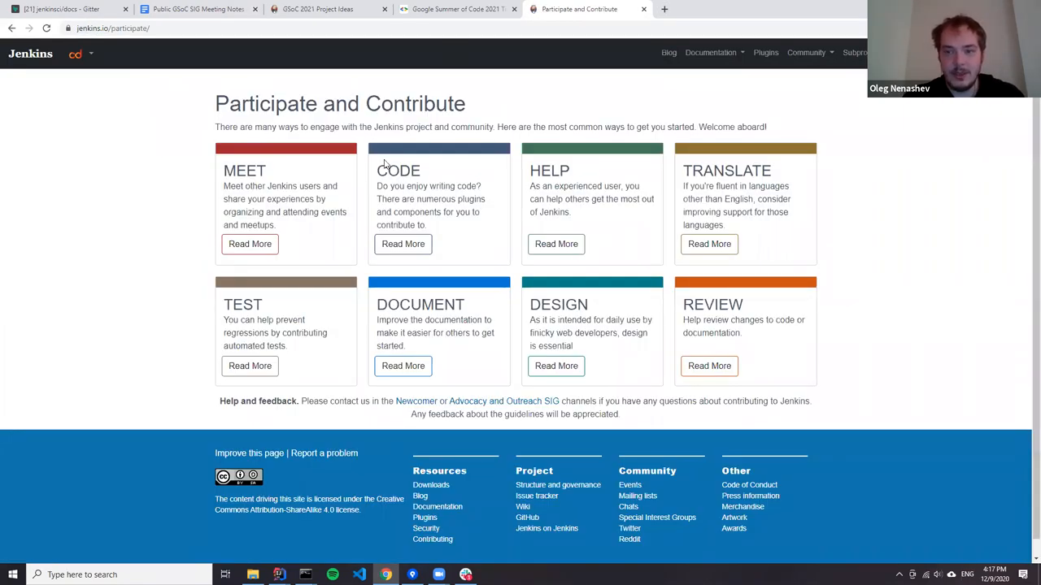
mouse_move(431, 210)
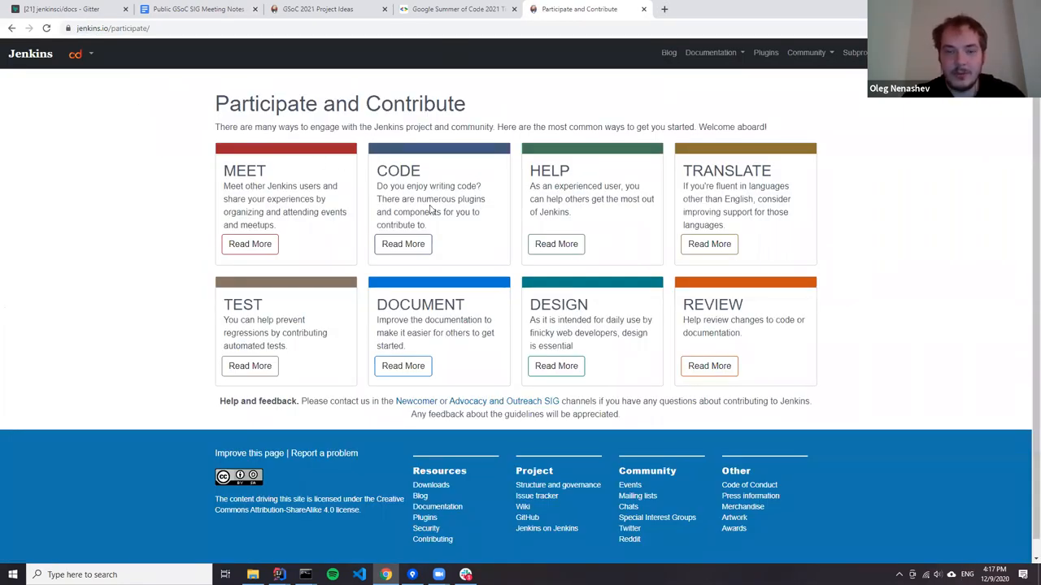
mouse_move(403, 244)
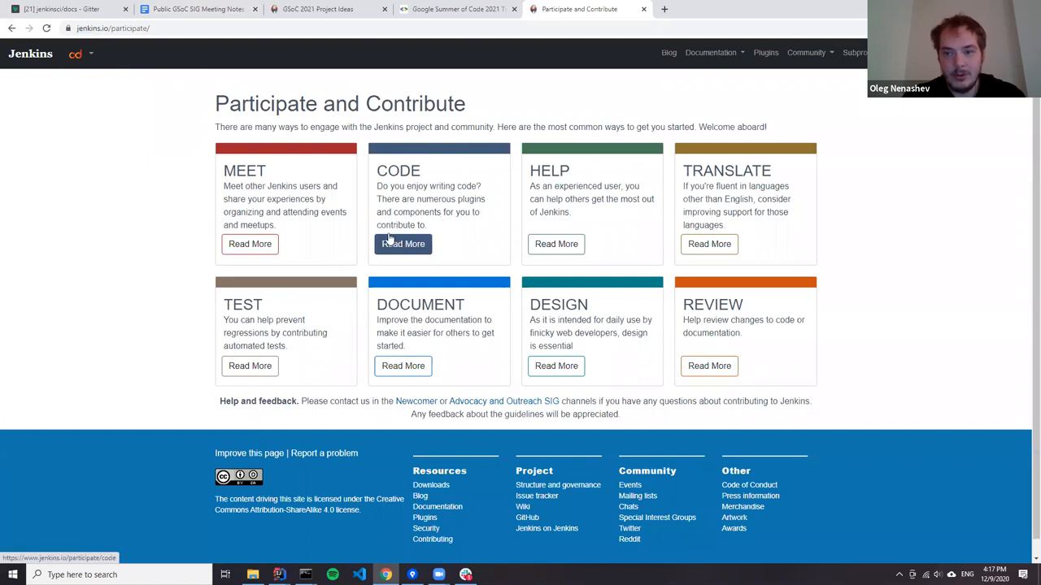
mouse_move(404, 236)
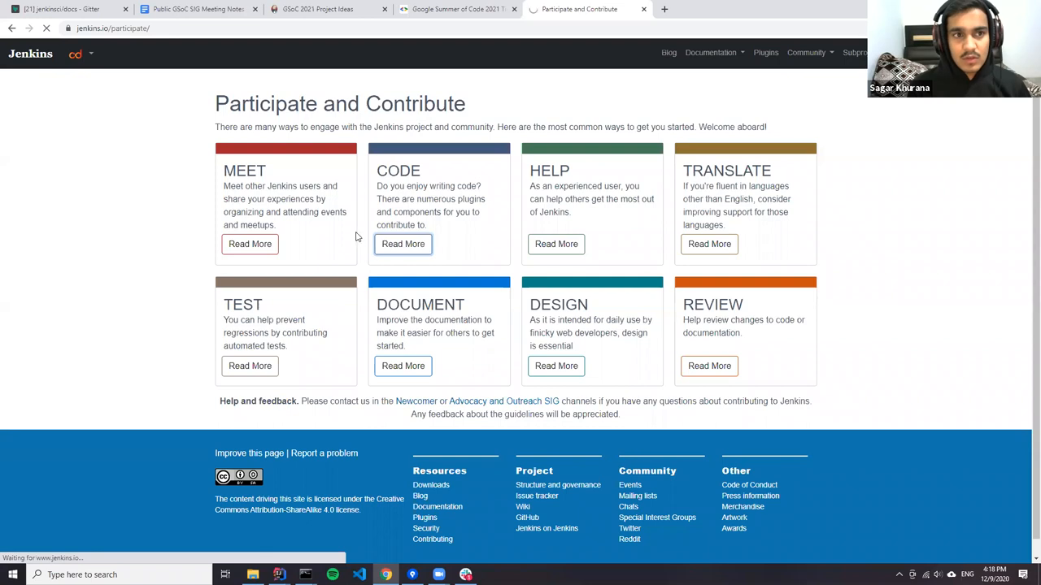
click(404, 243)
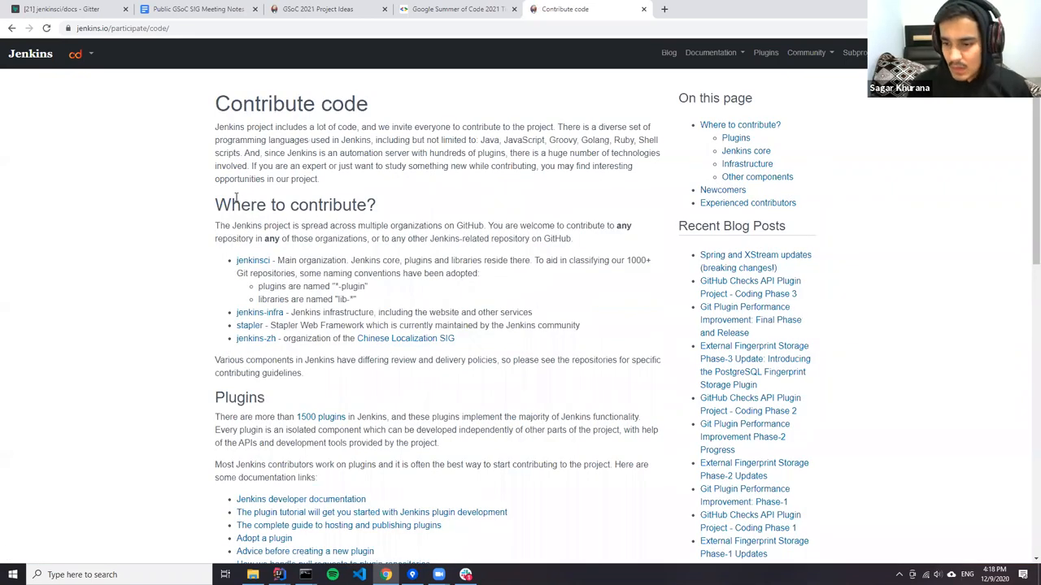
mouse_move(765, 52)
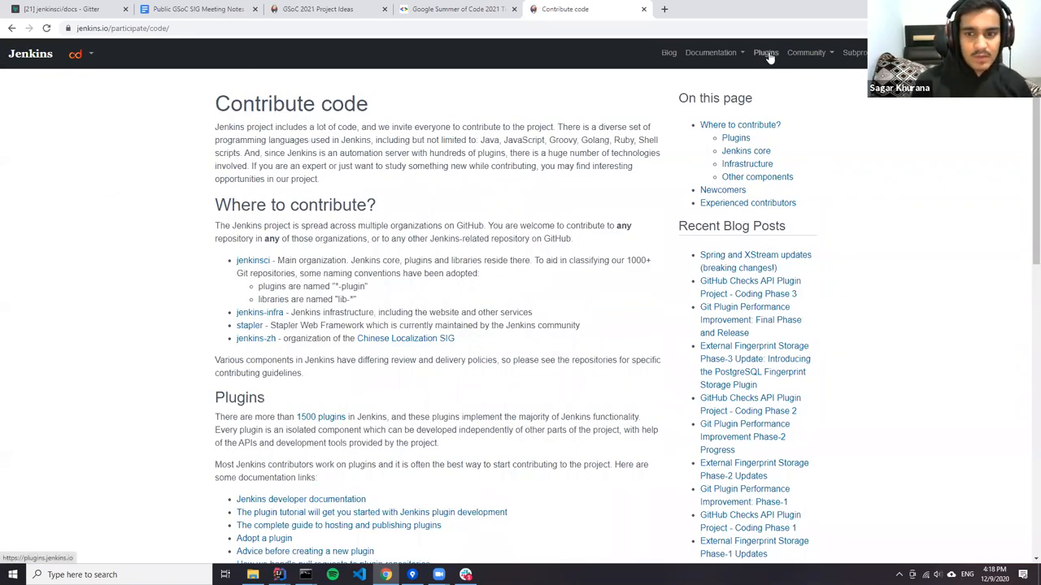
click(764, 52)
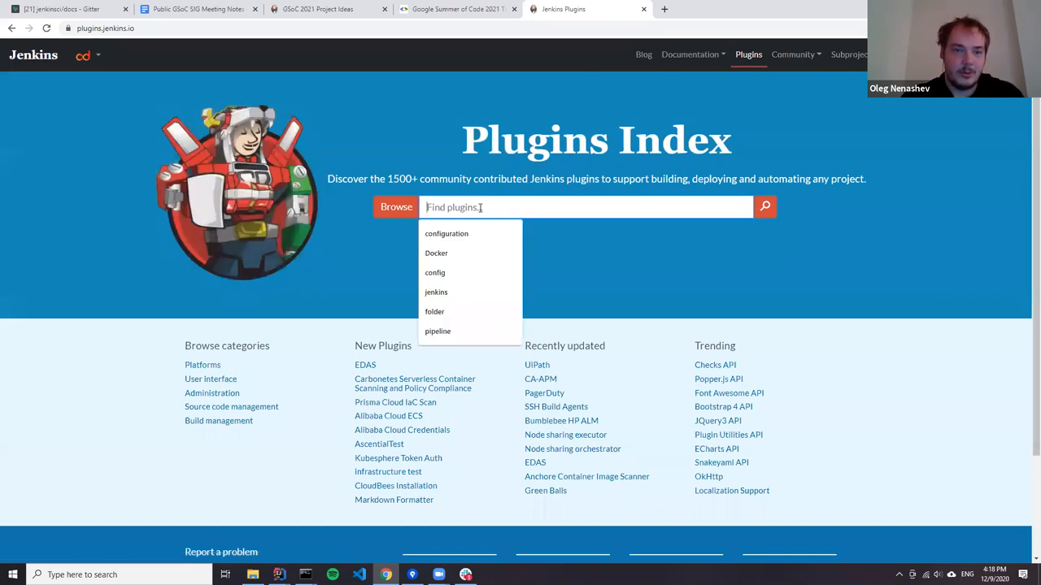
Search the Jenkins Plugins Index for 'android', browse the result cards, and return to the notes
text(and)
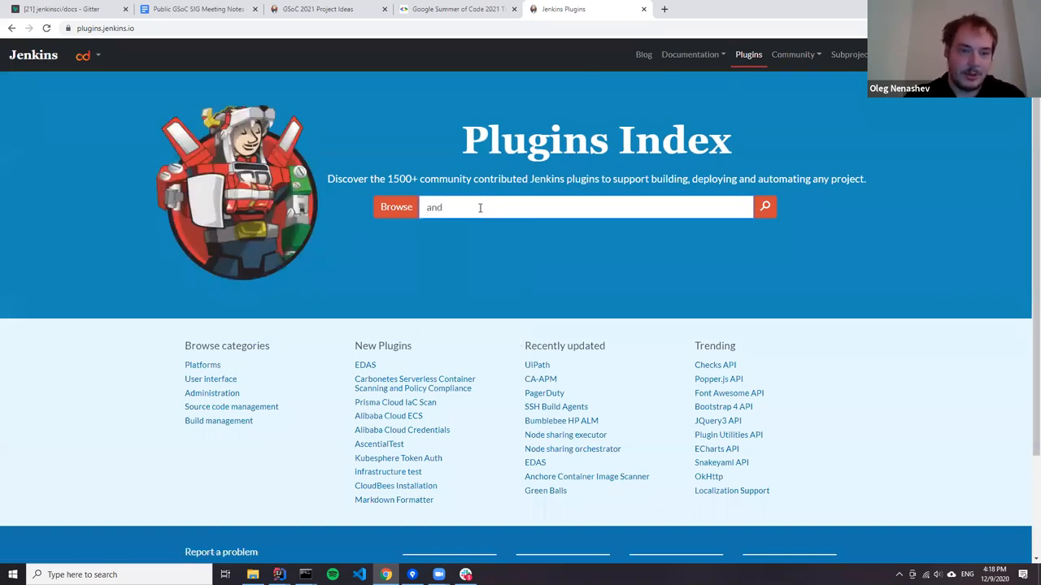
key(Return)
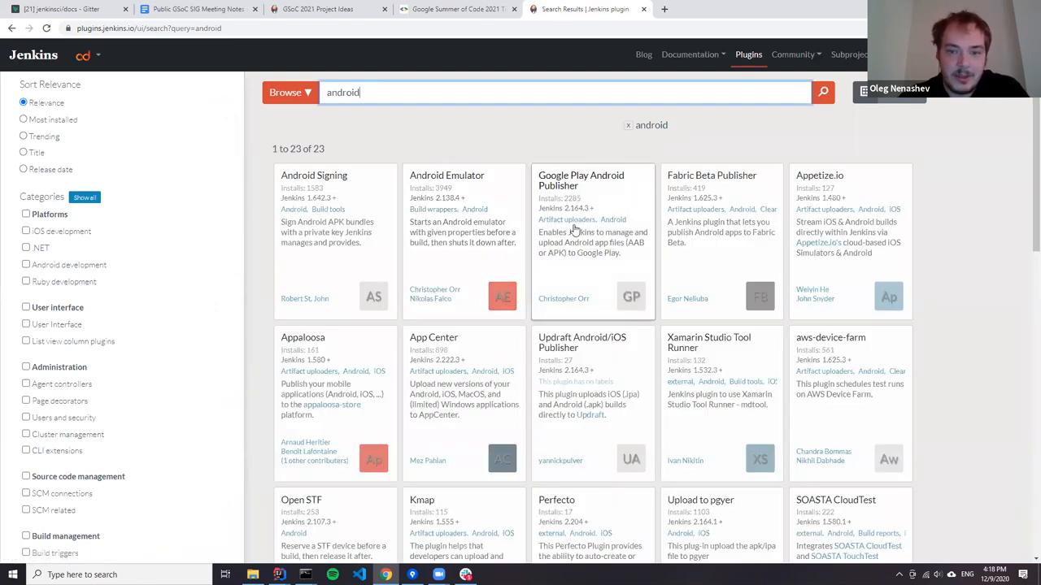
scroll(down, 3)
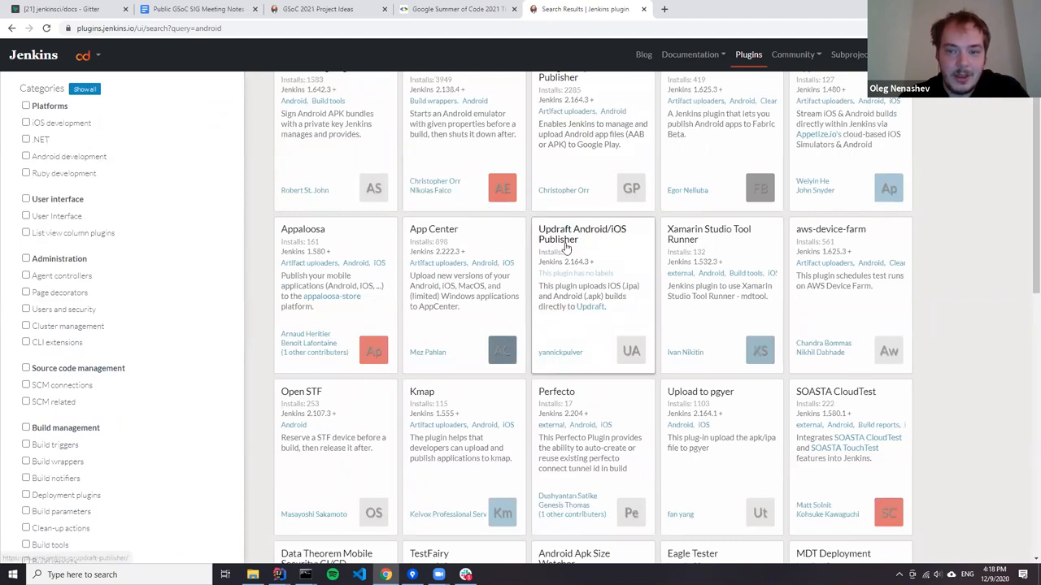
mouse_move(671, 270)
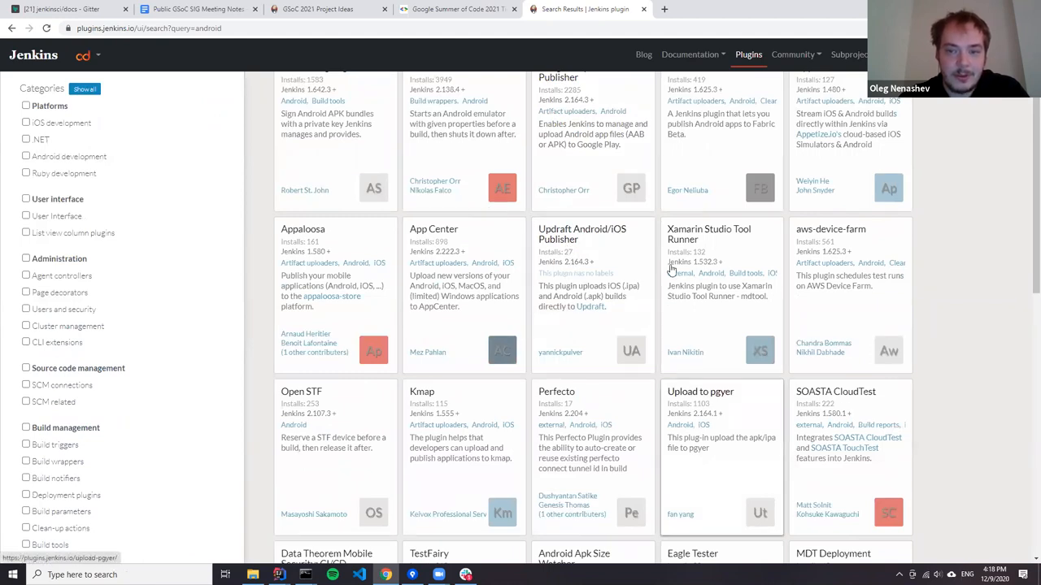
scroll(up, 3)
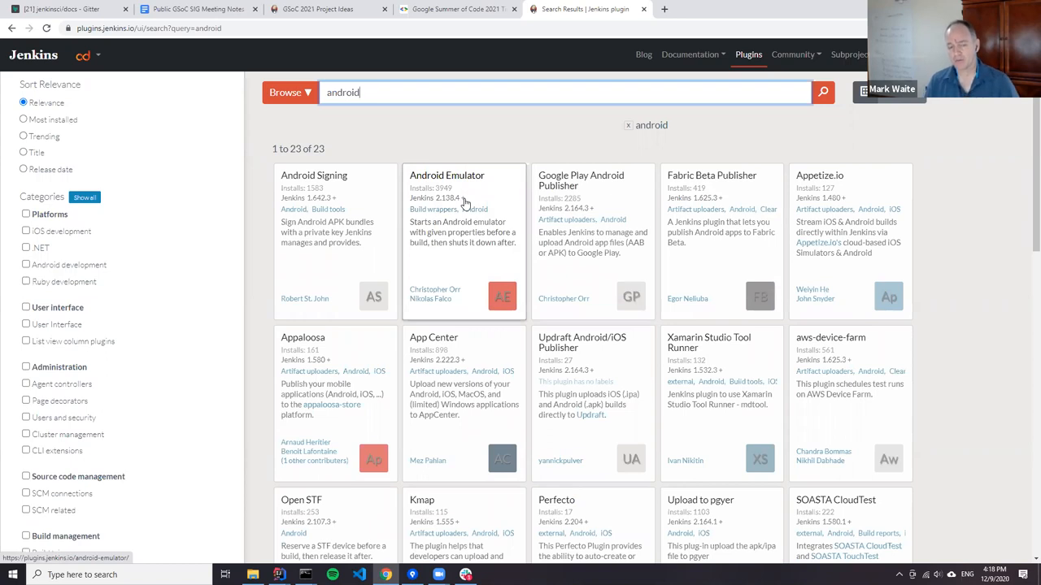
mouse_move(353, 236)
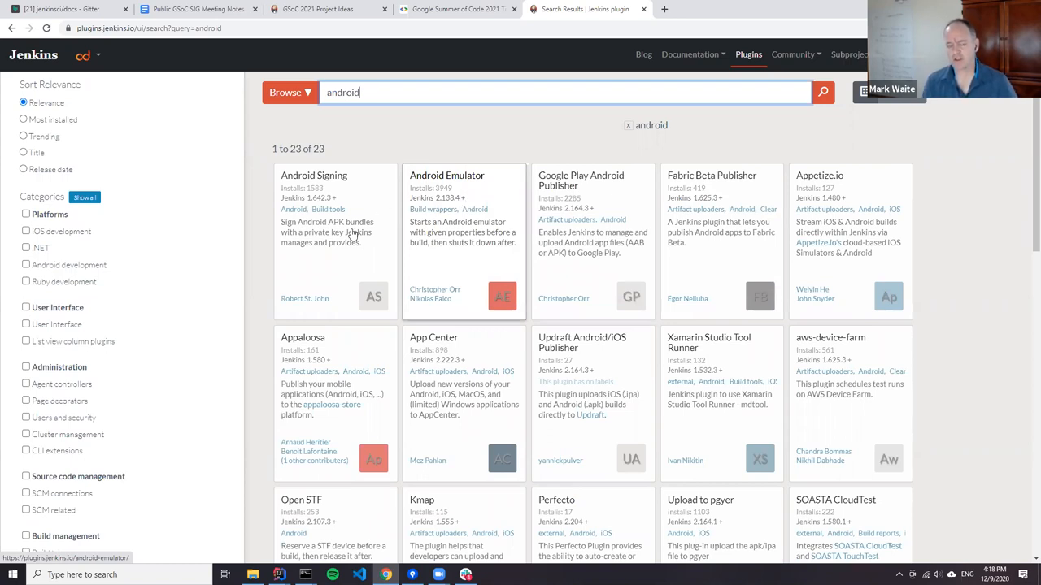
mouse_move(353, 364)
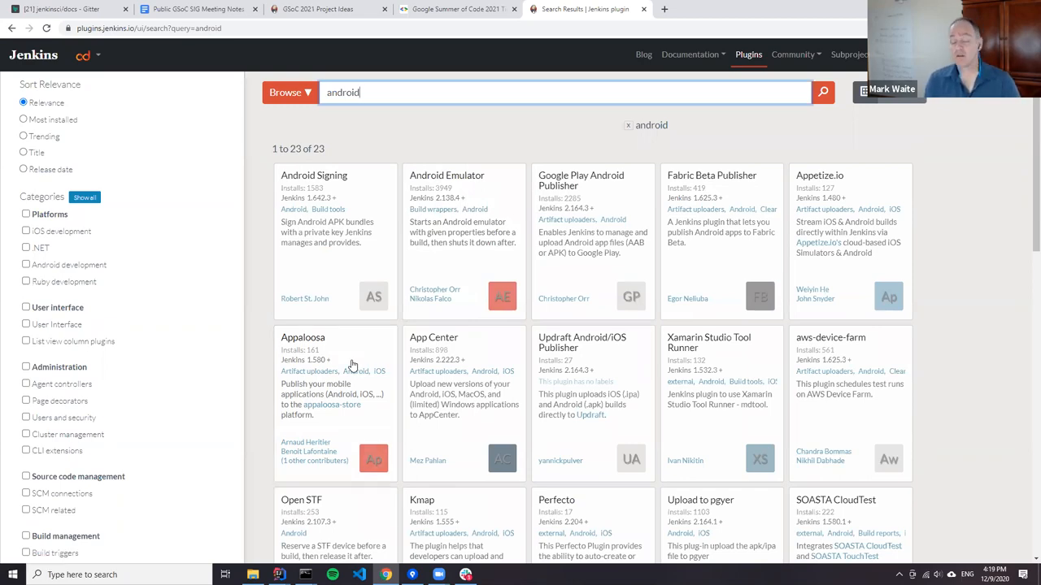
click(195, 10)
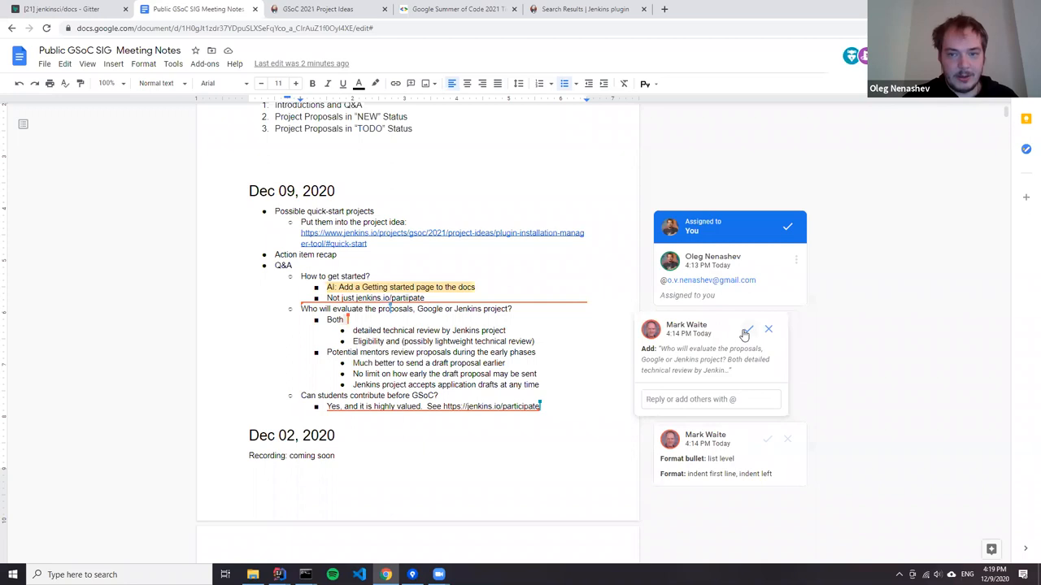
Create an empty sub-bullet under 'Action item recap' and view the earlier Dec 02 notes
click(747, 328)
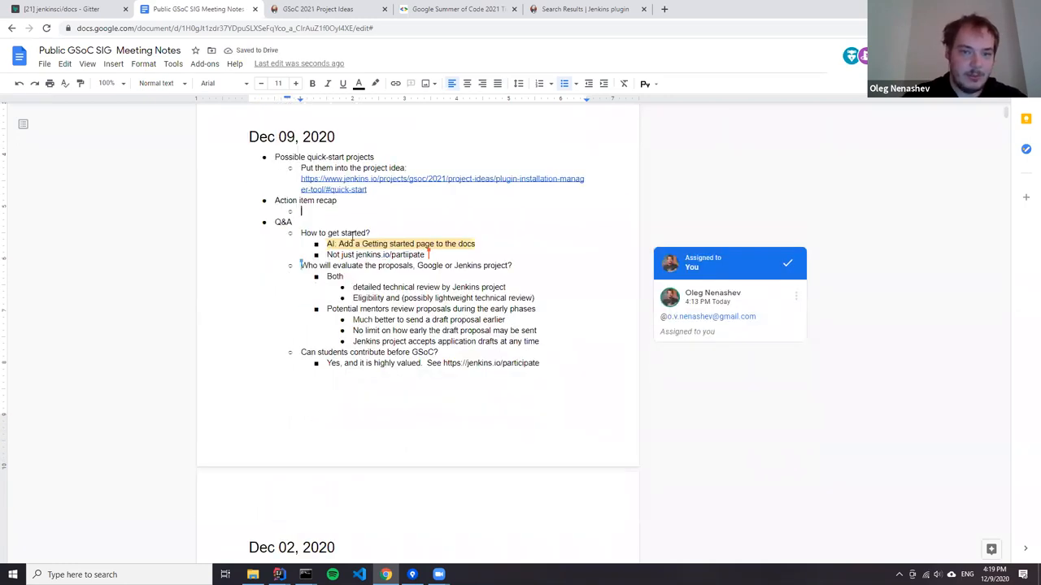
scroll(down, 3)
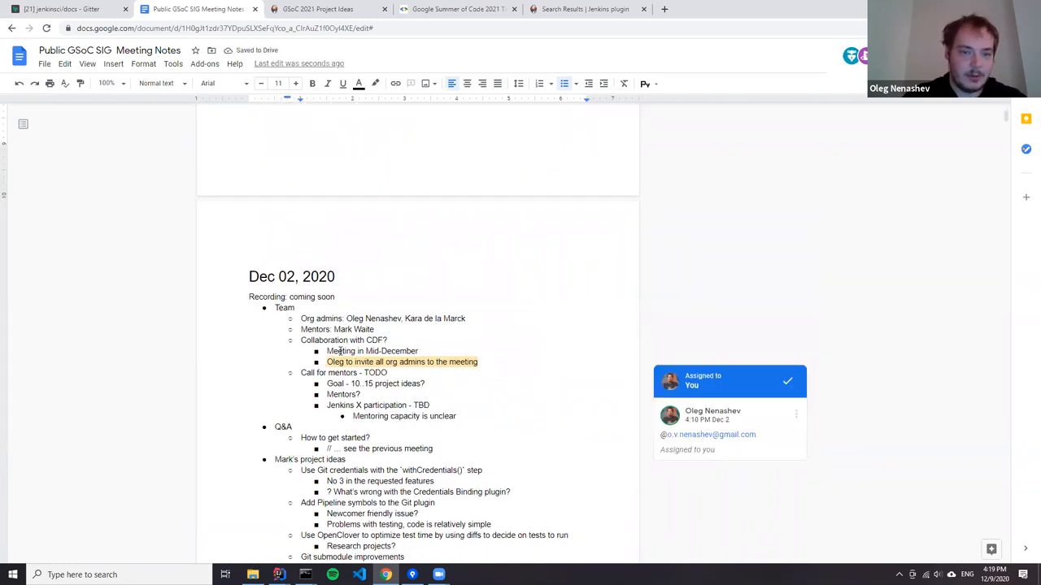
List action items: meeting CDF next week (org) and sending a call for participation
scroll(up, 3)
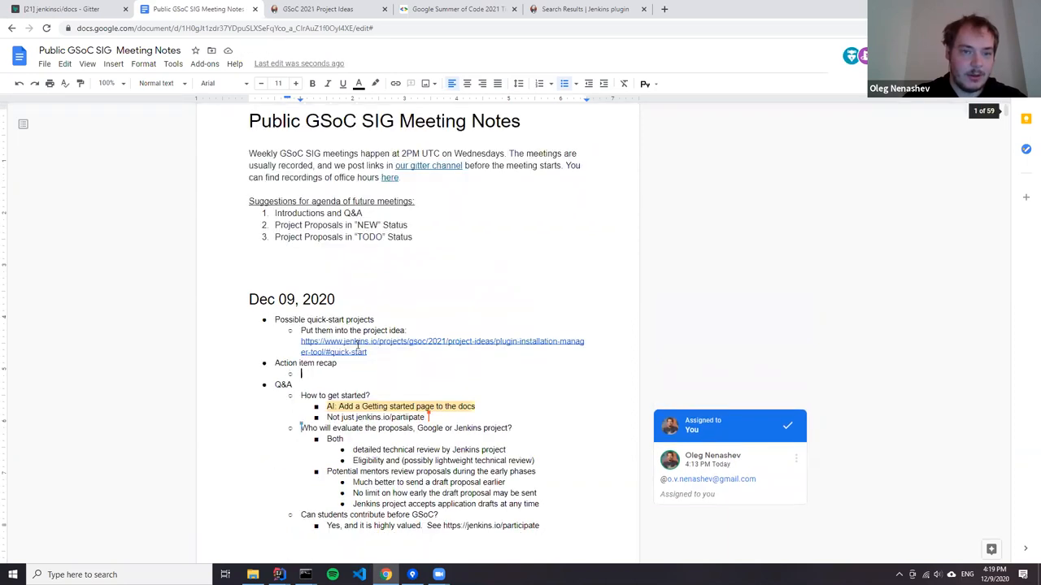
text(Meeting with CDF)
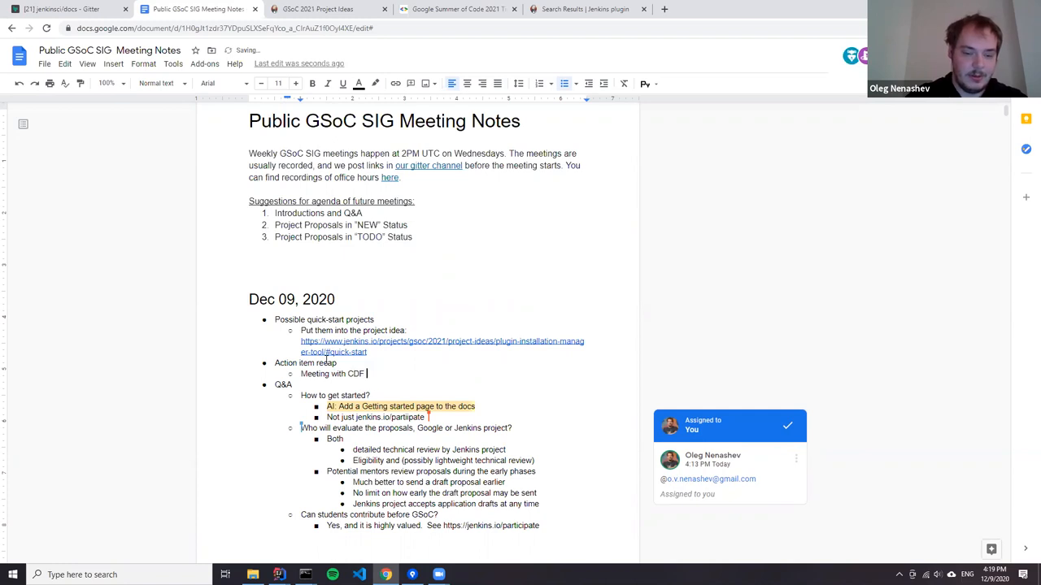
text(next week)
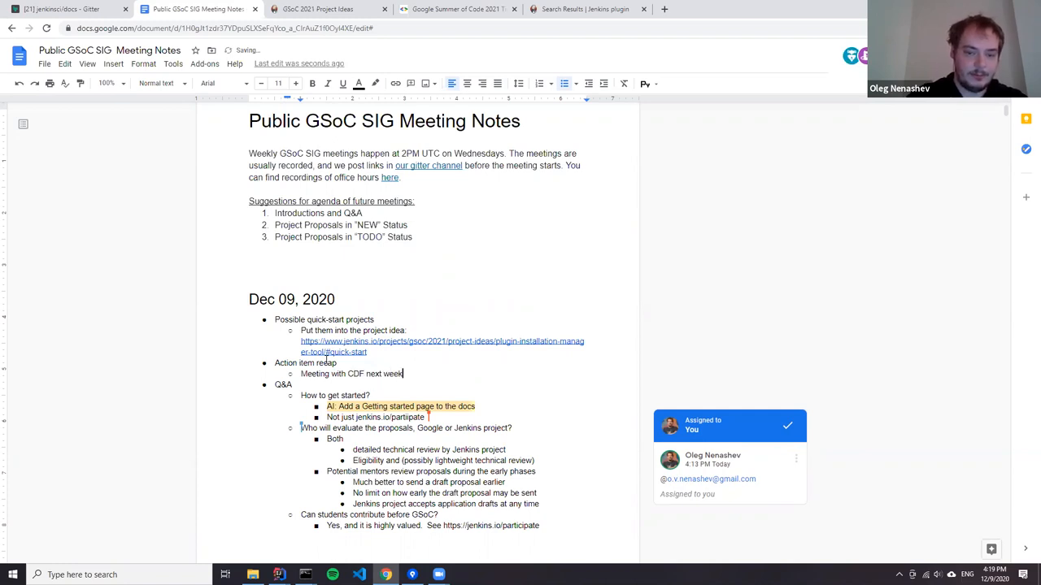
text((org structure and so on)
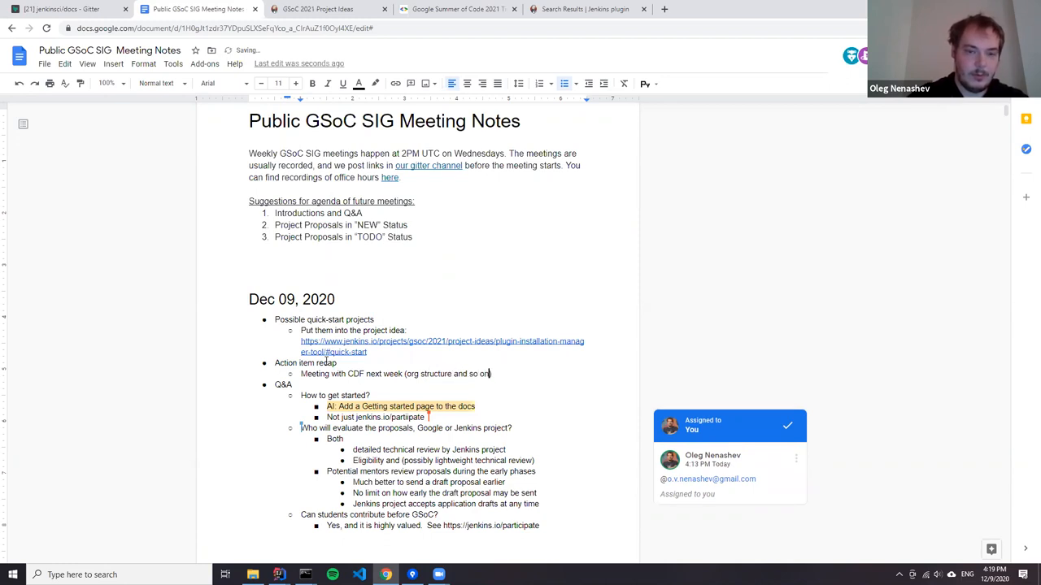
key(enter)
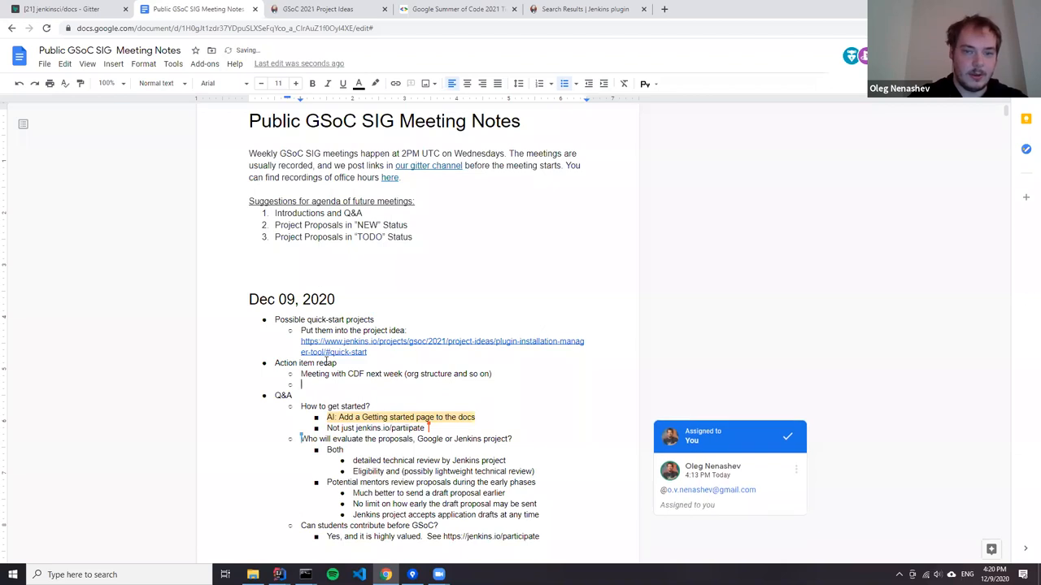
text(C)
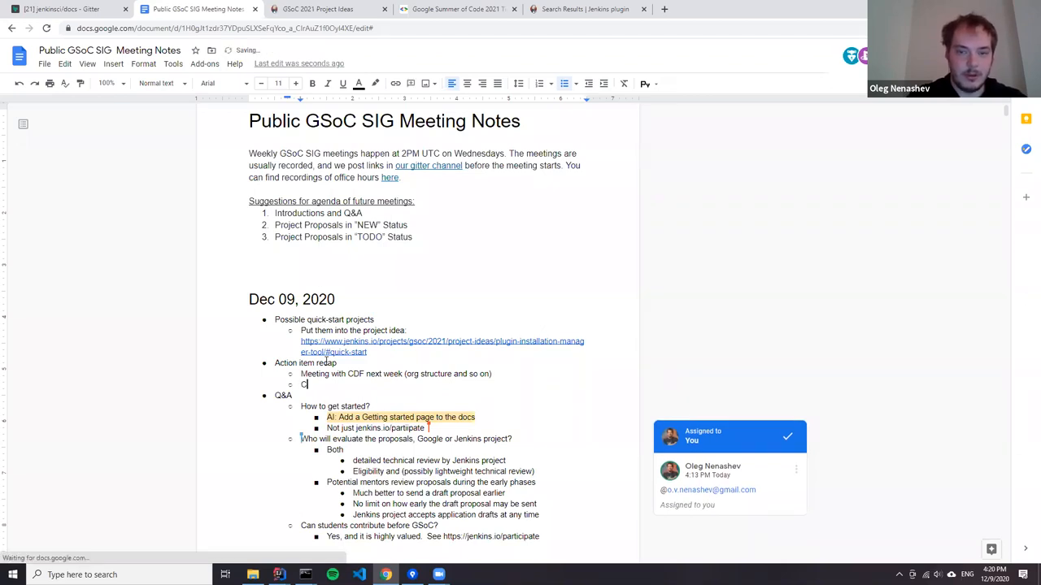
text(Send)
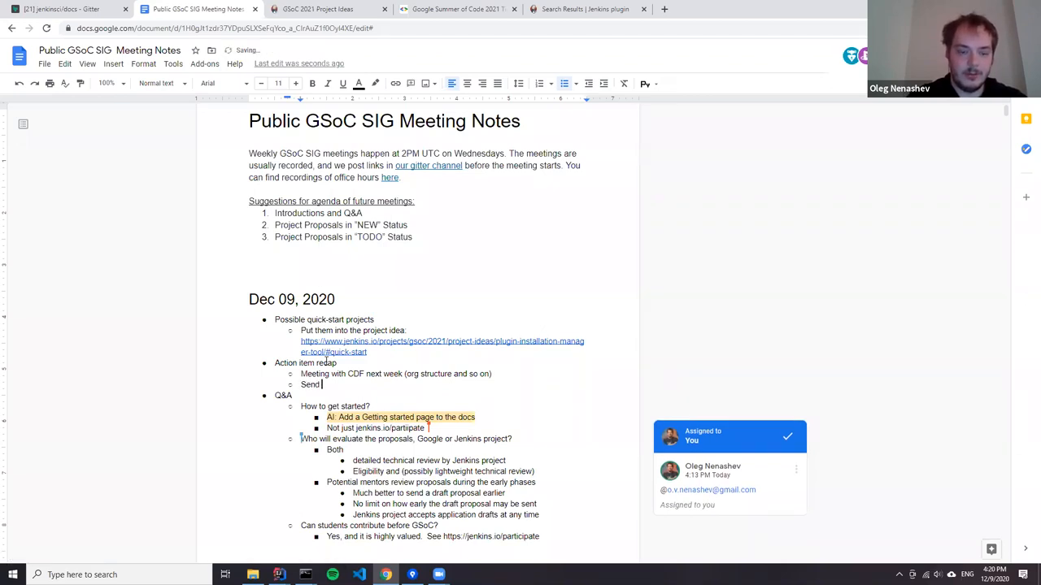
text(cal for p)
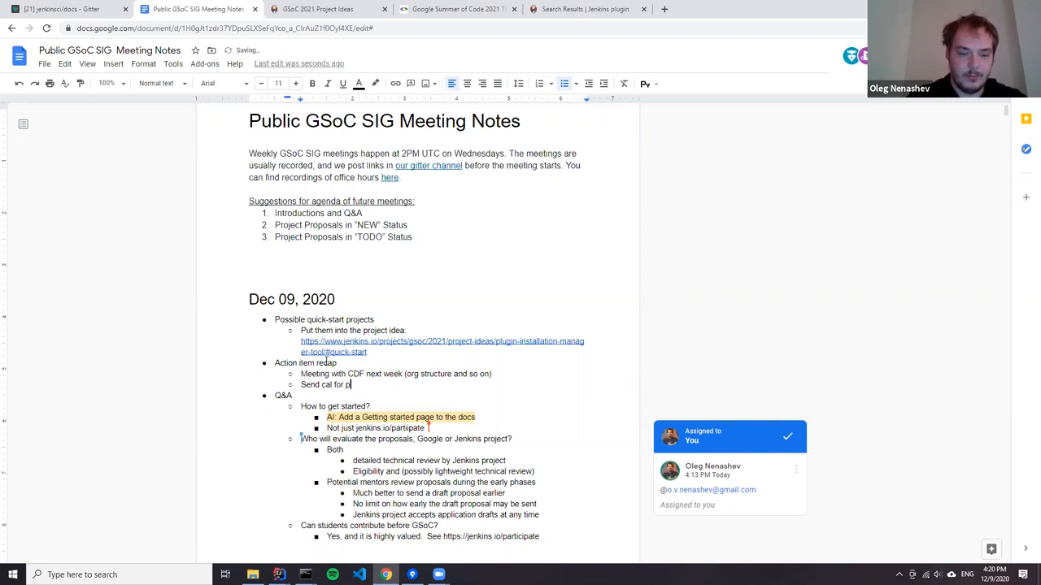
text(articipatio)
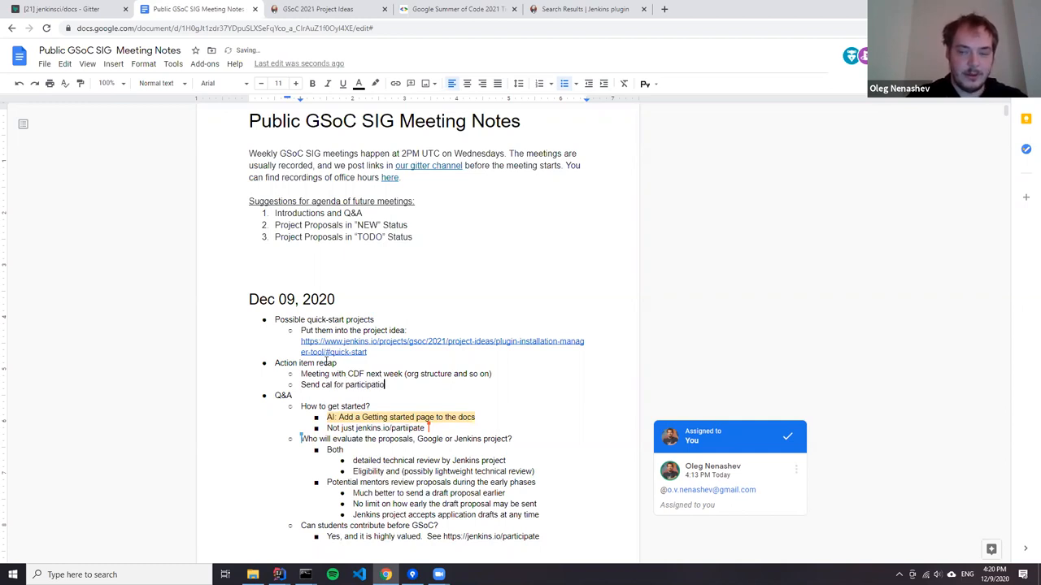
Add the third action item: a new Getting Started page for students
key(enter)
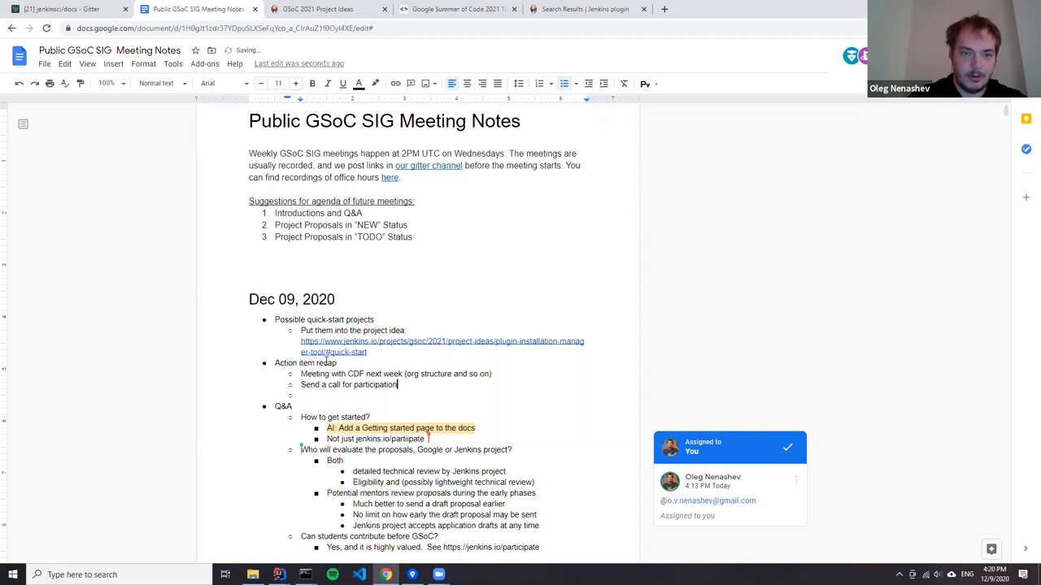
text((mentors/project ideas)
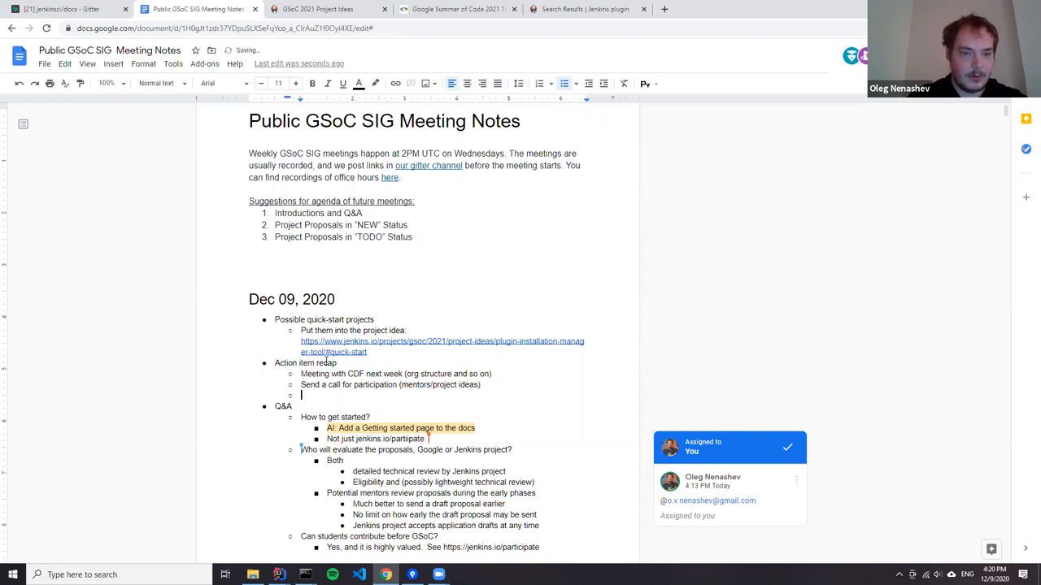
scroll(up, 3)
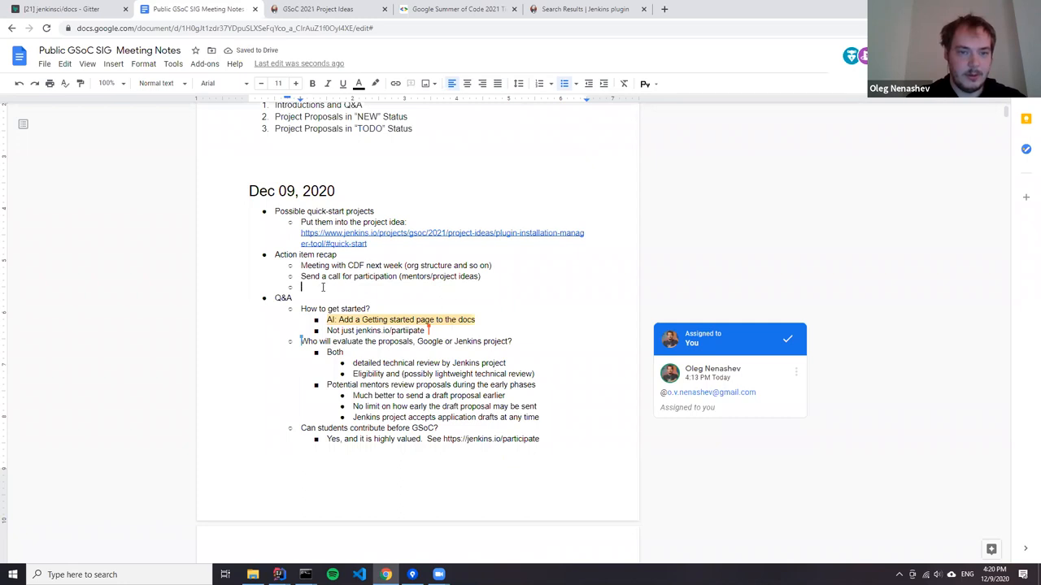
text(A new)
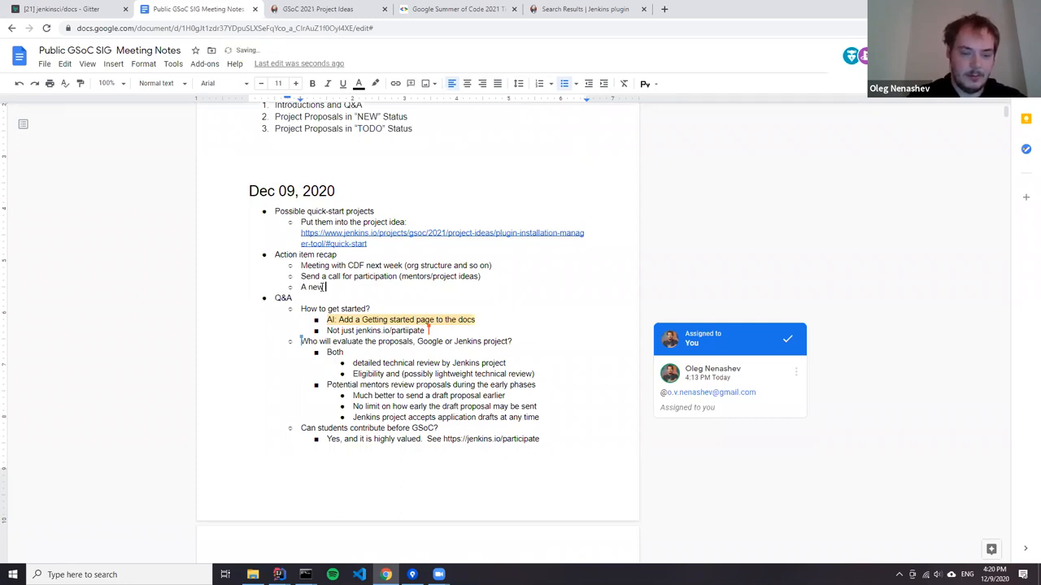
text(Getting)
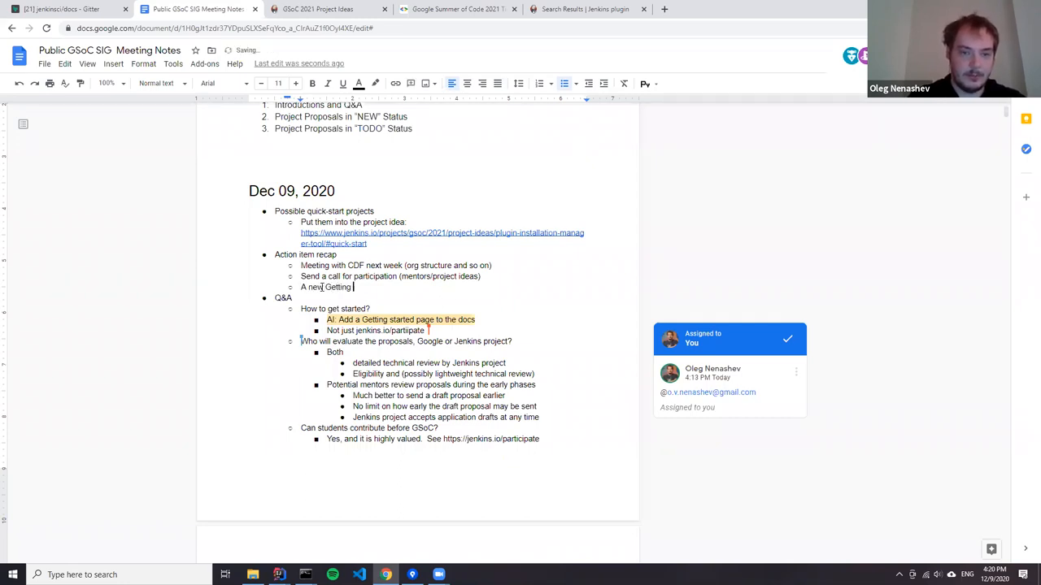
text(Started page for stud)
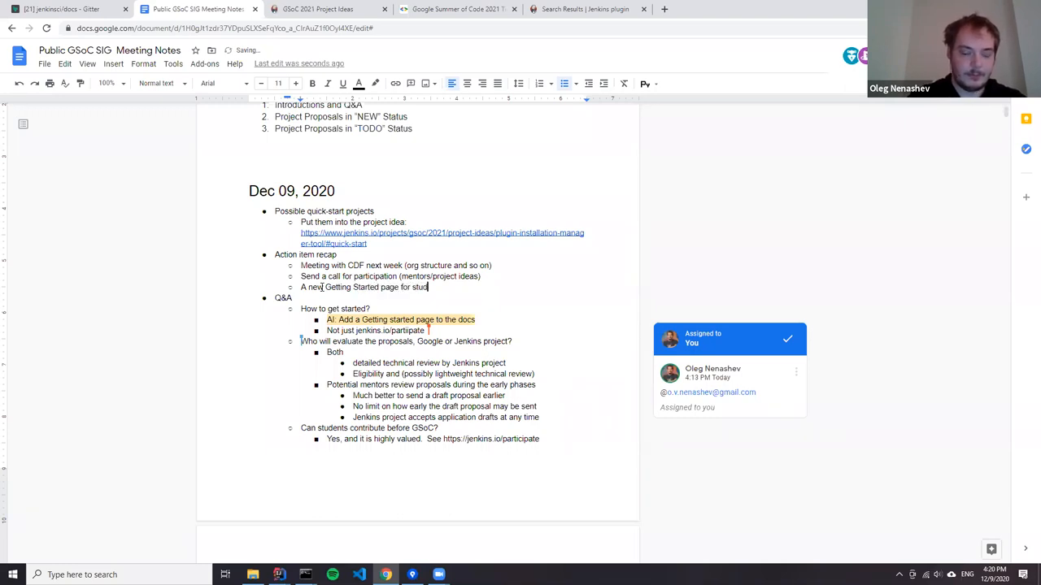
text(ents)
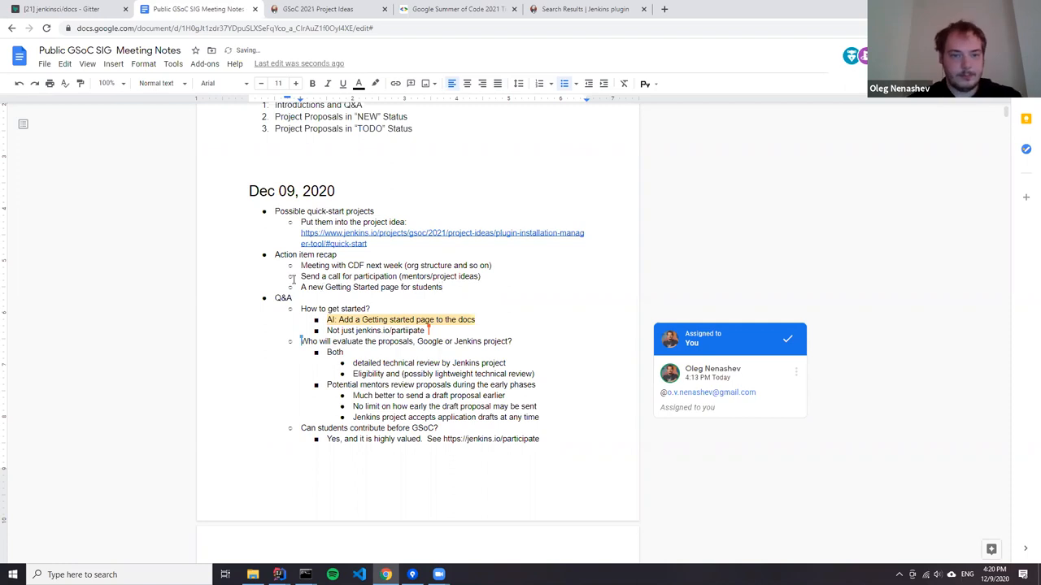
scroll(down, 3)
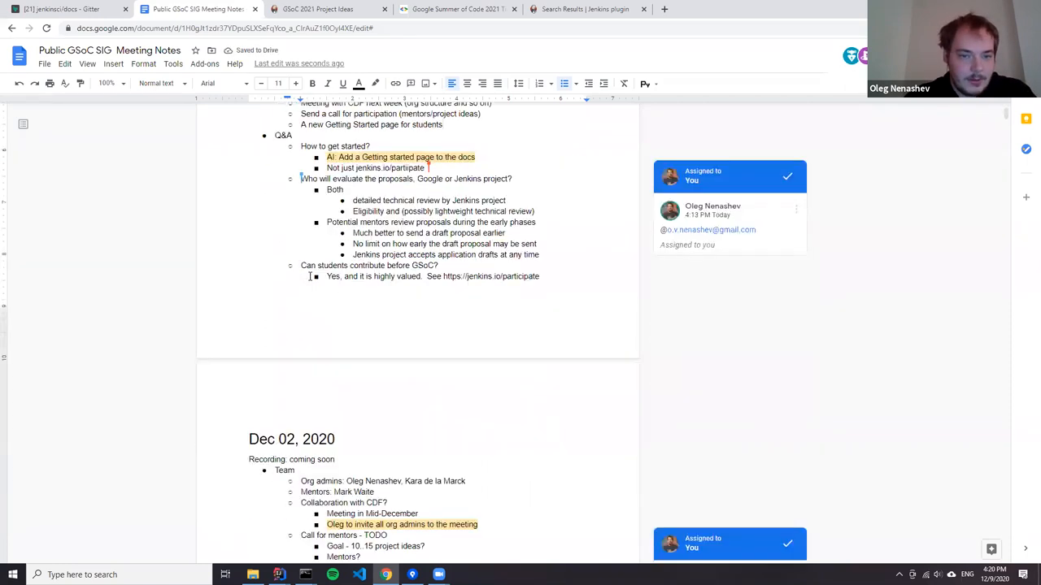
Add 'Mark - submit project ideas' and prefix the earlier action items with 'Oleg -'
scroll(up, 3)
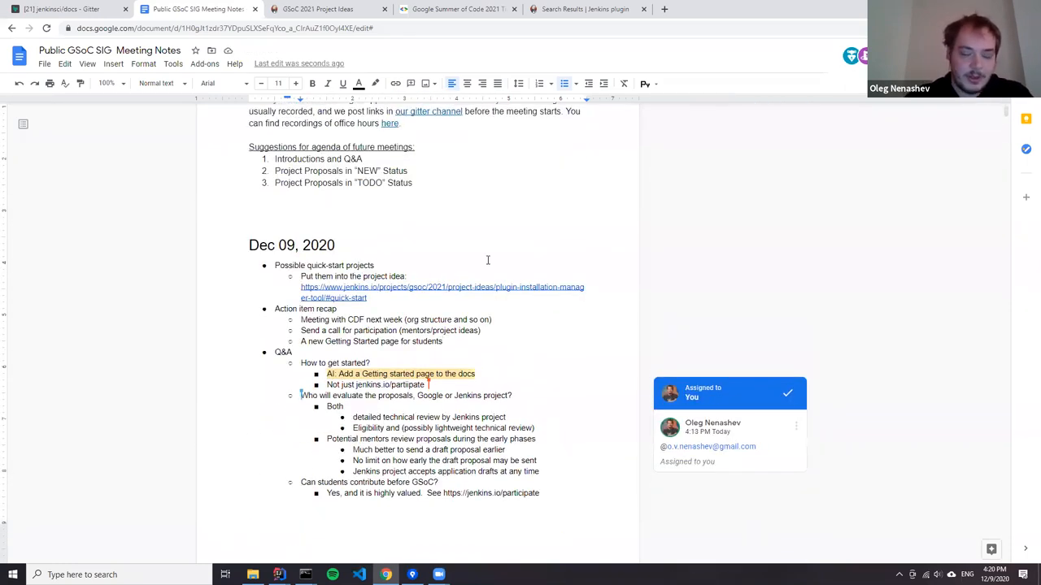
key(enter)
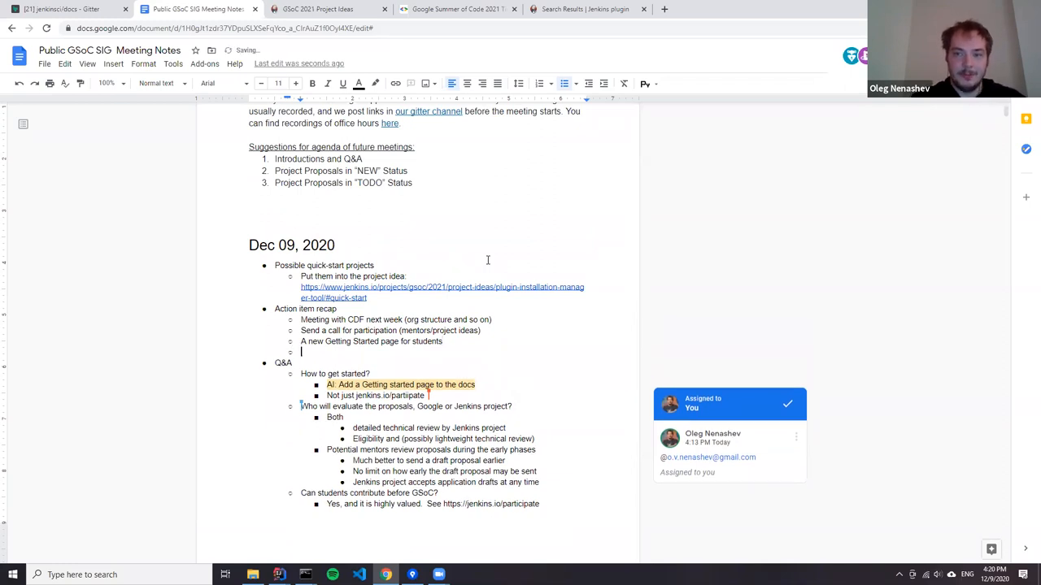
text(Ma)
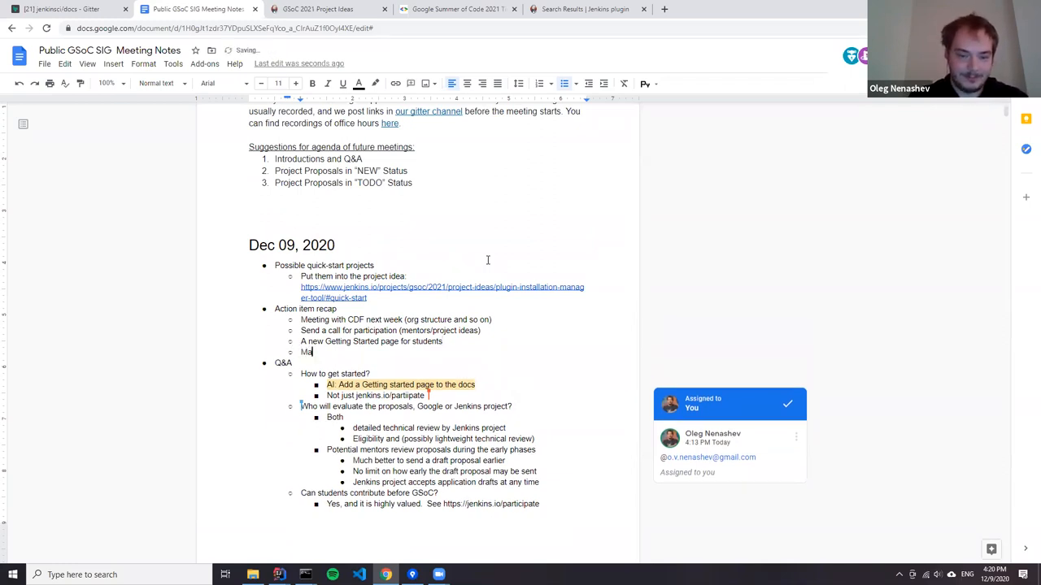
text(rk - submit project ideas)
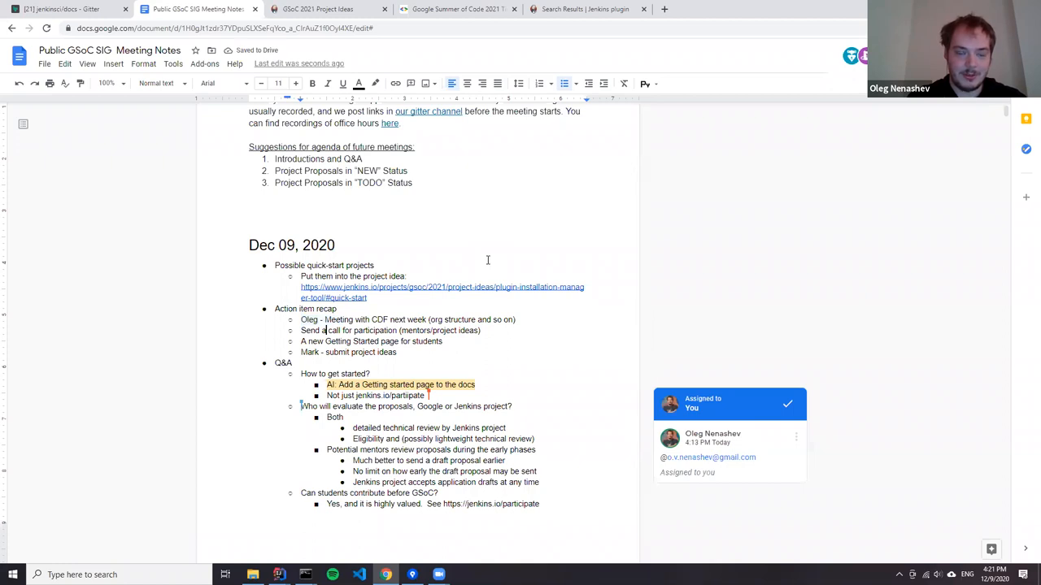
text(Oleg -)
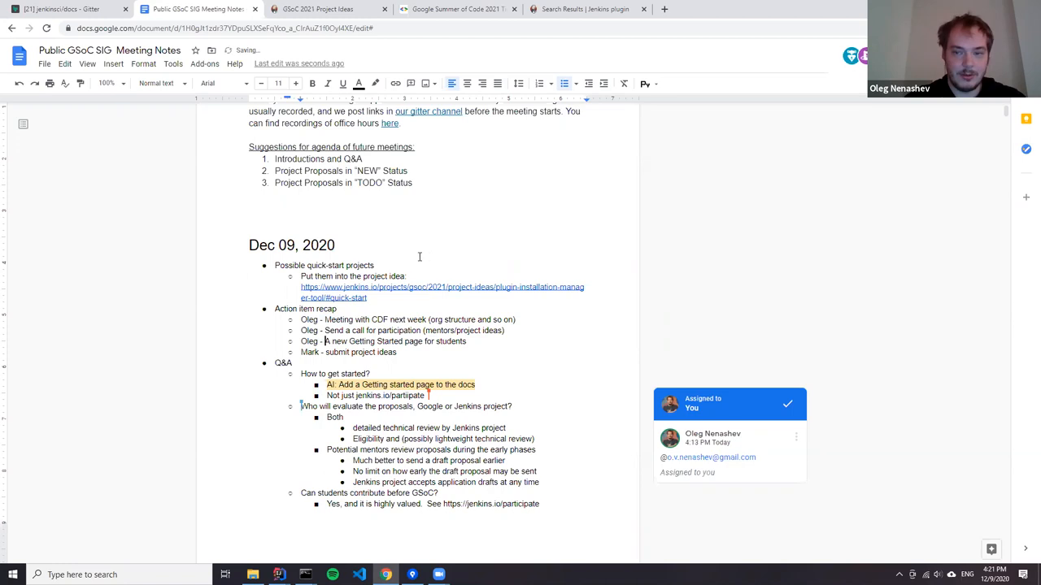
scroll(down, 3)
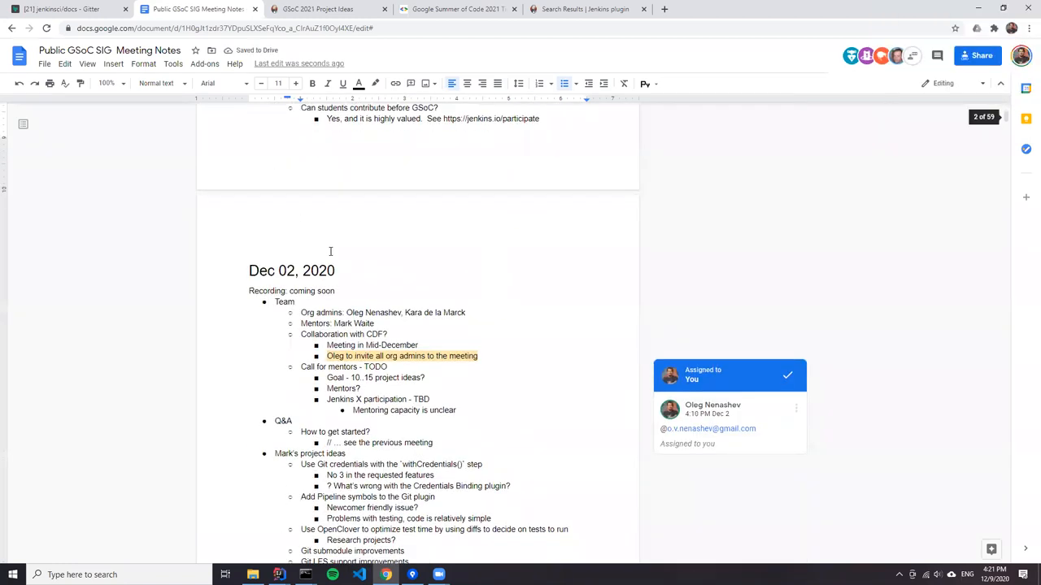
scroll(down, 3)
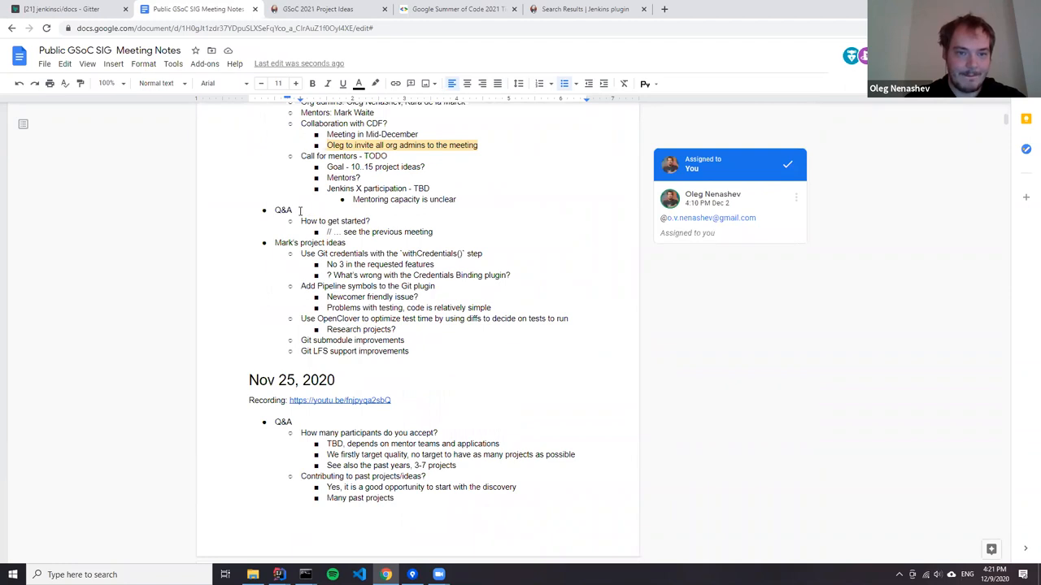
scroll(up, 3)
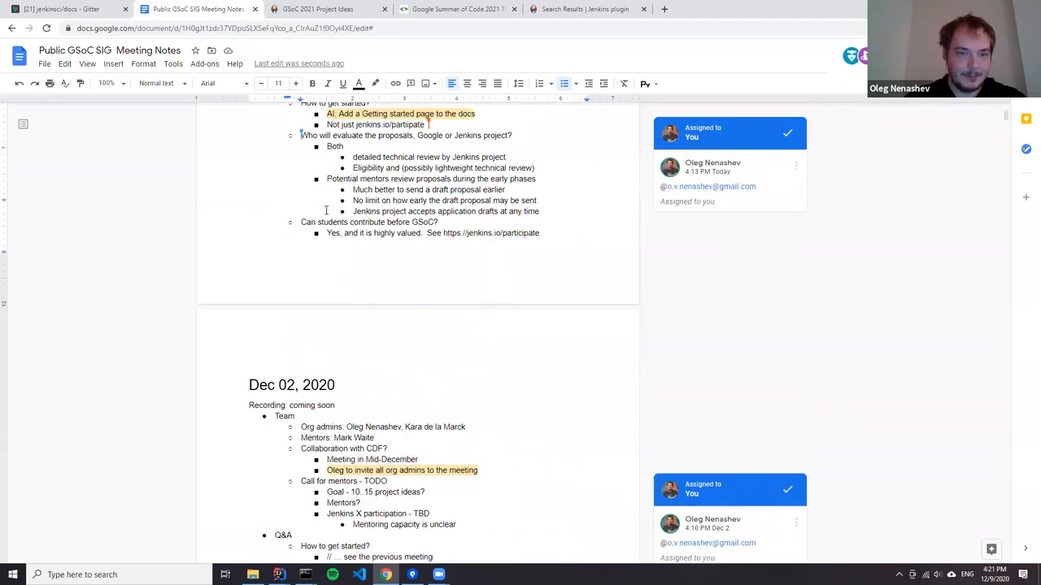
scroll(up, 3)
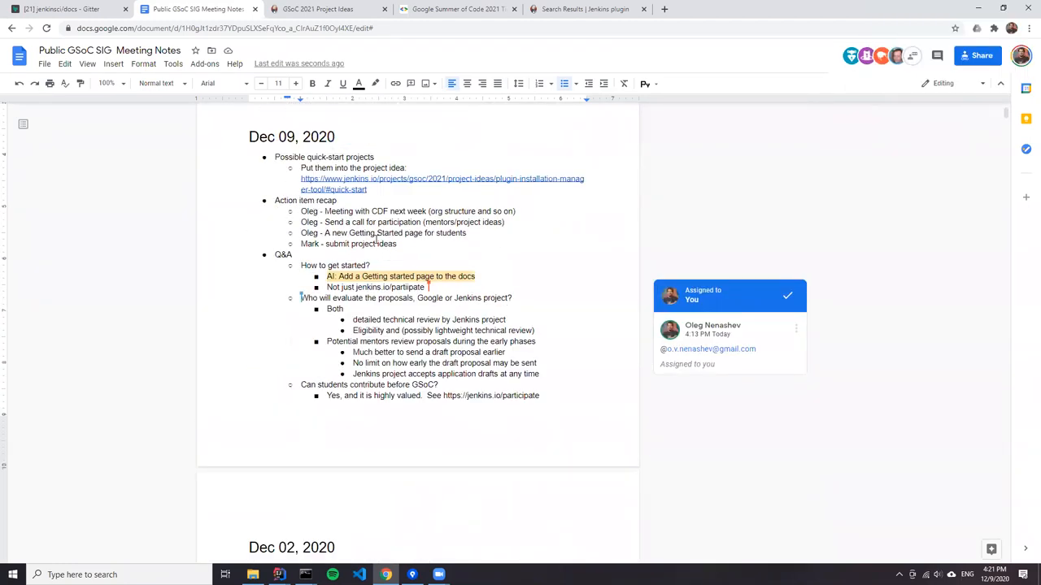
scroll(down, 3)
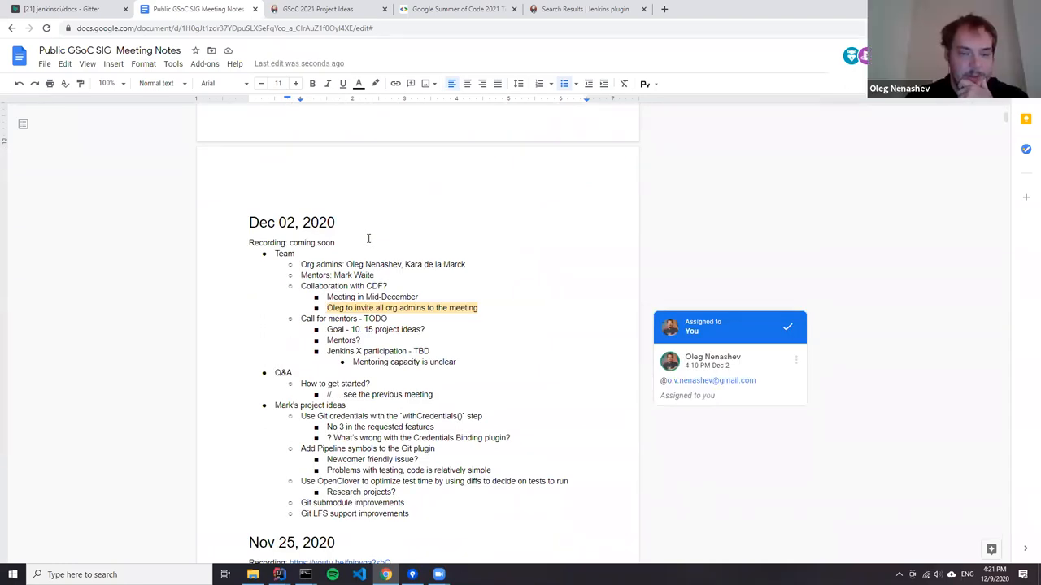
scroll(up, 3)
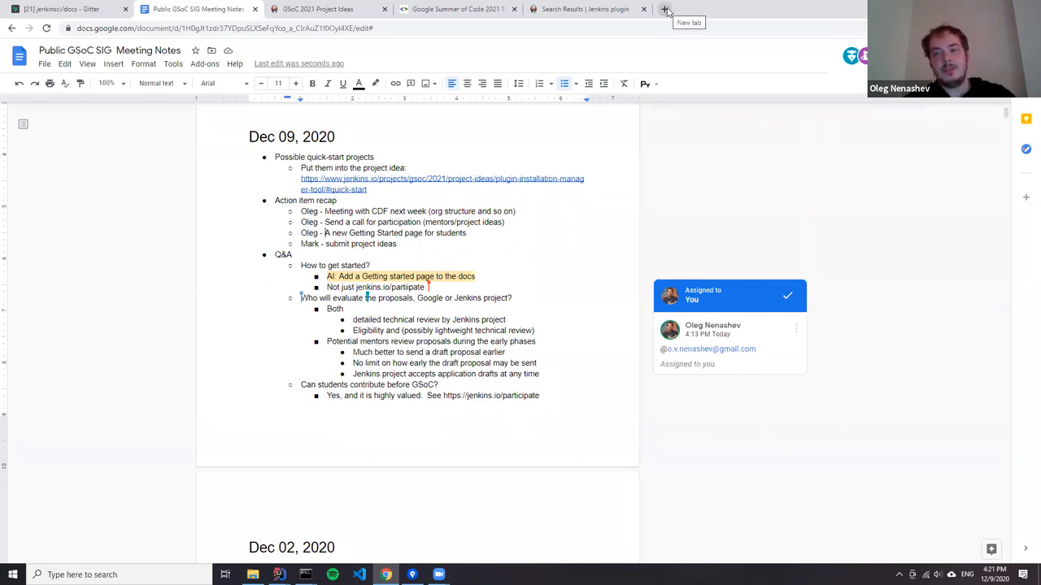
Load meetup.com/jenkins-online-meetup and open the upcoming GSOD Kubernetes documentation event
click(665, 10)
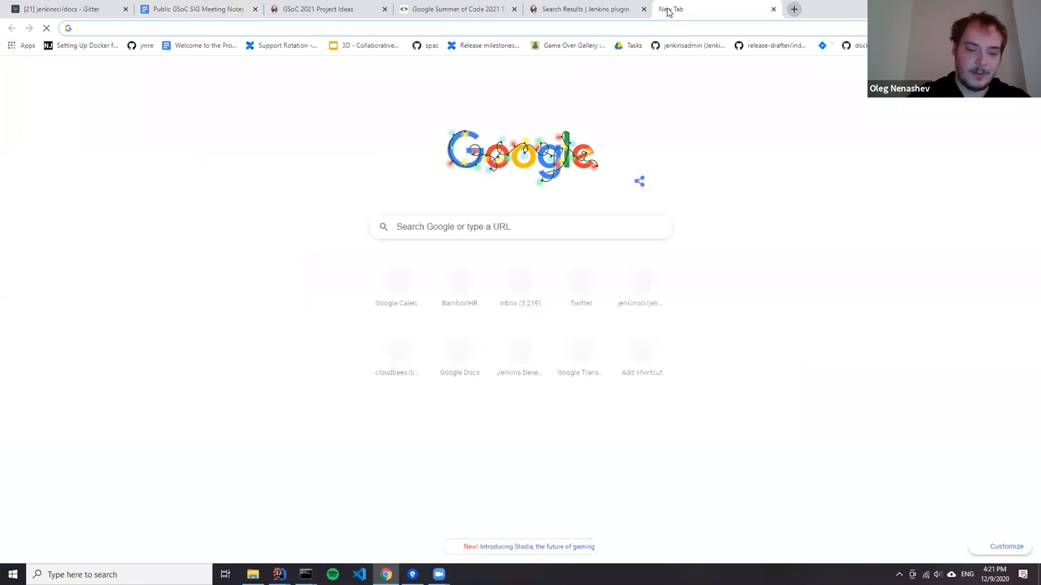
text(https://www.meetup.com/jenkins-online-meetup/)
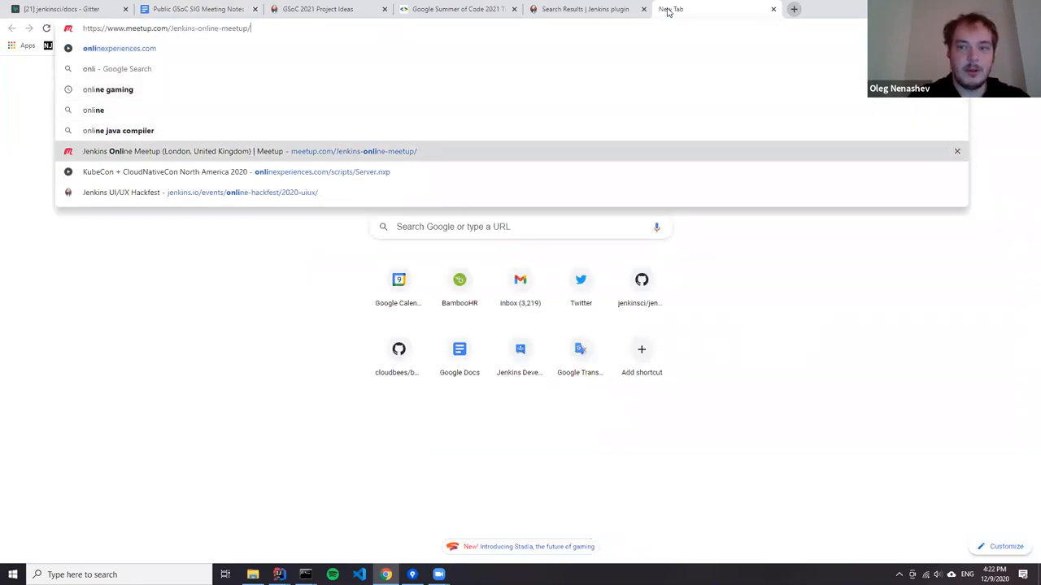
key(Return)
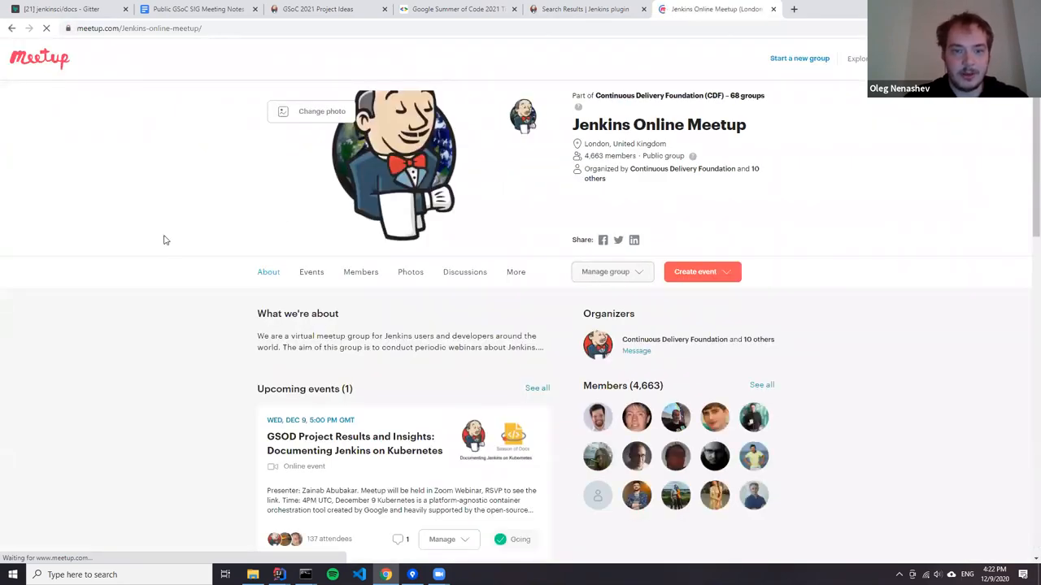
scroll(down, 3)
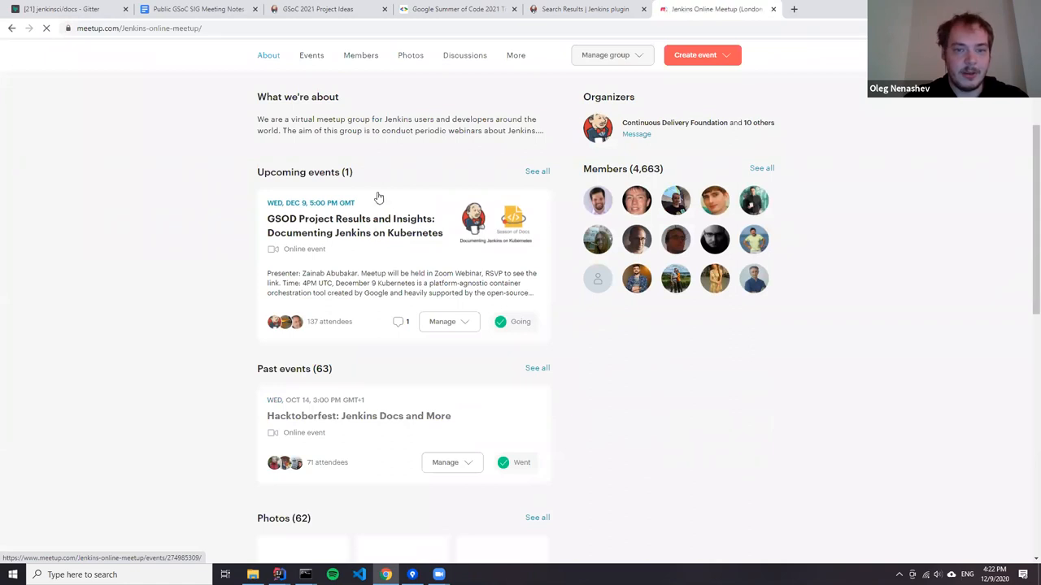
click(354, 224)
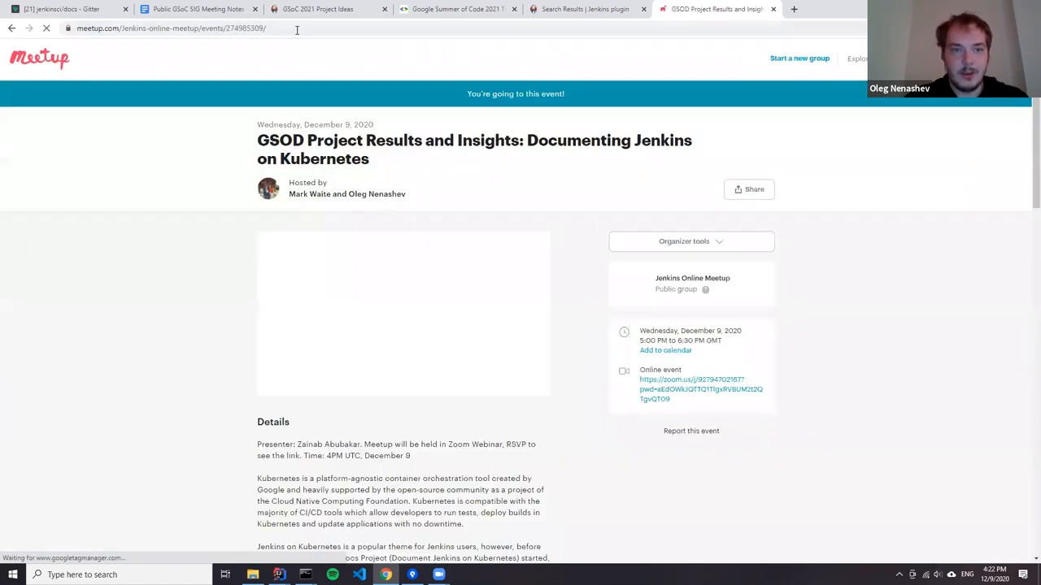
Review the GSOD event page details and return to the meeting notes document
scroll(down, 3)
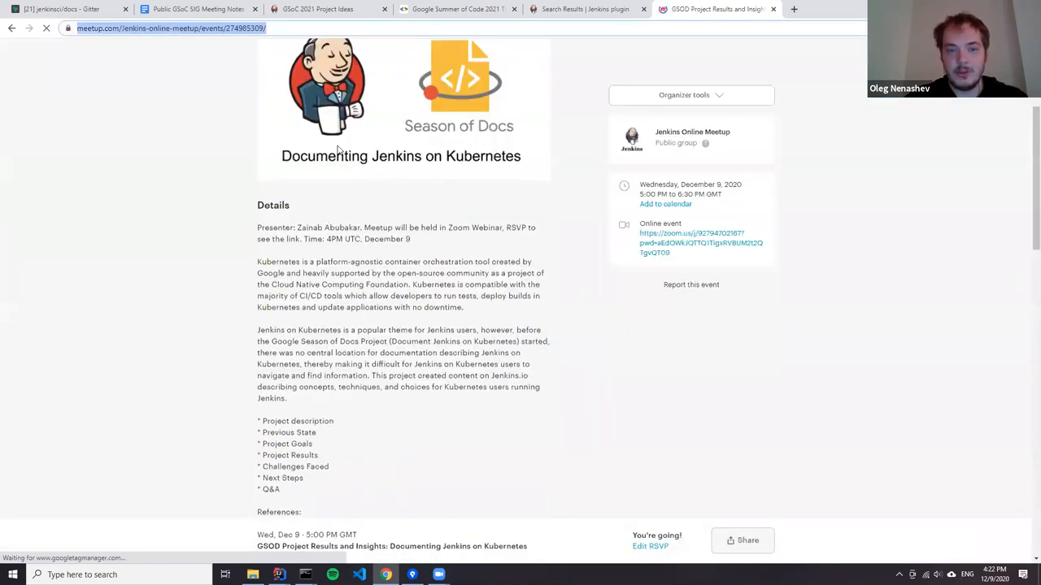
scroll(down, 3)
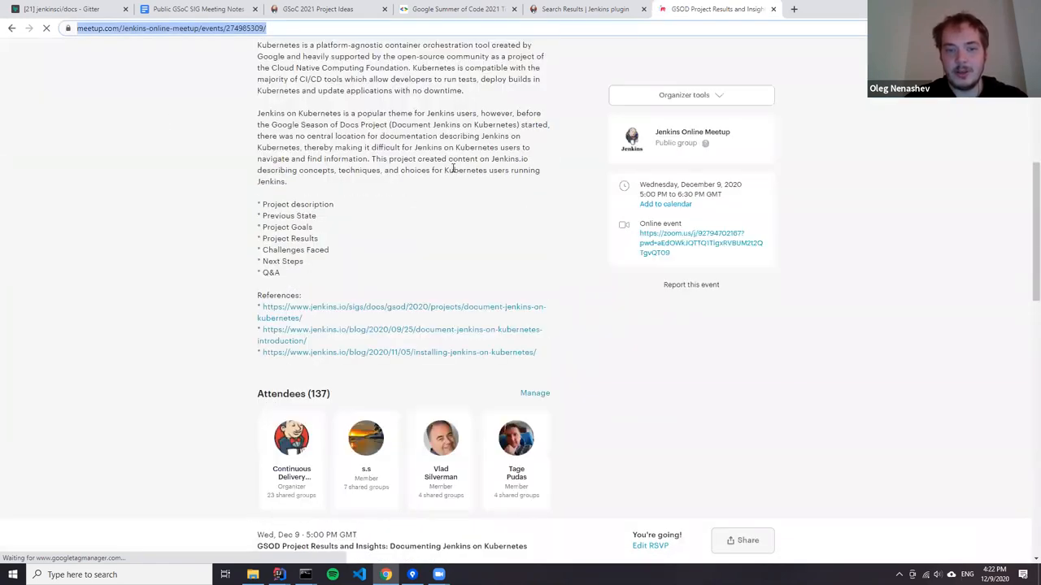
scroll(up, 3)
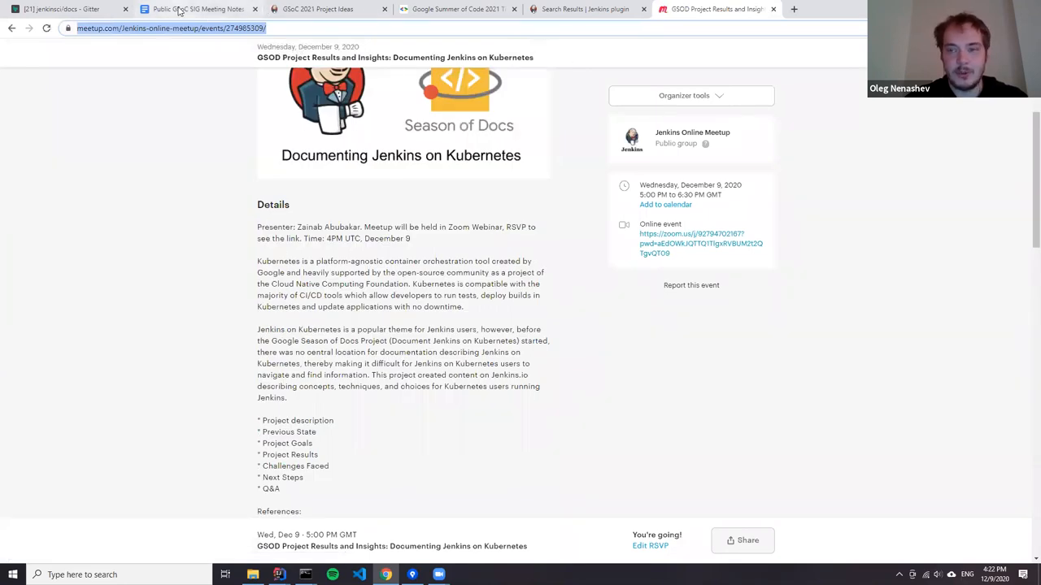
click(195, 10)
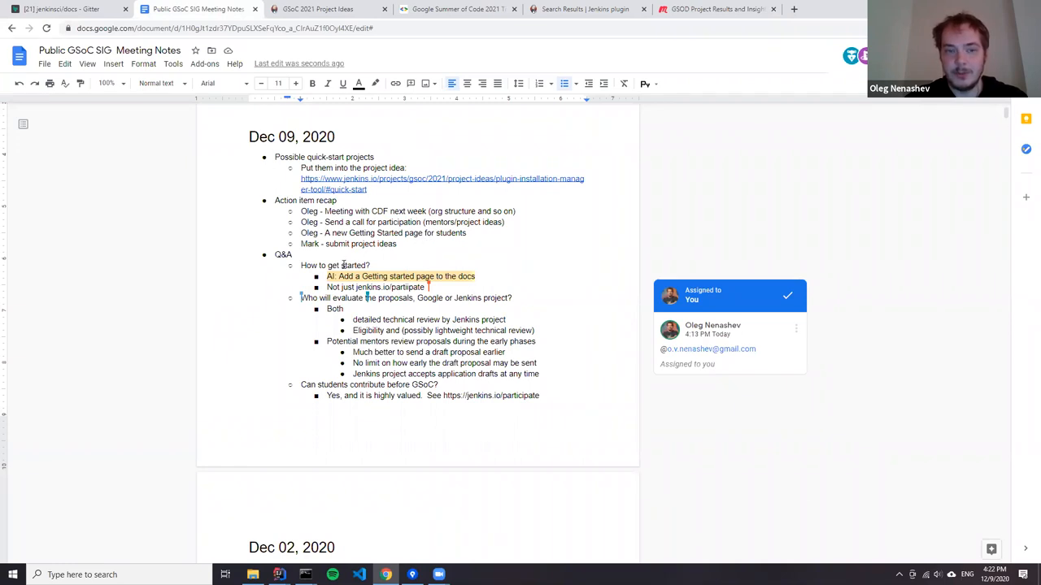
Add a 'GSoD meetup today' bullet followed by the Jenkins-online-meetup event URL
scroll(down, 3)
text(GSoD)
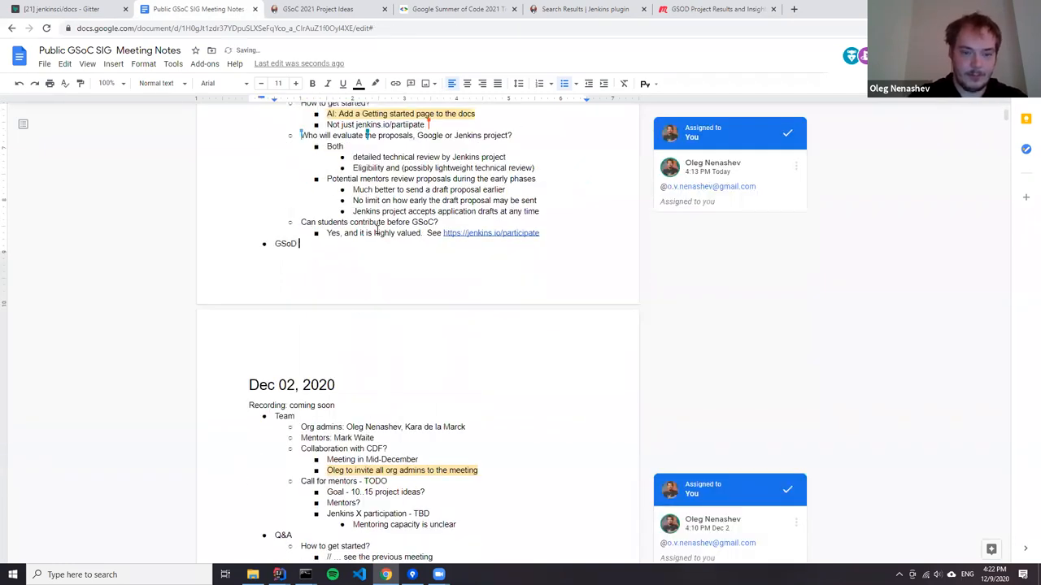
text(meetup toda)
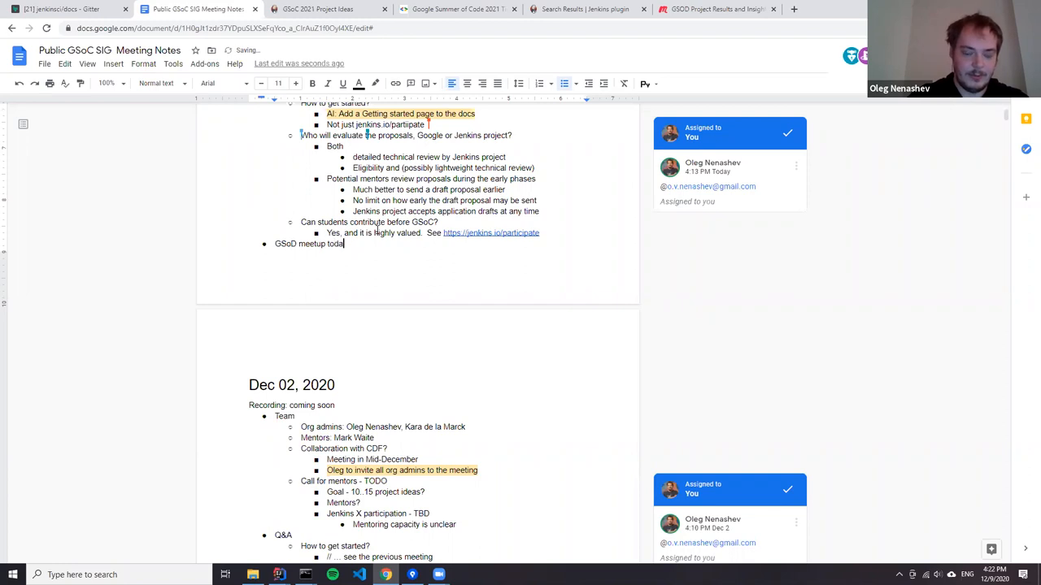
text(https://www.meetup.com/Jenkins-online-meetup/events/274985309/)
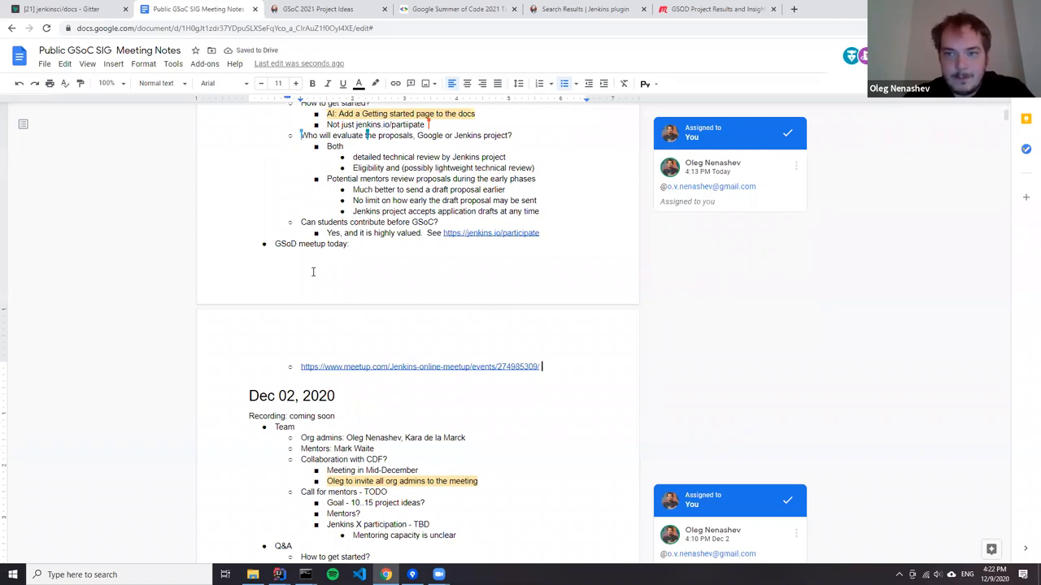
mouse_move(319, 268)
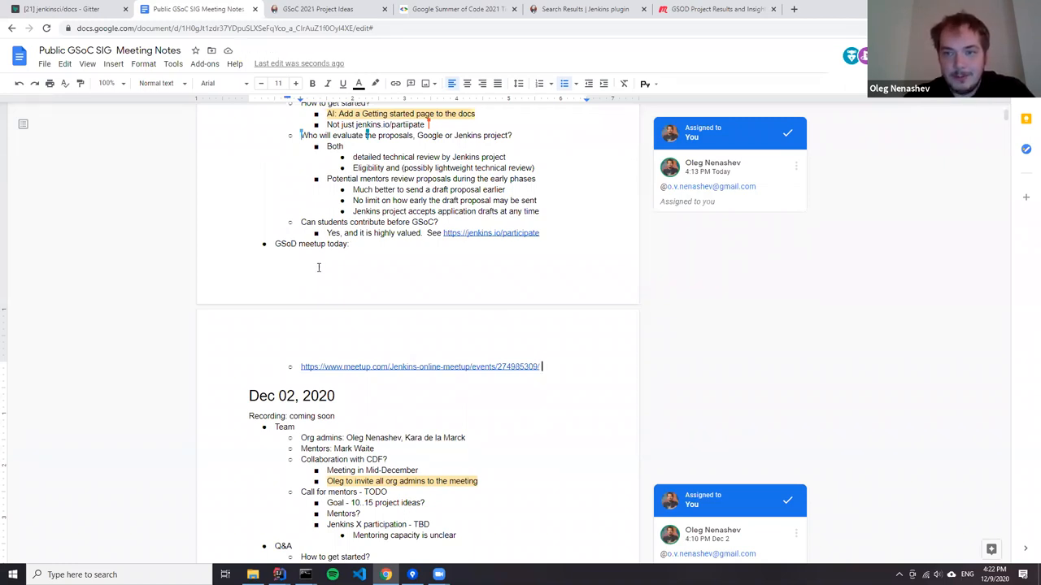